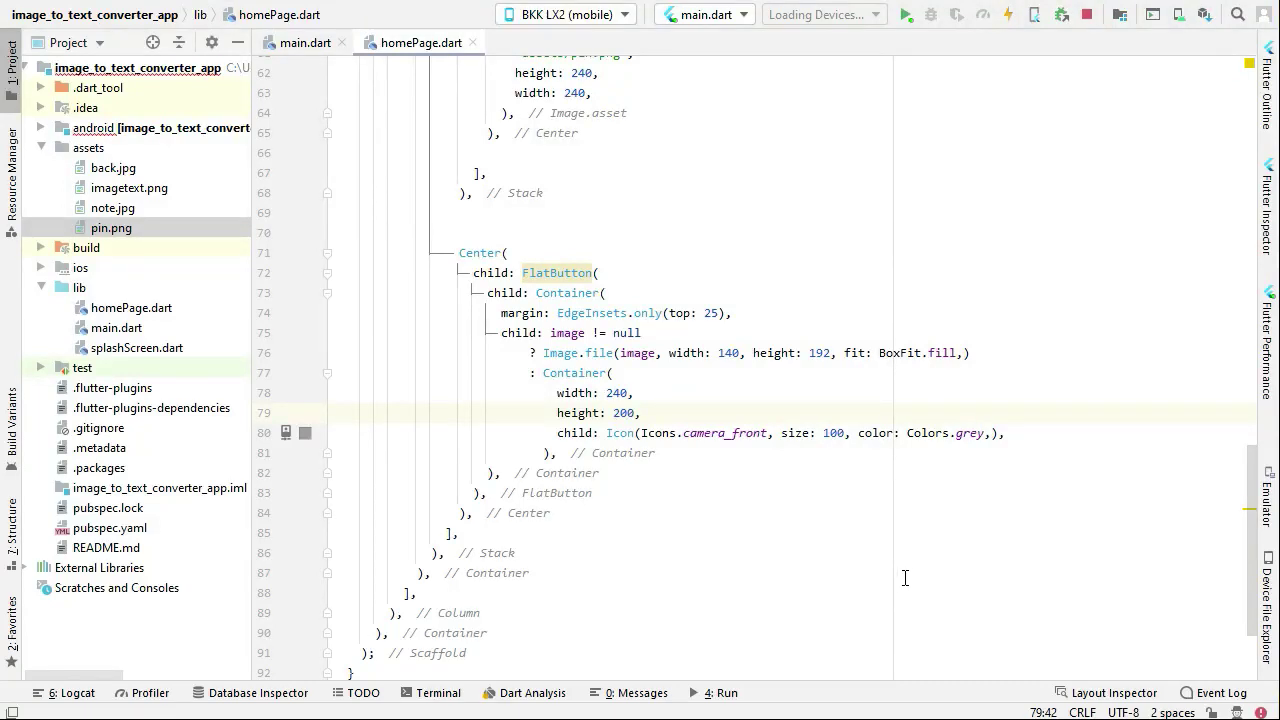
mouse_move(880, 548)
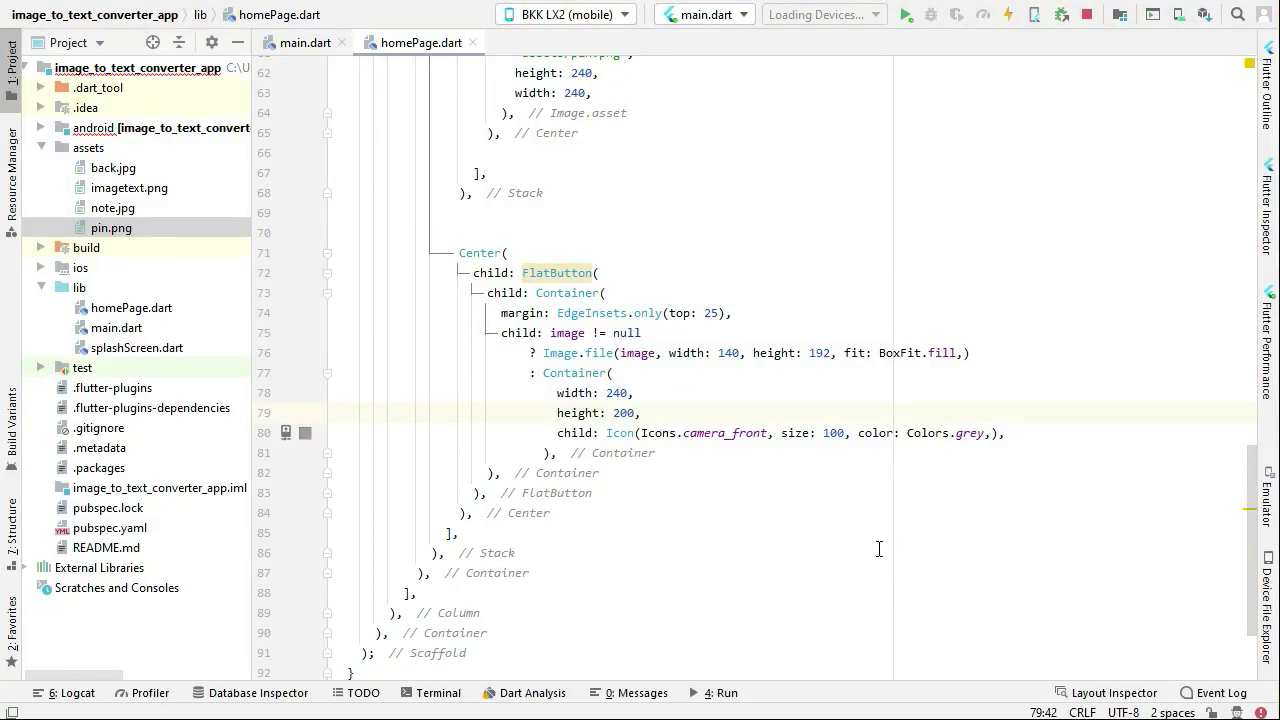
mouse_move(1124, 516)
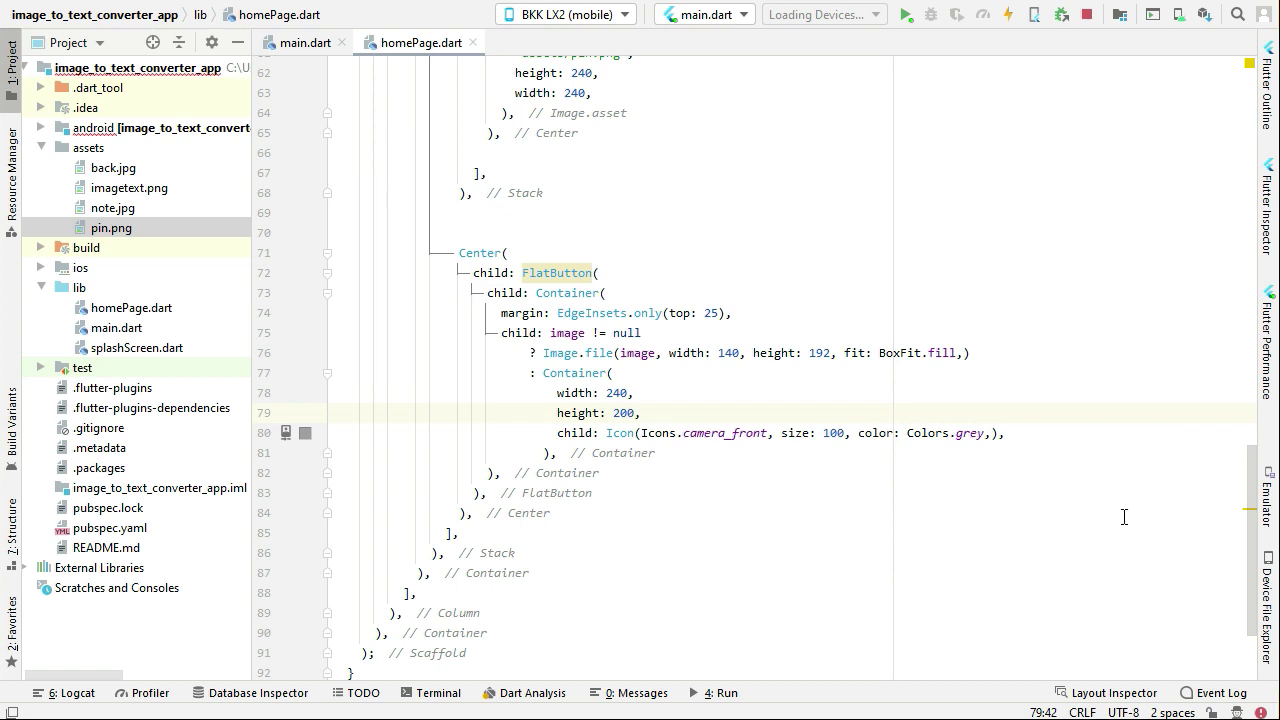
mouse_move(1188, 548)
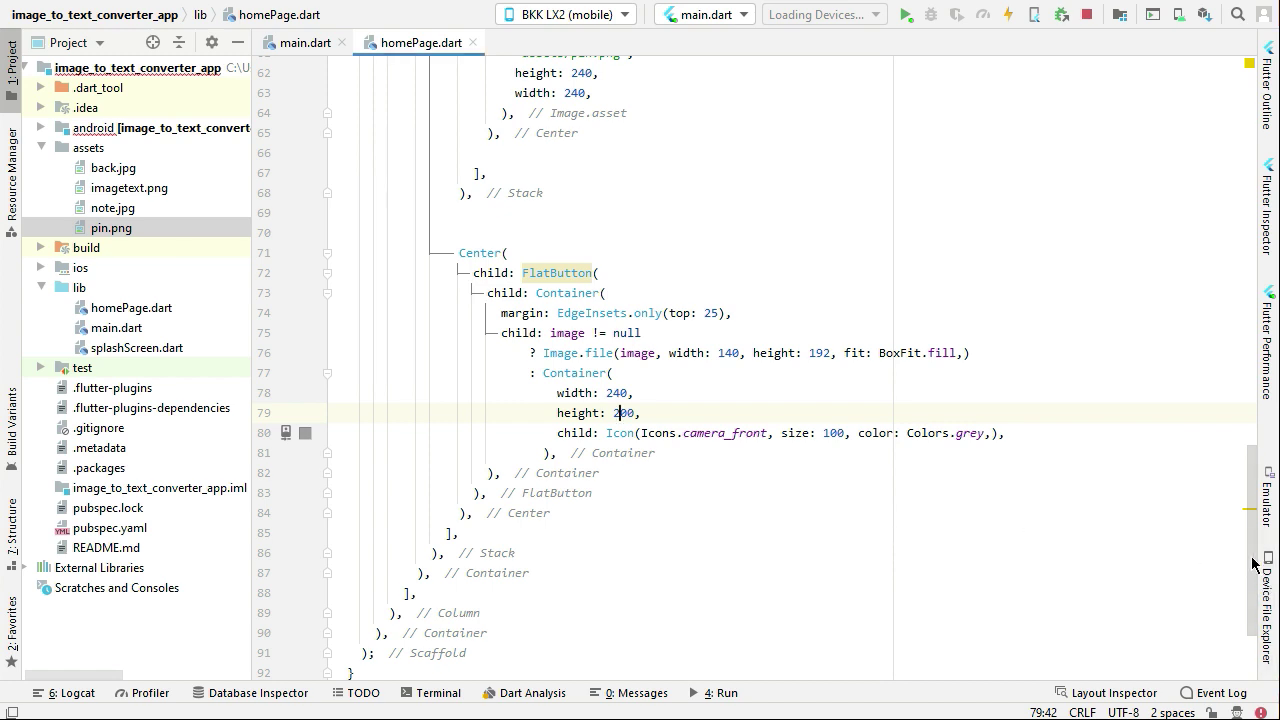
Add onPressed: pickImageFromGallery and onLongPress: captureImageWithCamera lines inside the FlatButton above child.
scroll(up, 3)
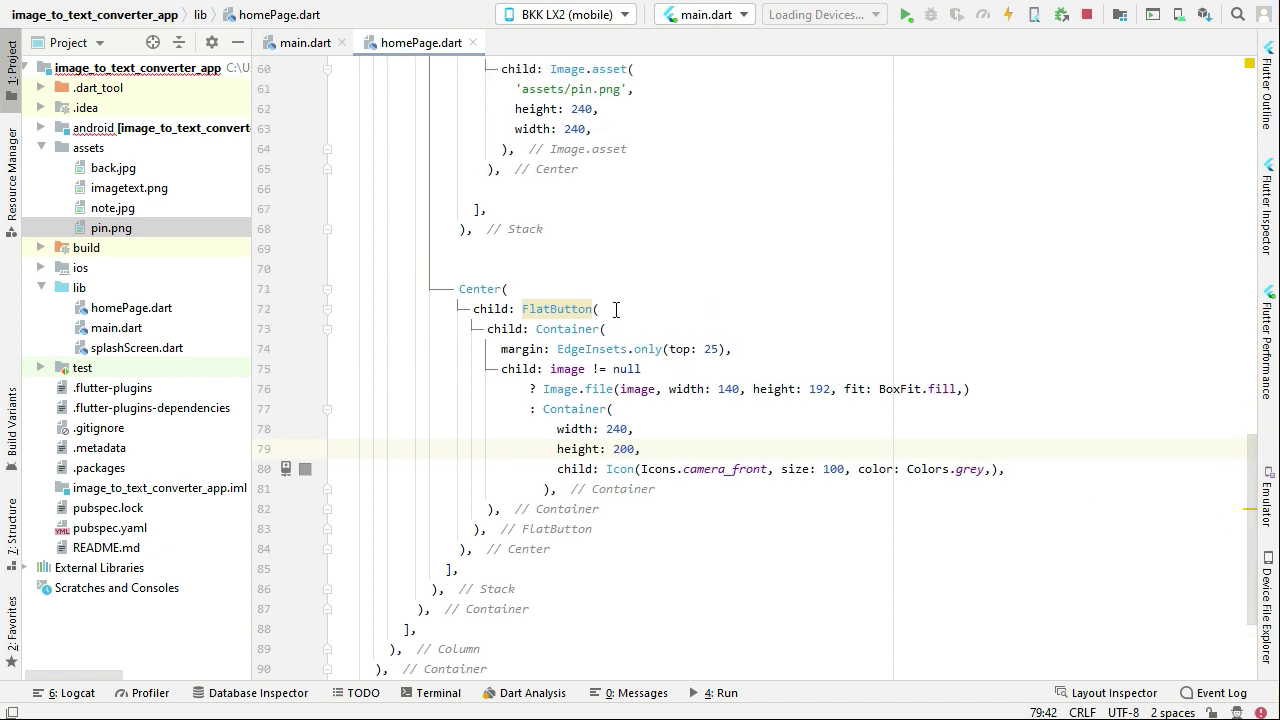
click(596, 308)
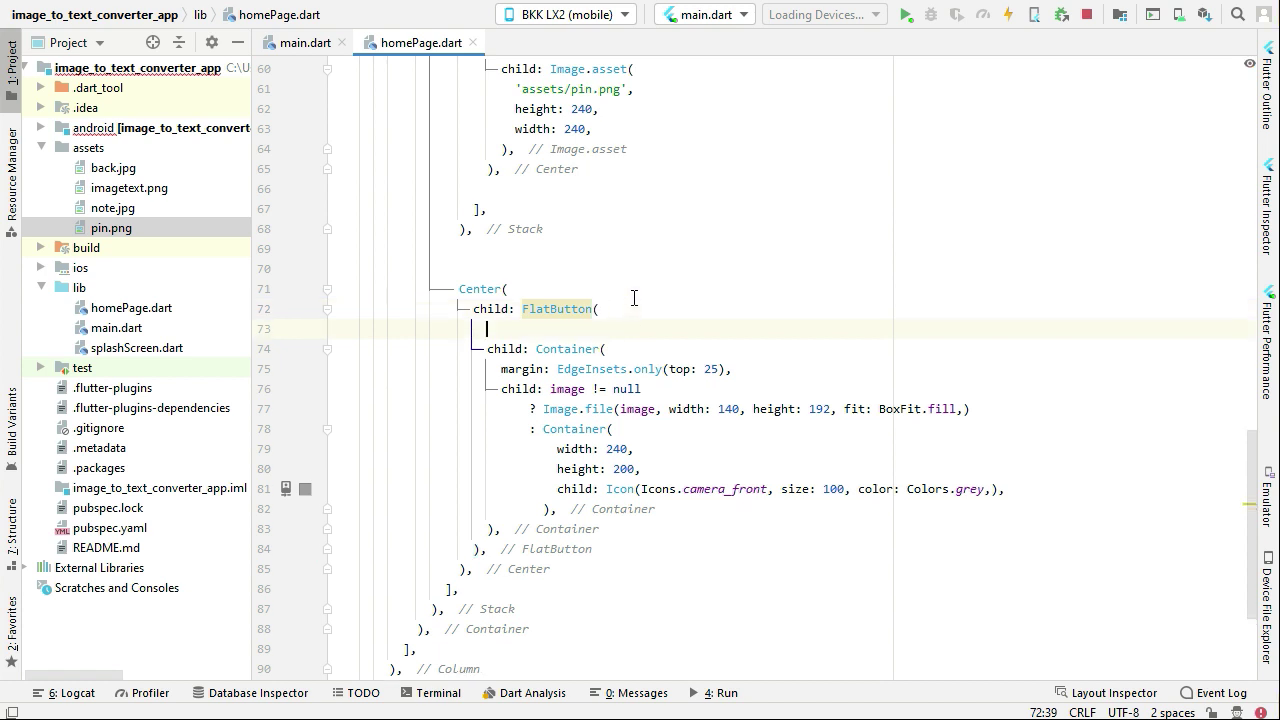
text(onPressed: ,)
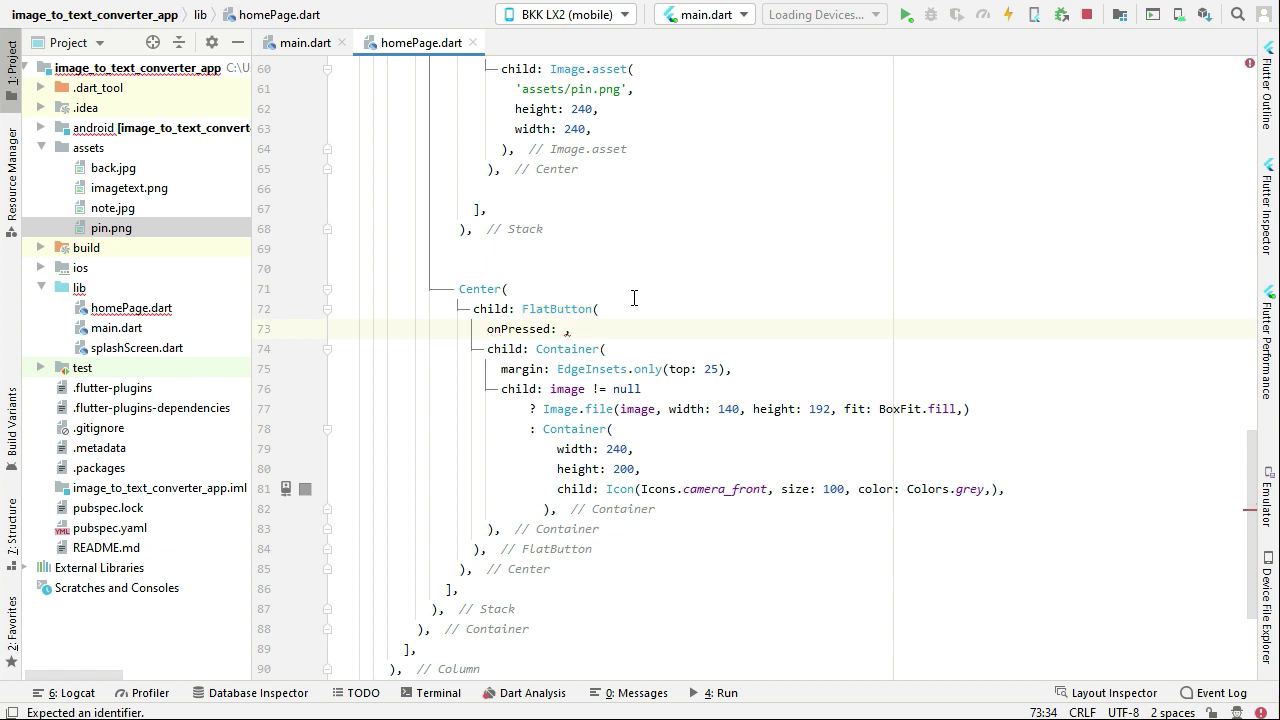
key(enter)
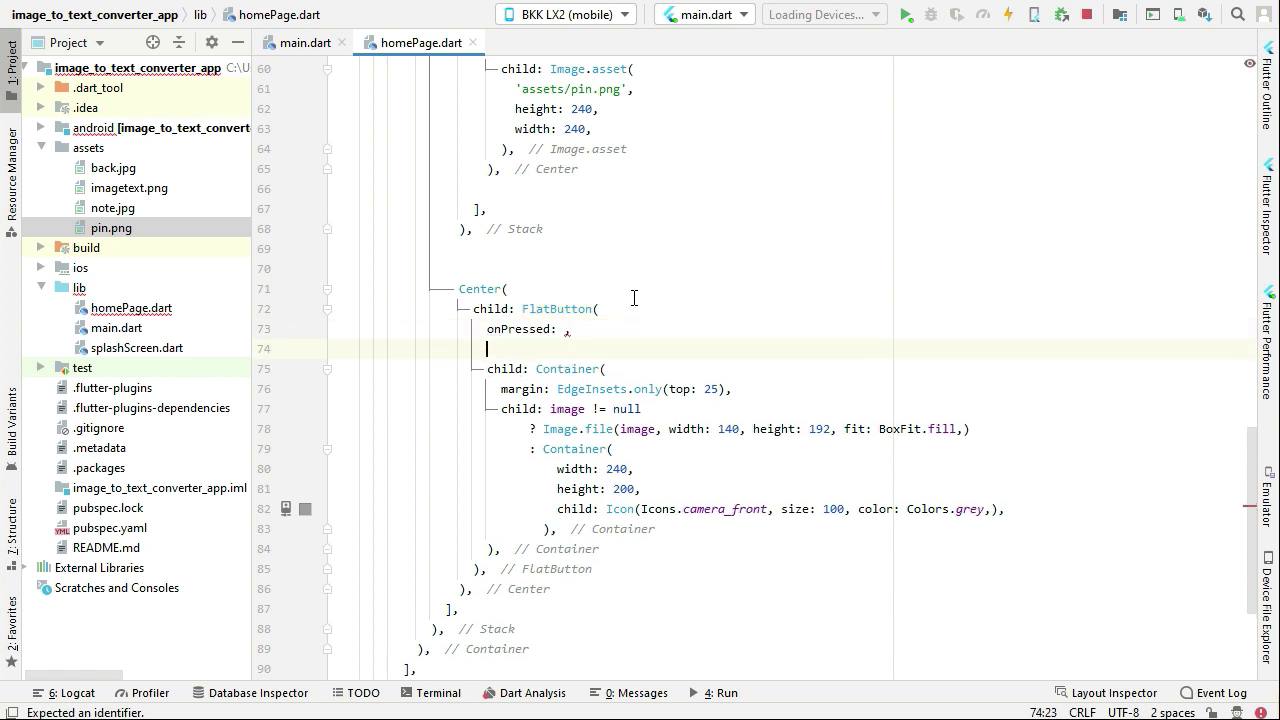
text(onLongPress: ,)
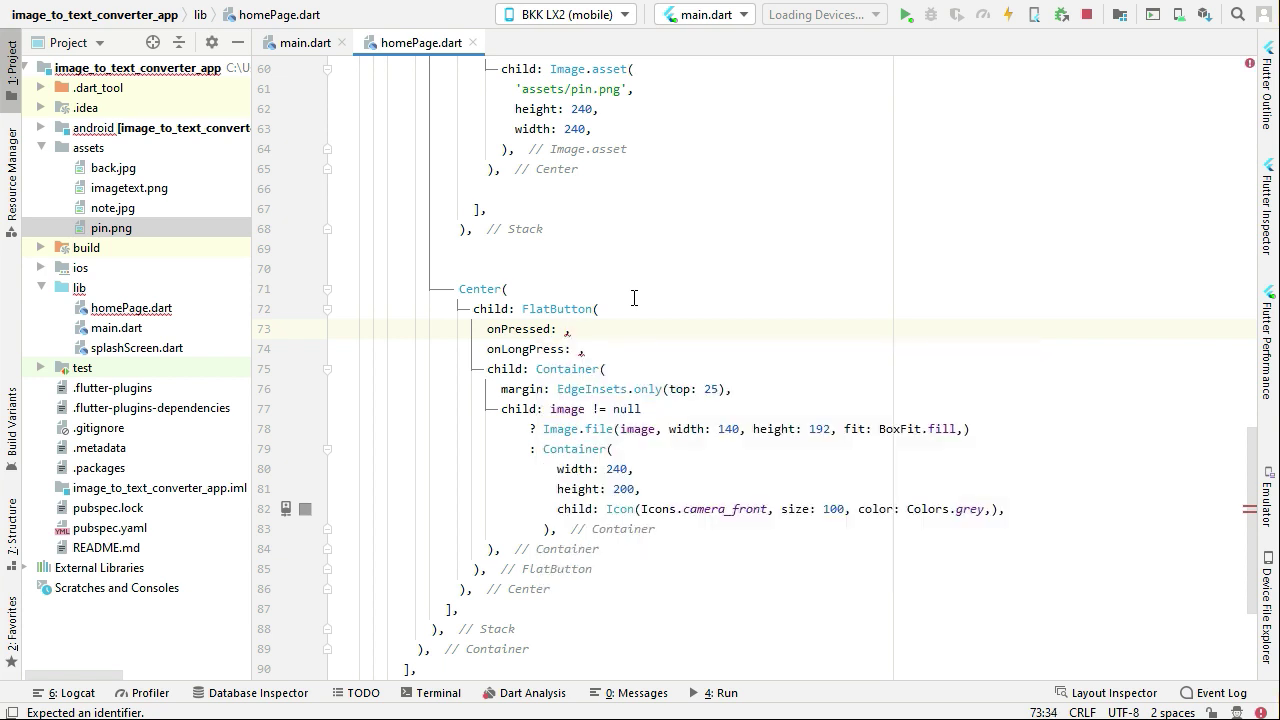
text(pickImageFromGa)
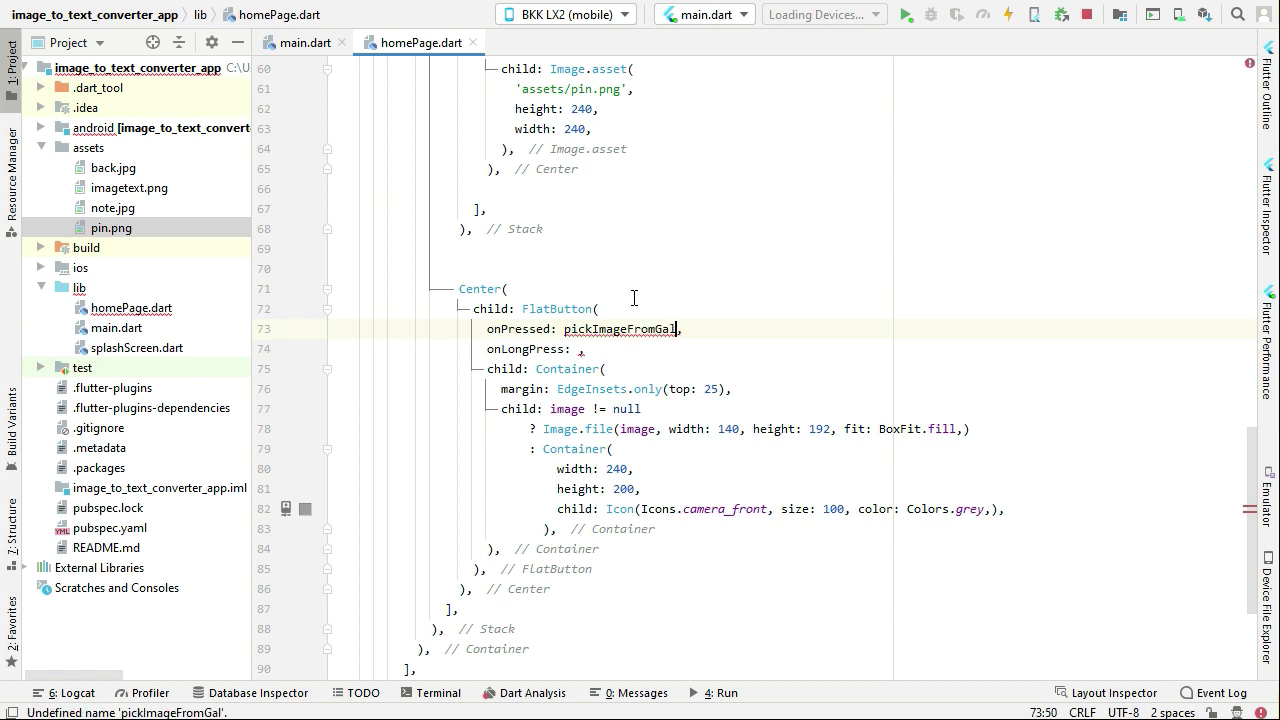
text(lery)
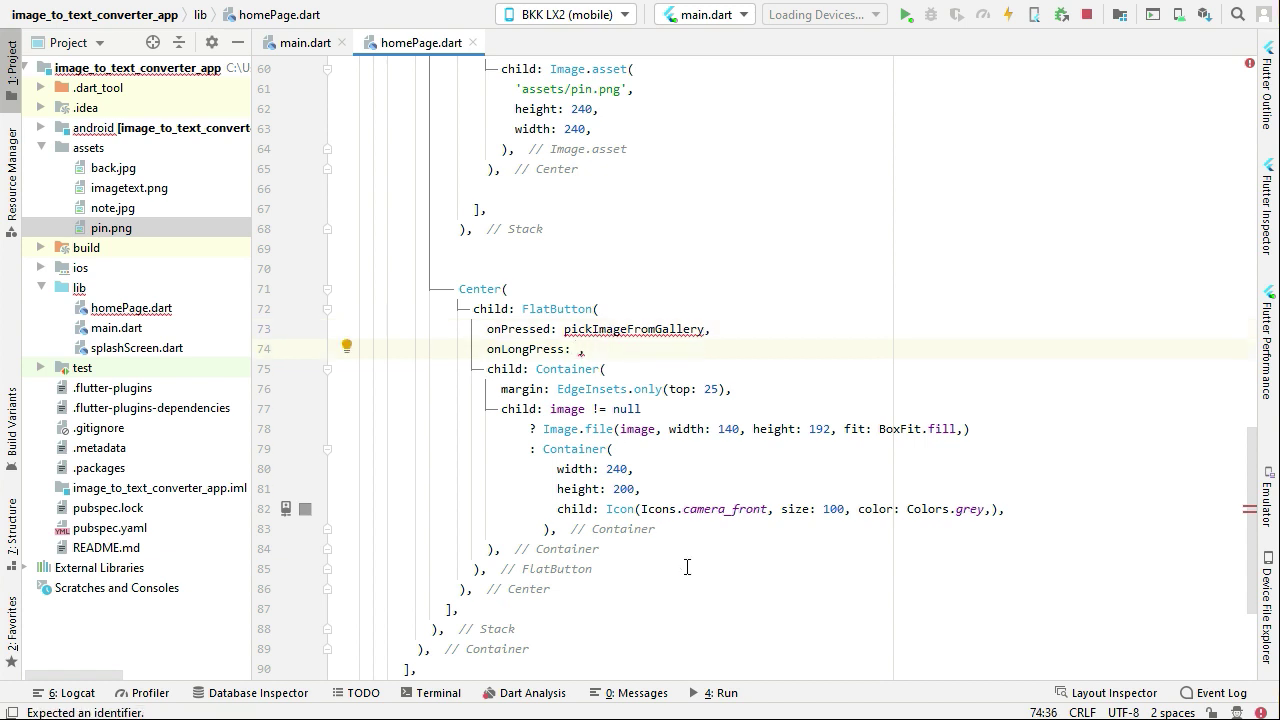
text(captureImageWithCamer)
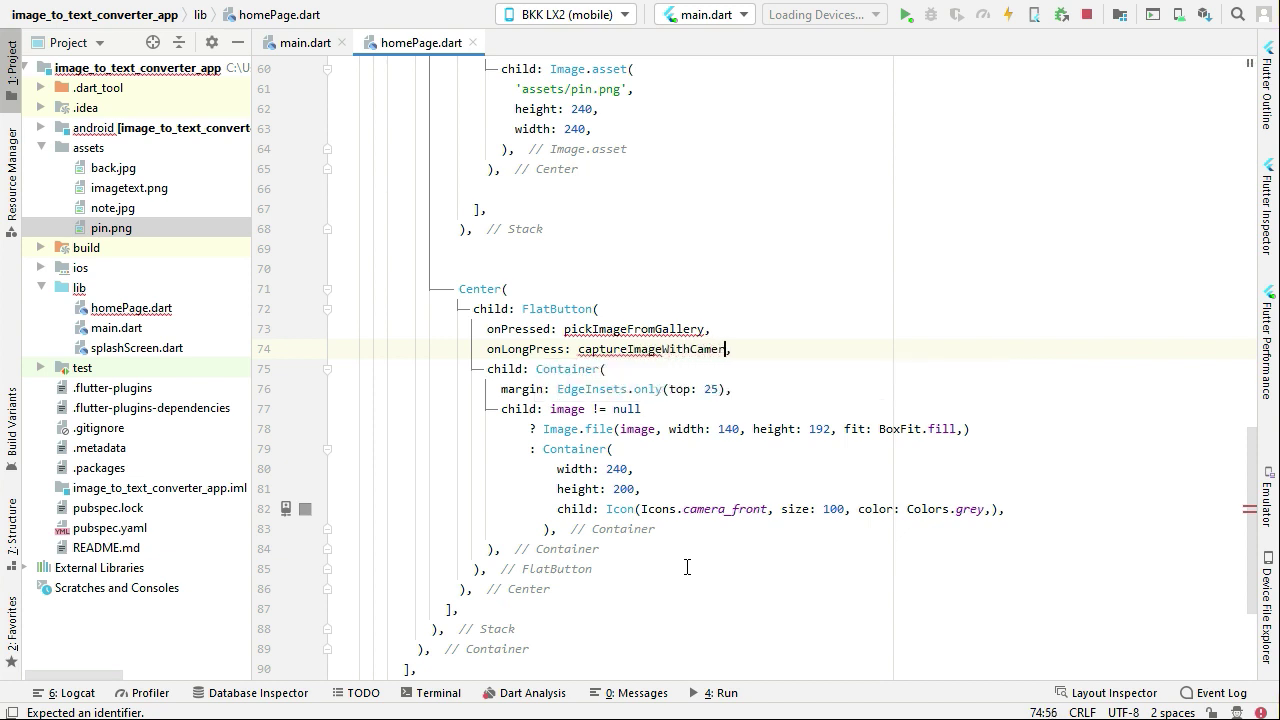
double_click(632, 328)
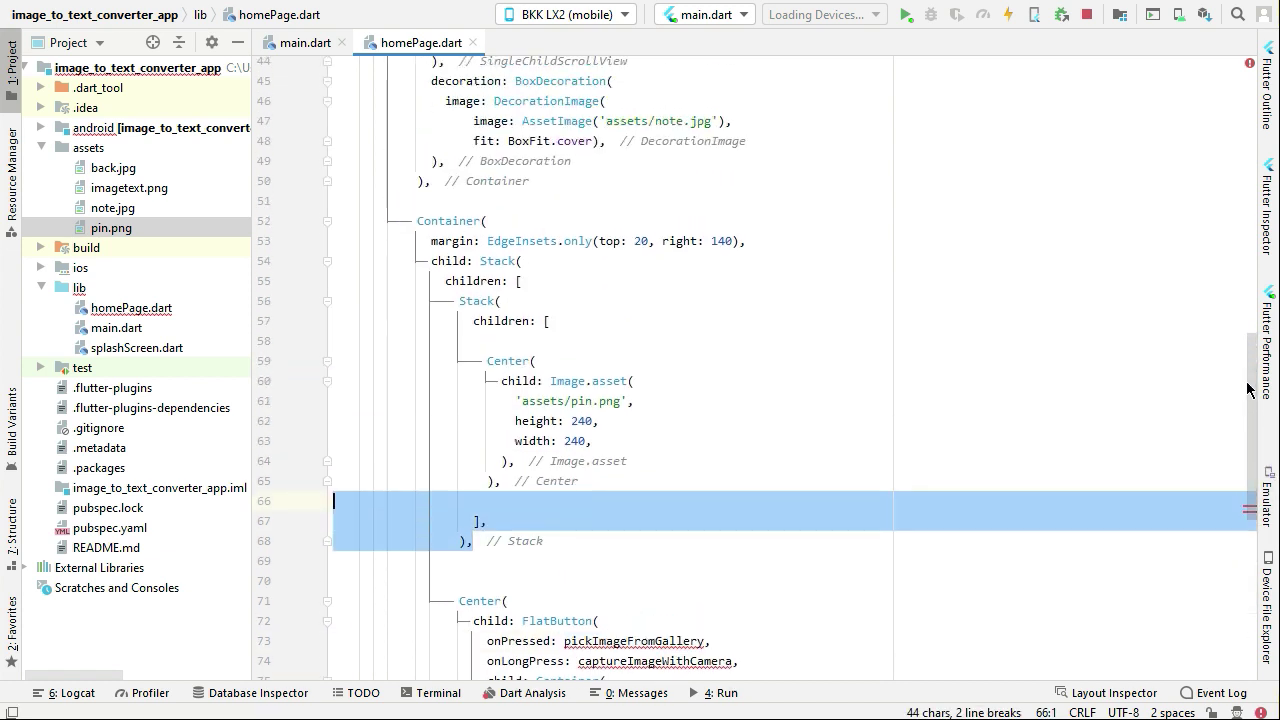
Declare empty pickImageFromGallery() async {} and captureImageWithCamera() async {} methods before build().
scroll(up, 3)
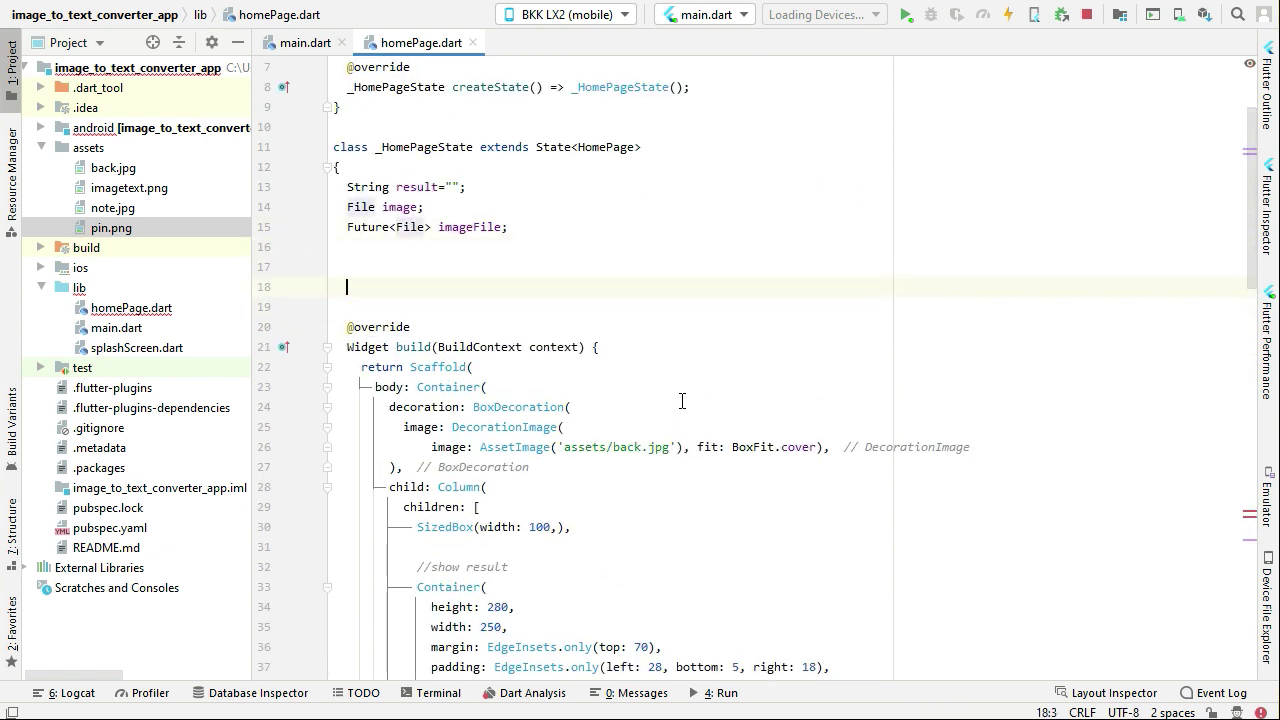
text(pickImageFromGallery)
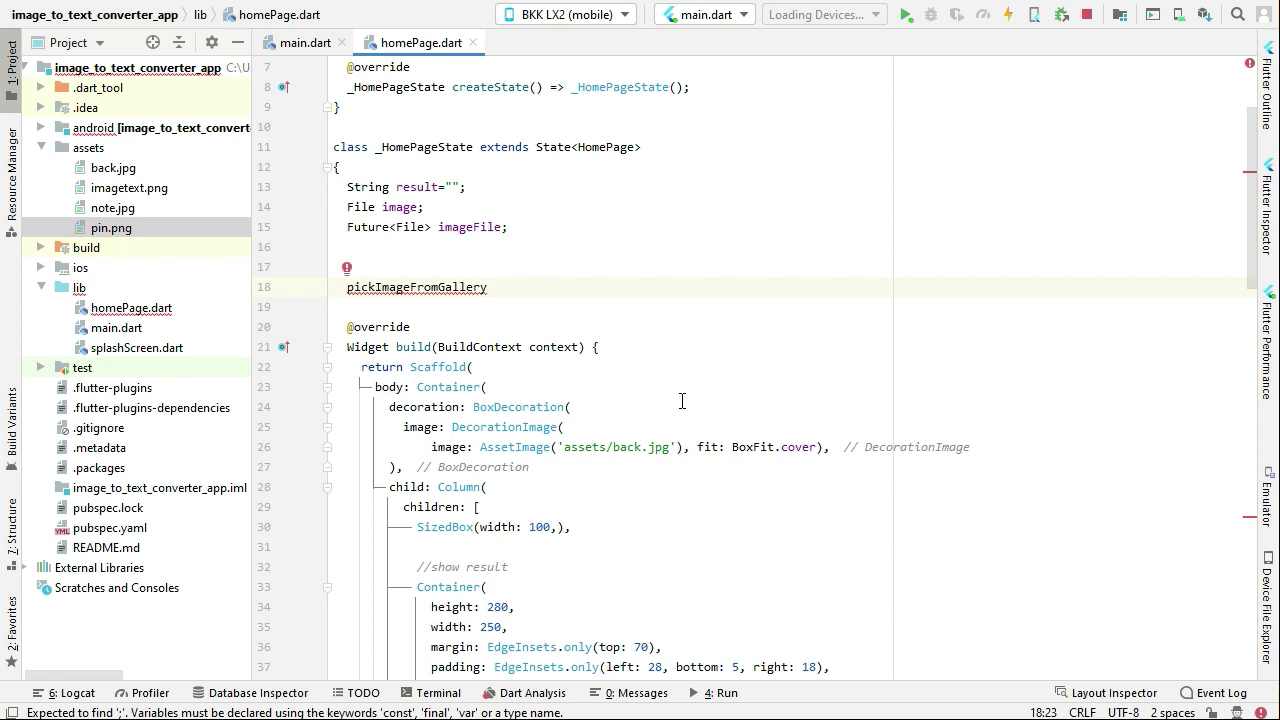
text((){})
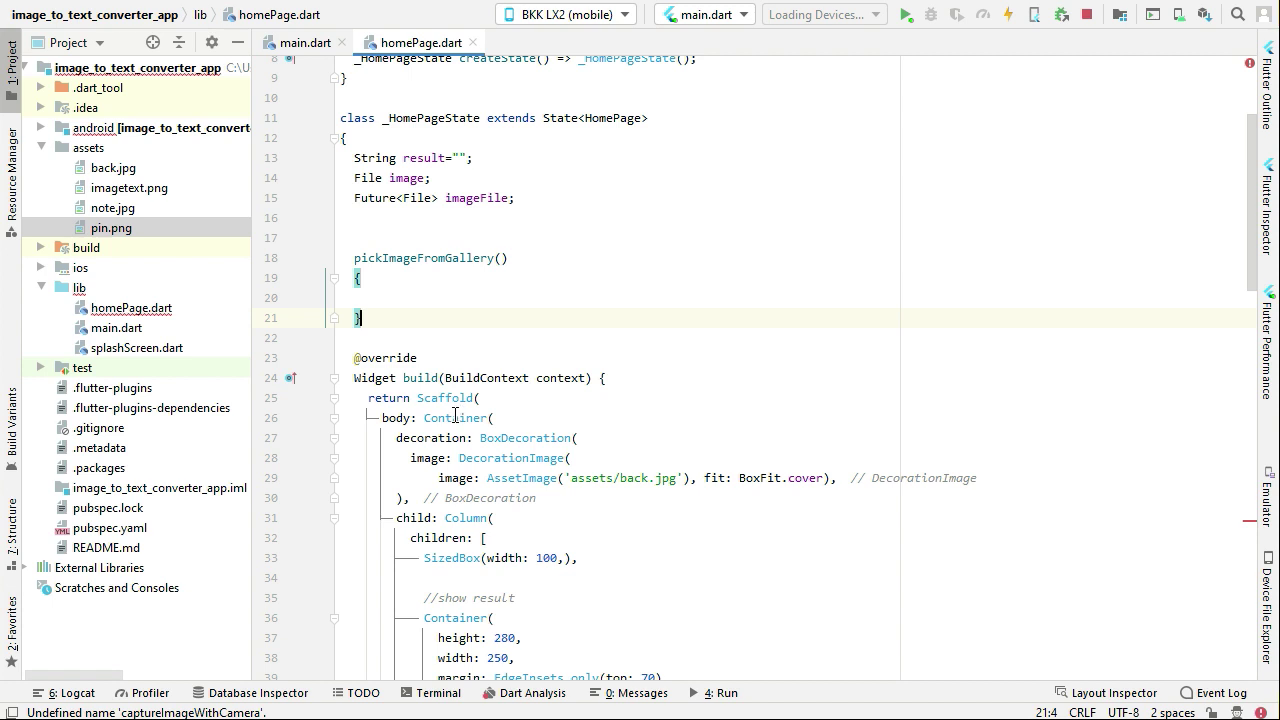
text(captureImageWithCamera)
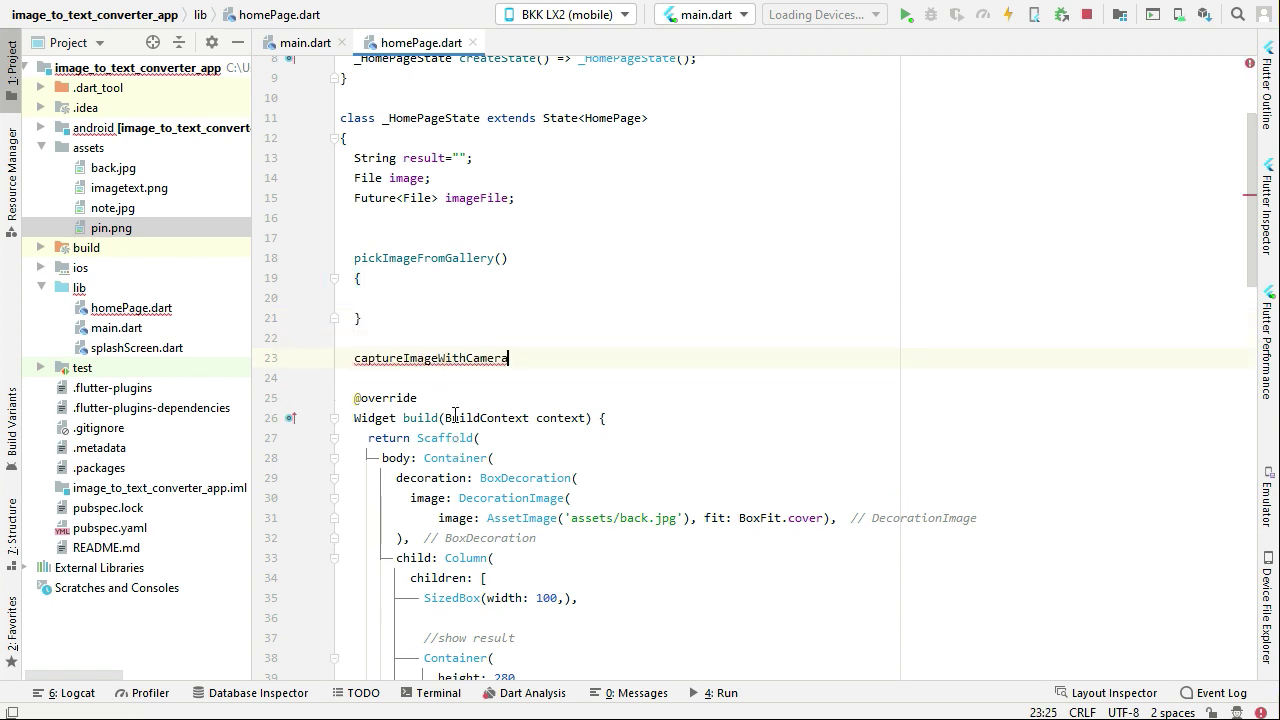
text((){})
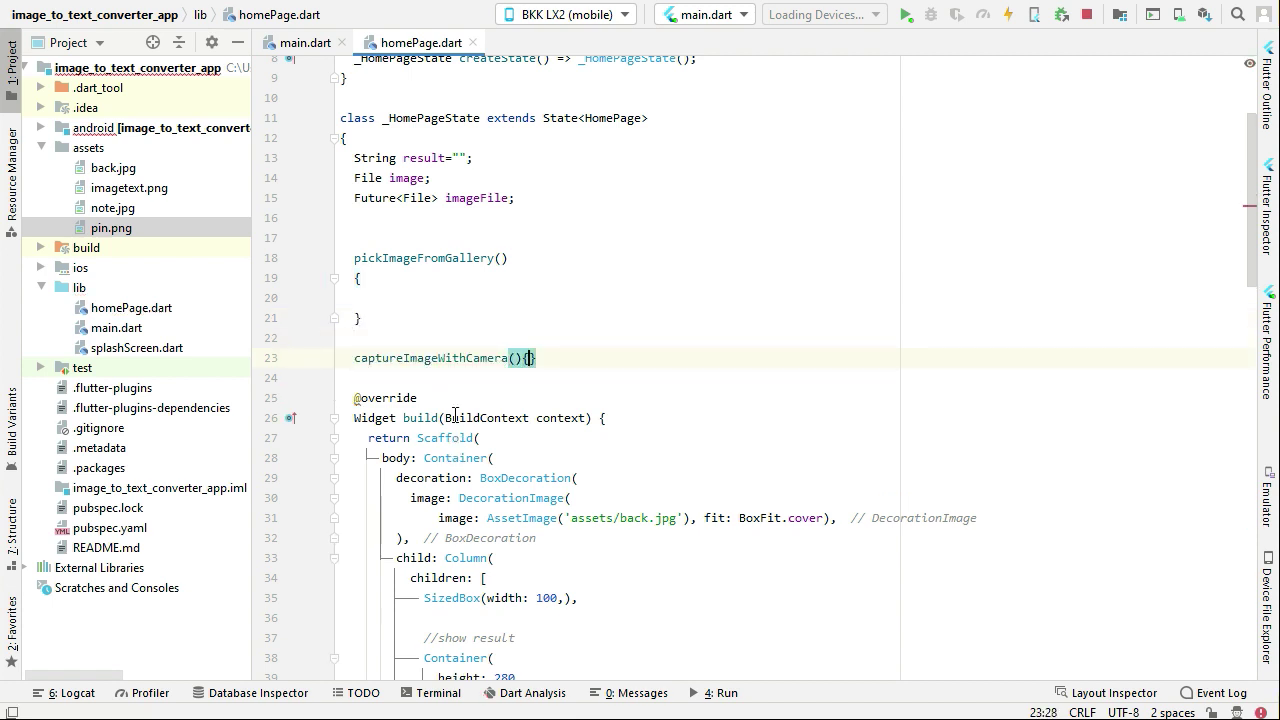
text(async)
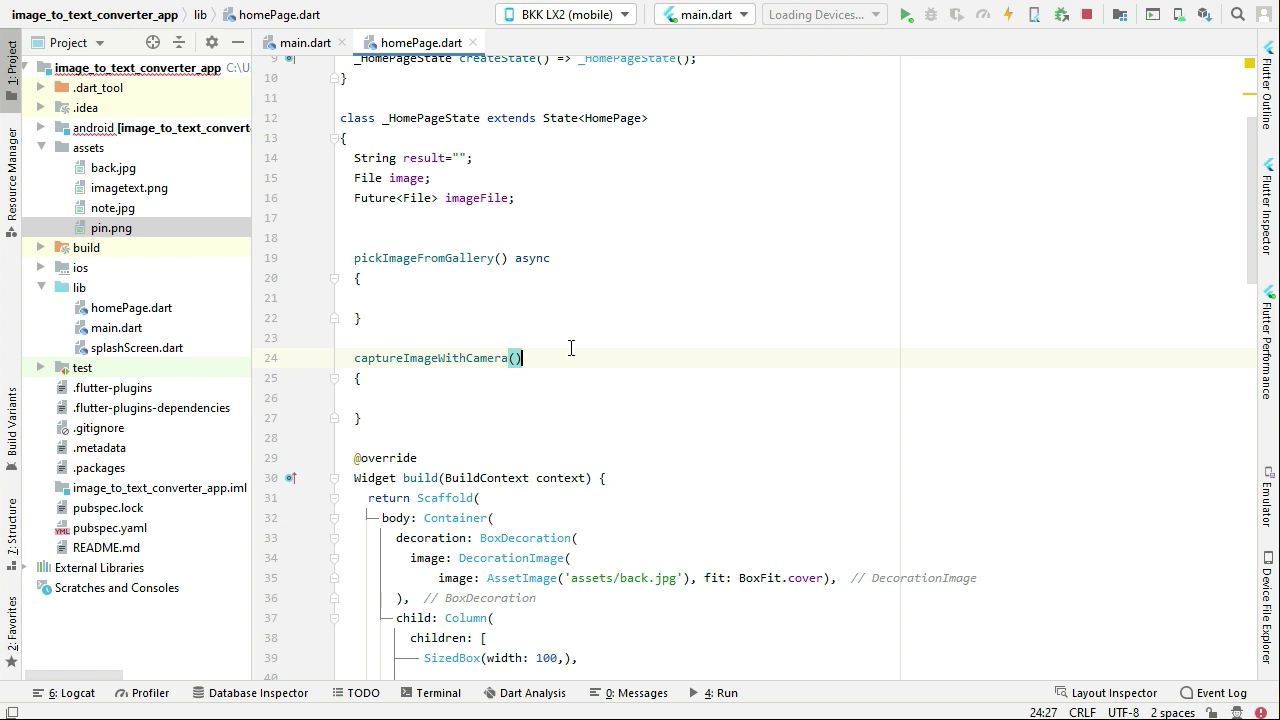
text(async)
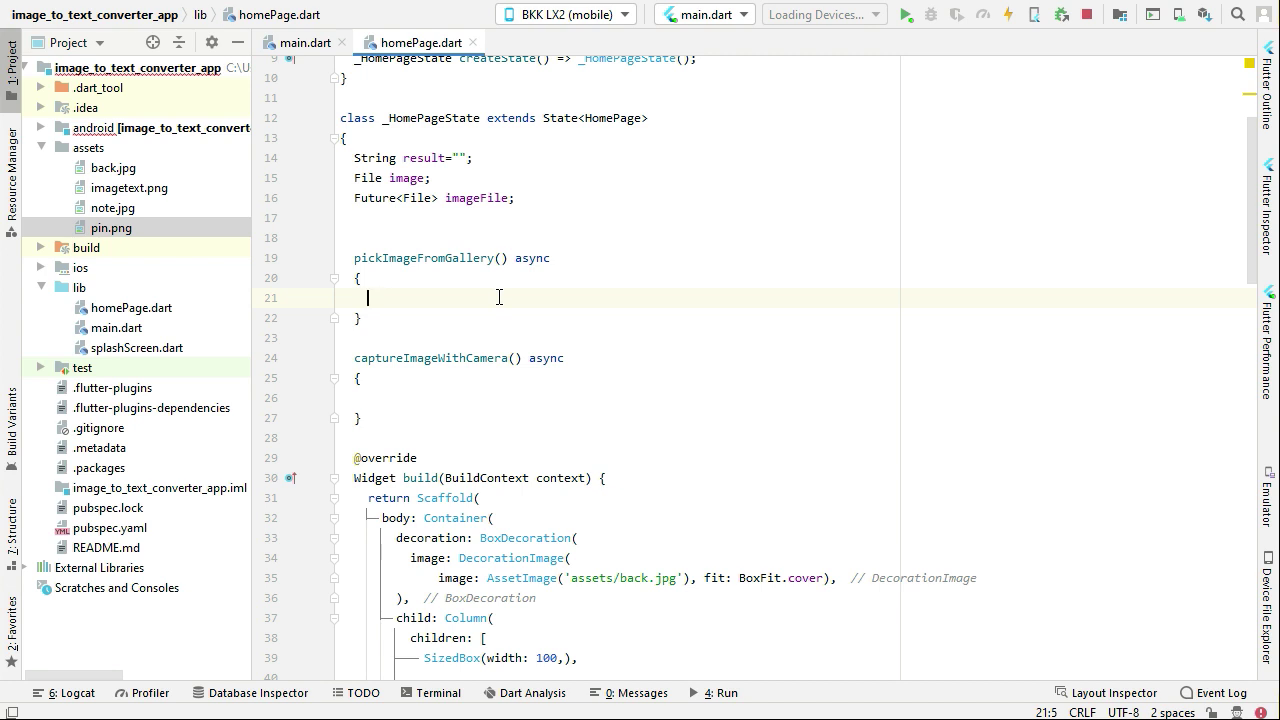
Start 'PickedFile pickedFile = await' in the gallery function and declare the field 'ImagePicker imagePicker;'.
text(PickedFile)
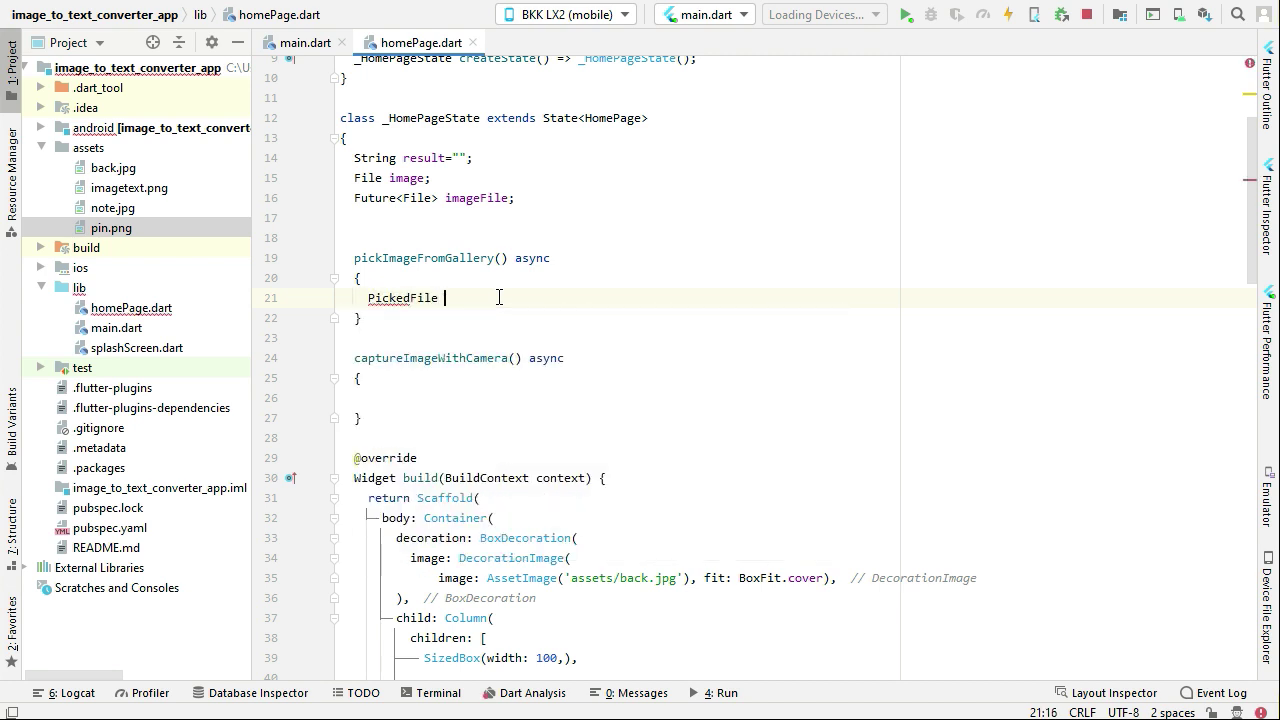
text(pickedFile)
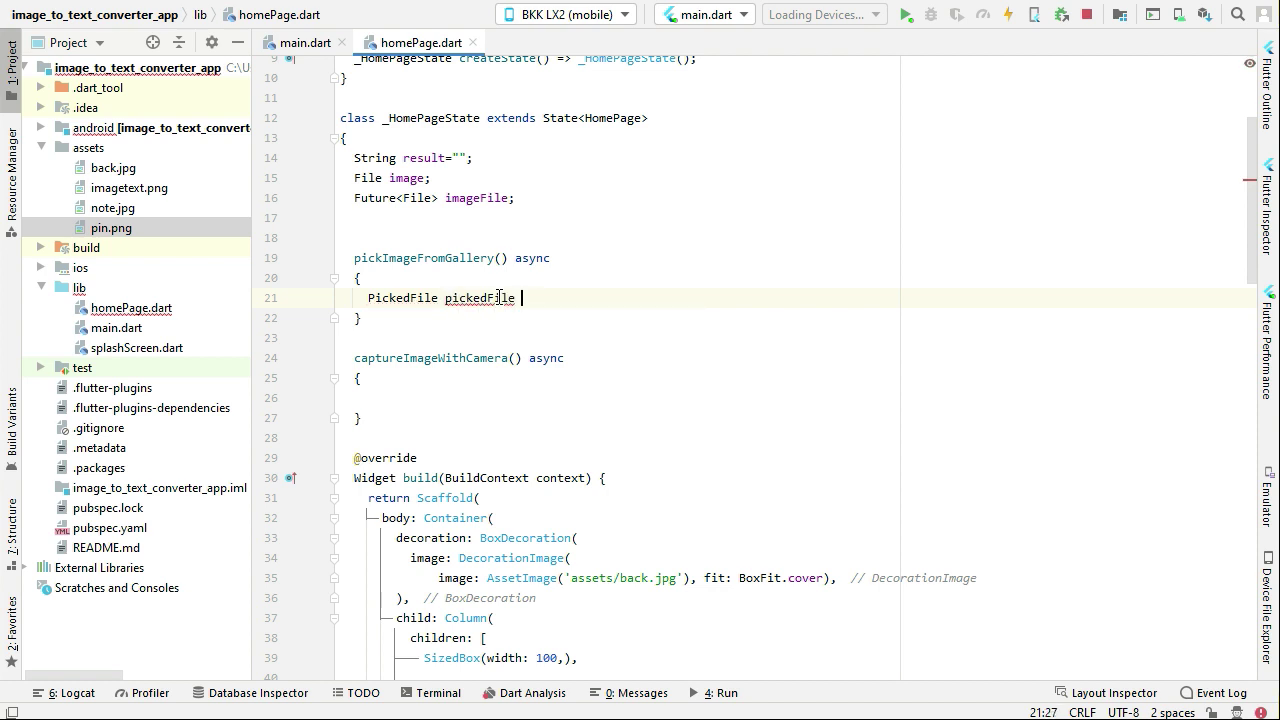
text(= await)
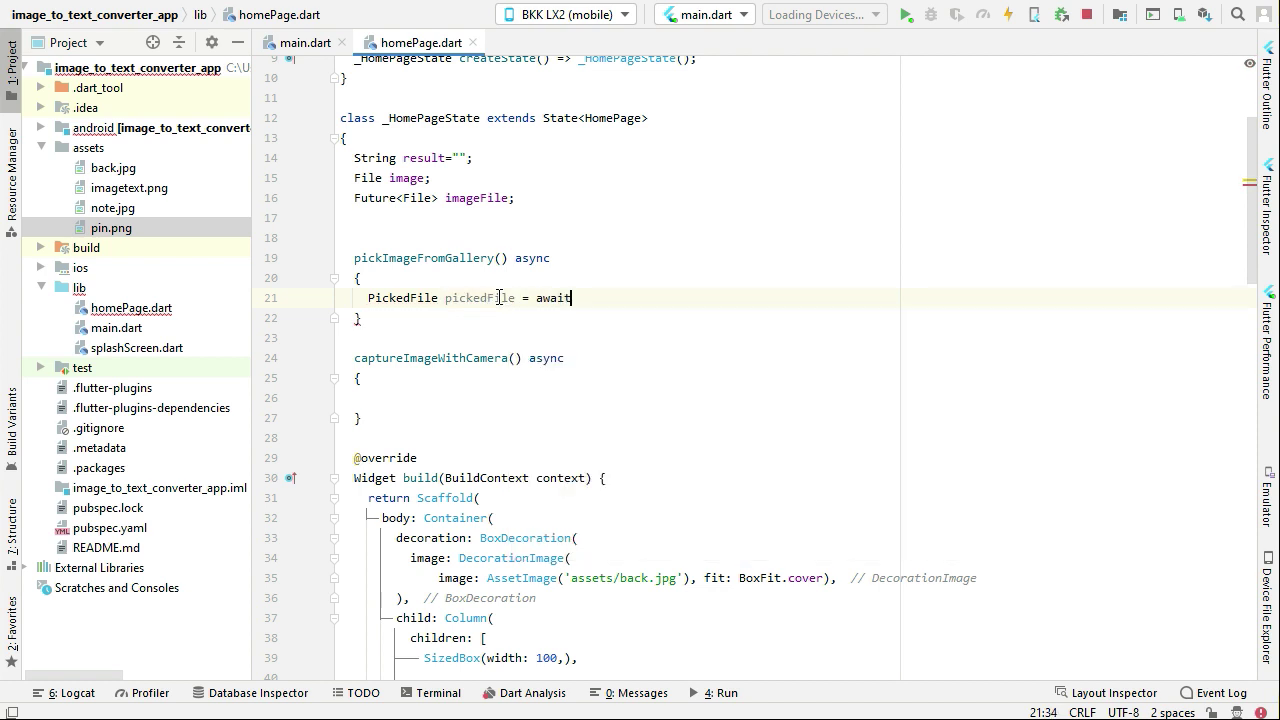
text(in)
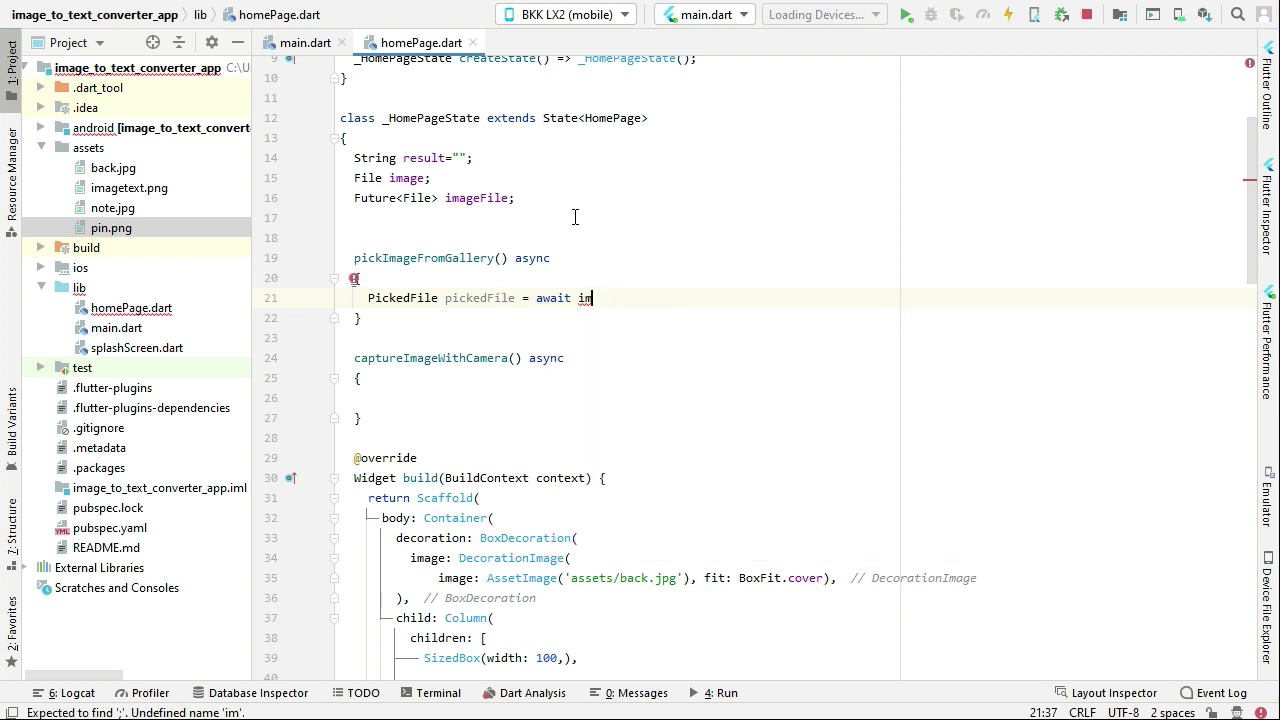
text(Imag)
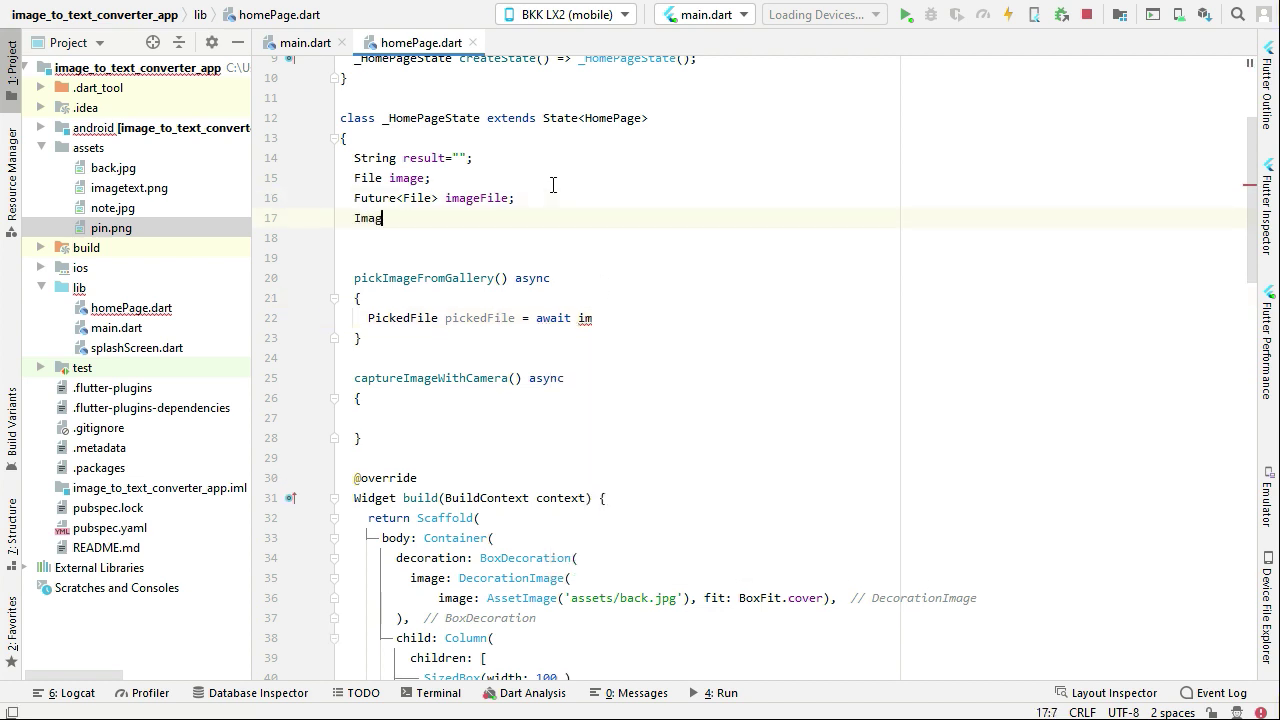
text(ePicker)
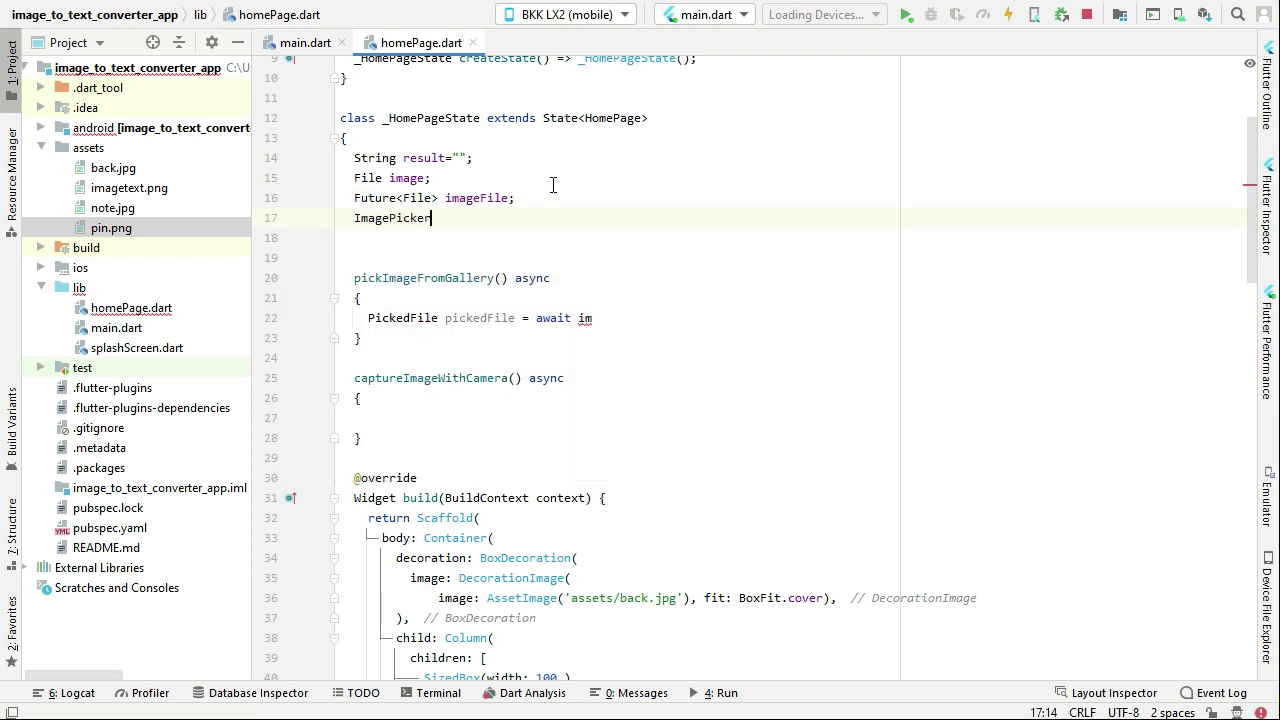
text(imagePicker)
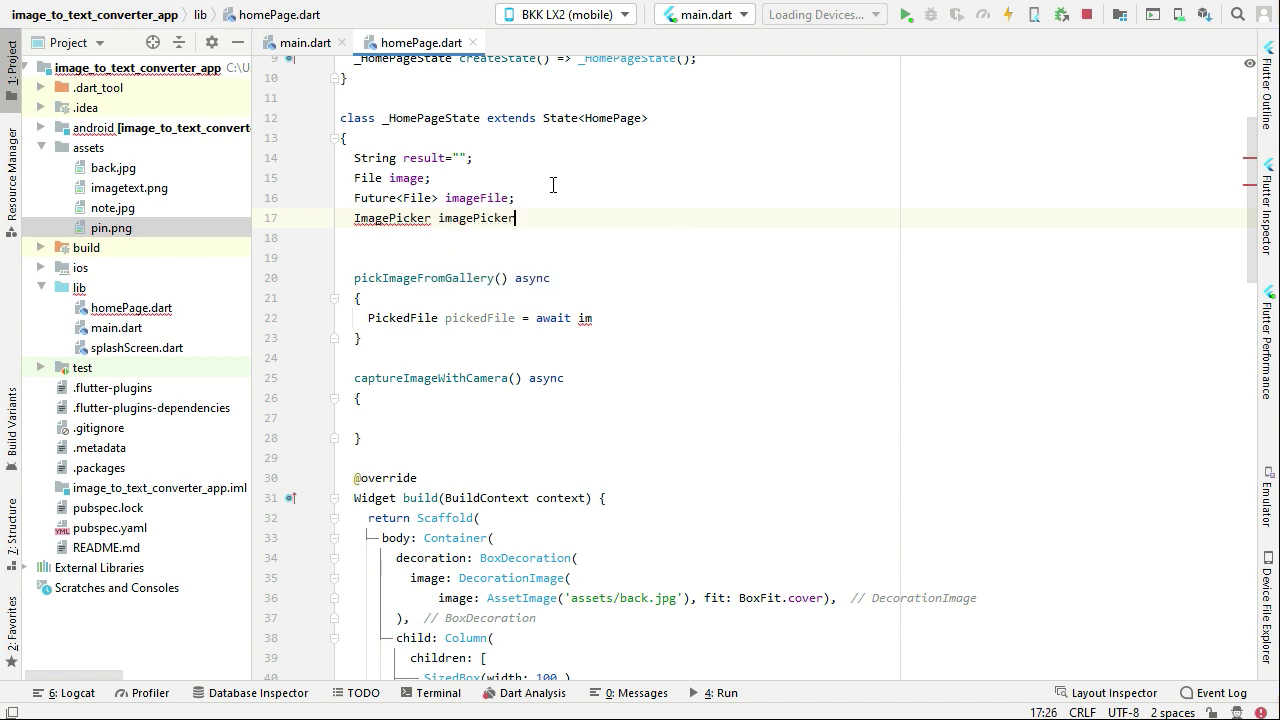
text(;)
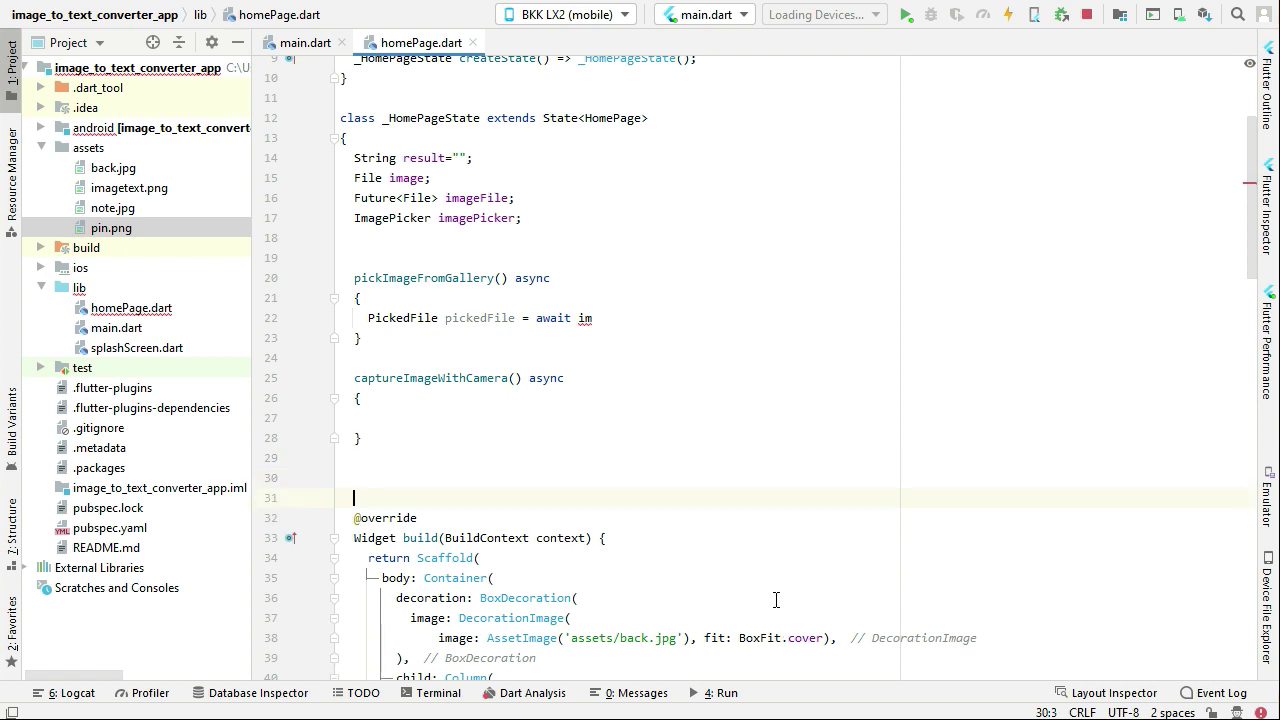
Add an initState override assigning imagePicker = ImagePicker(); and remove its TODO comment.
text(initState() {)
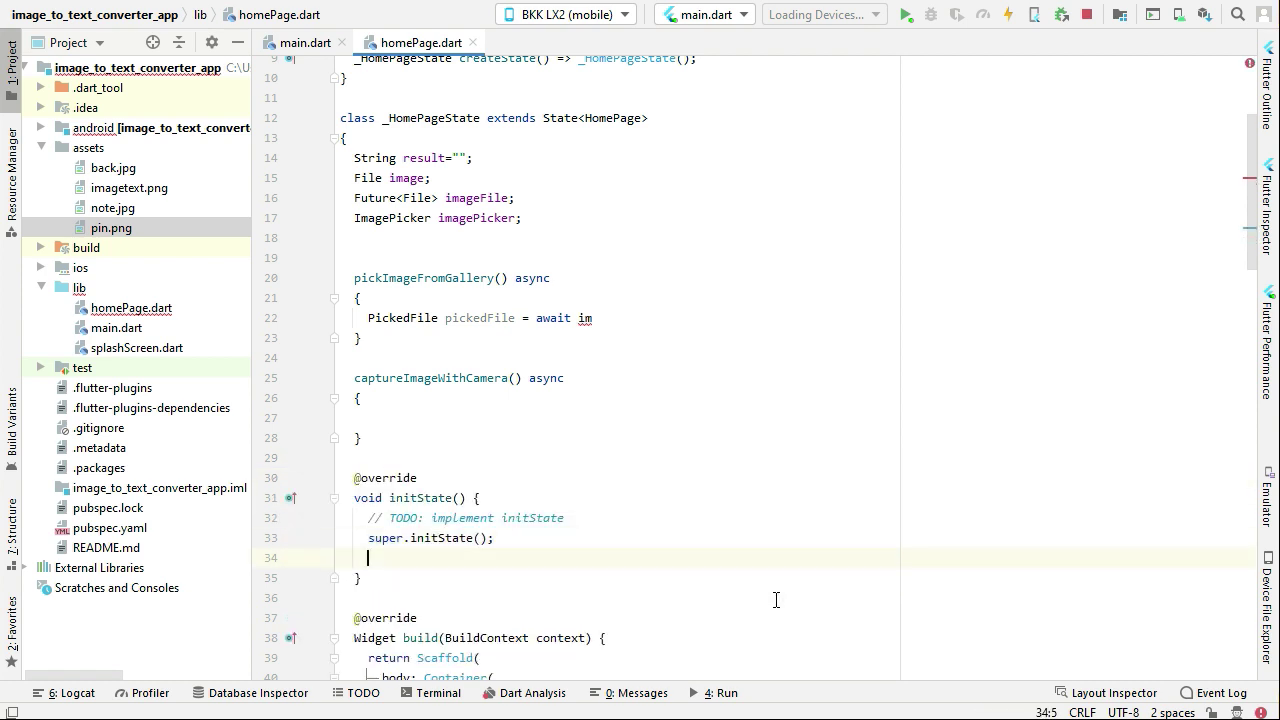
text(imagePicker)
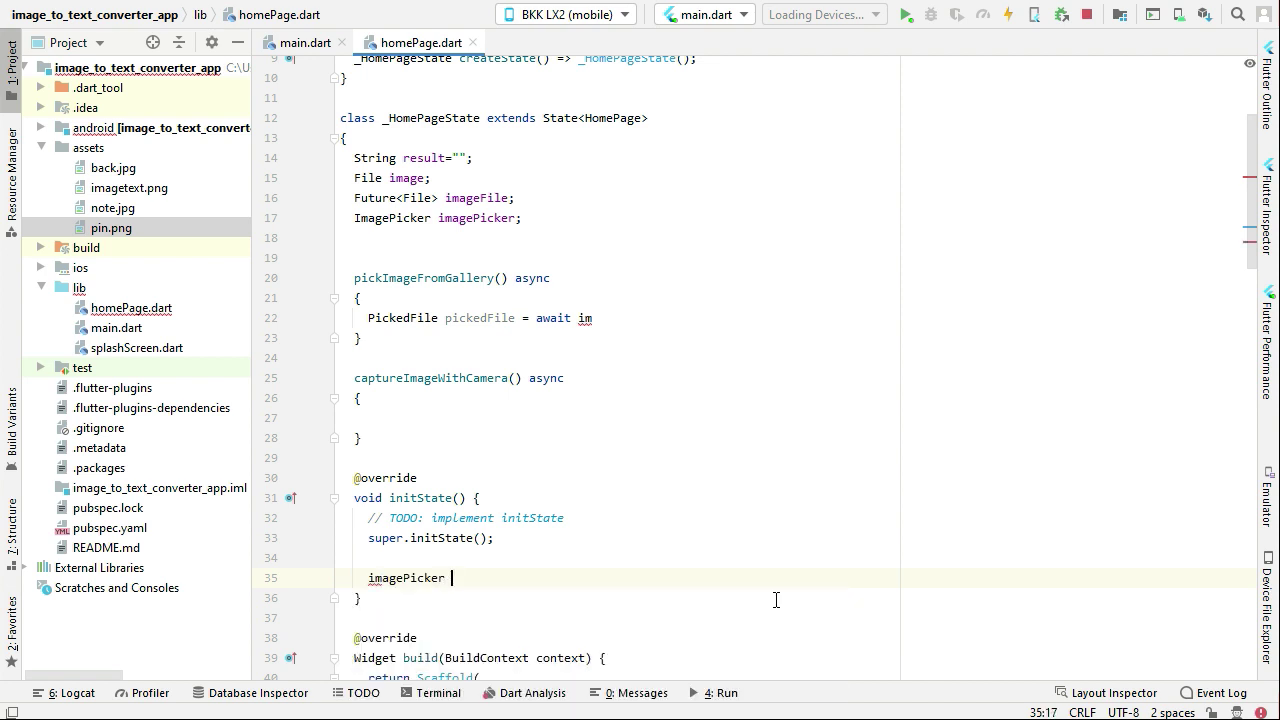
text(=)
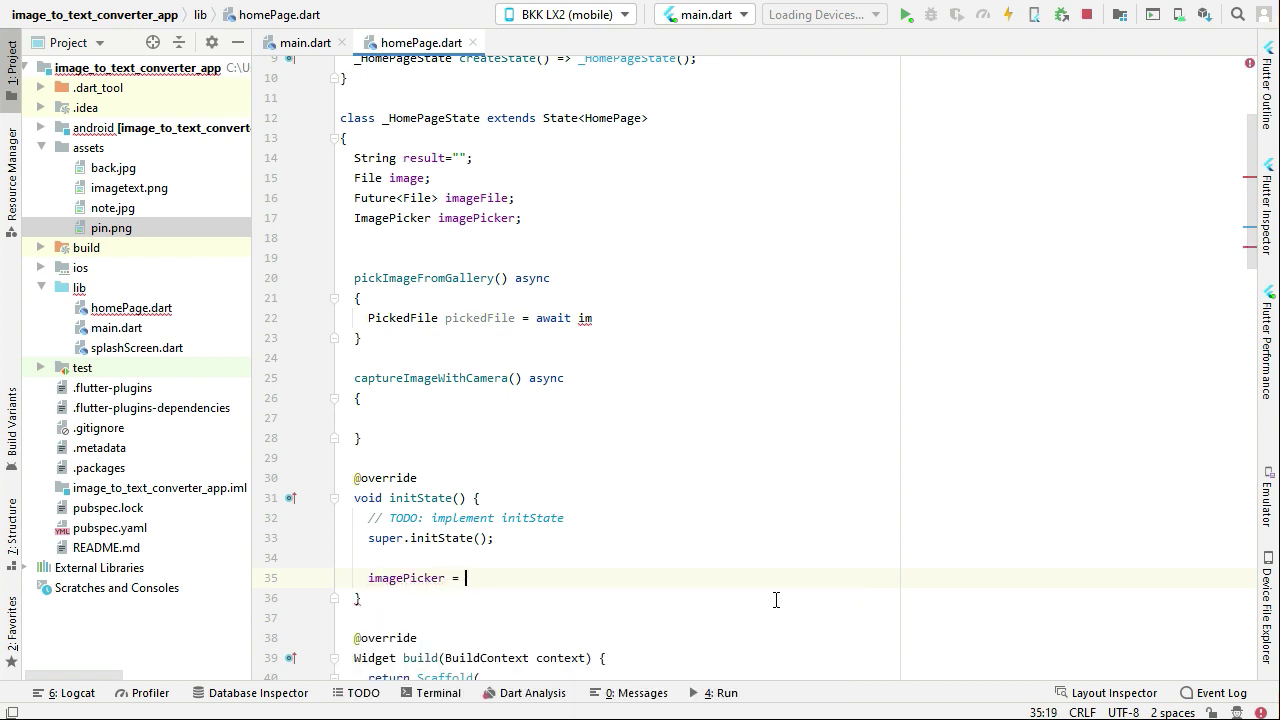
text(ImagePicker()
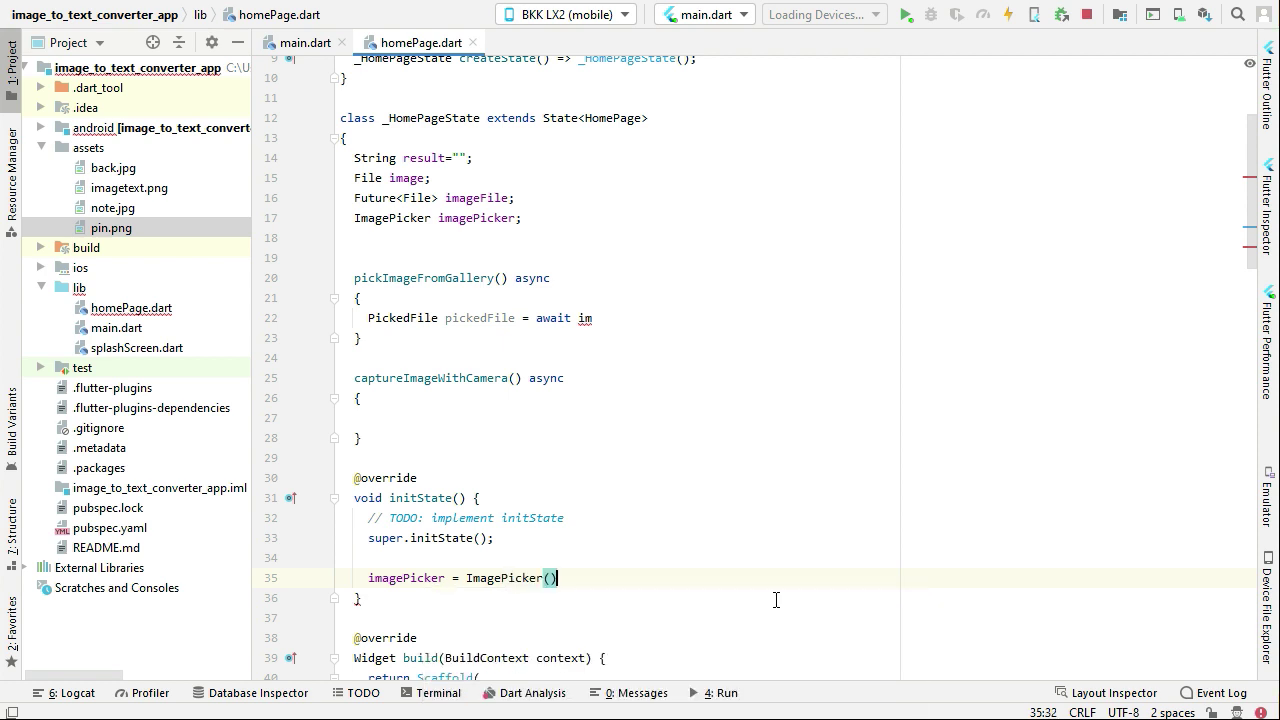
text(;)
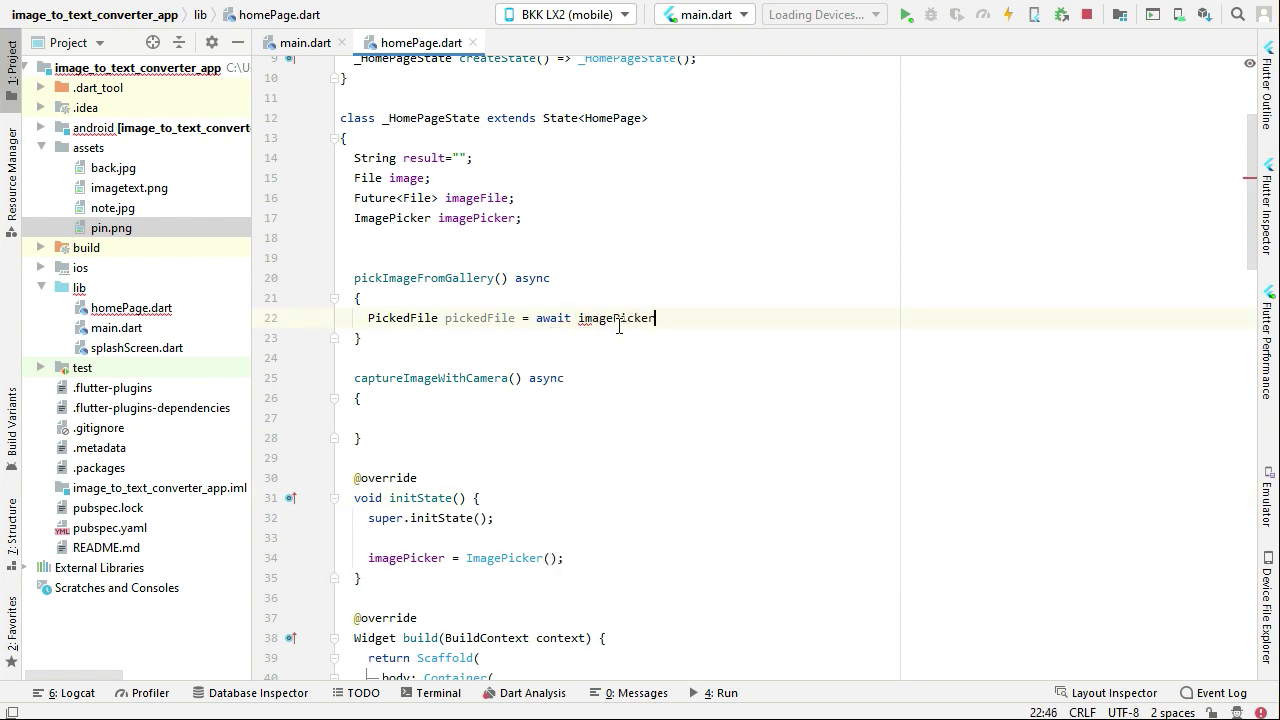
Complete the line as 'await imagePicker.getImage(source: ImageSource.gallery);'.
text(.getImage(source:)
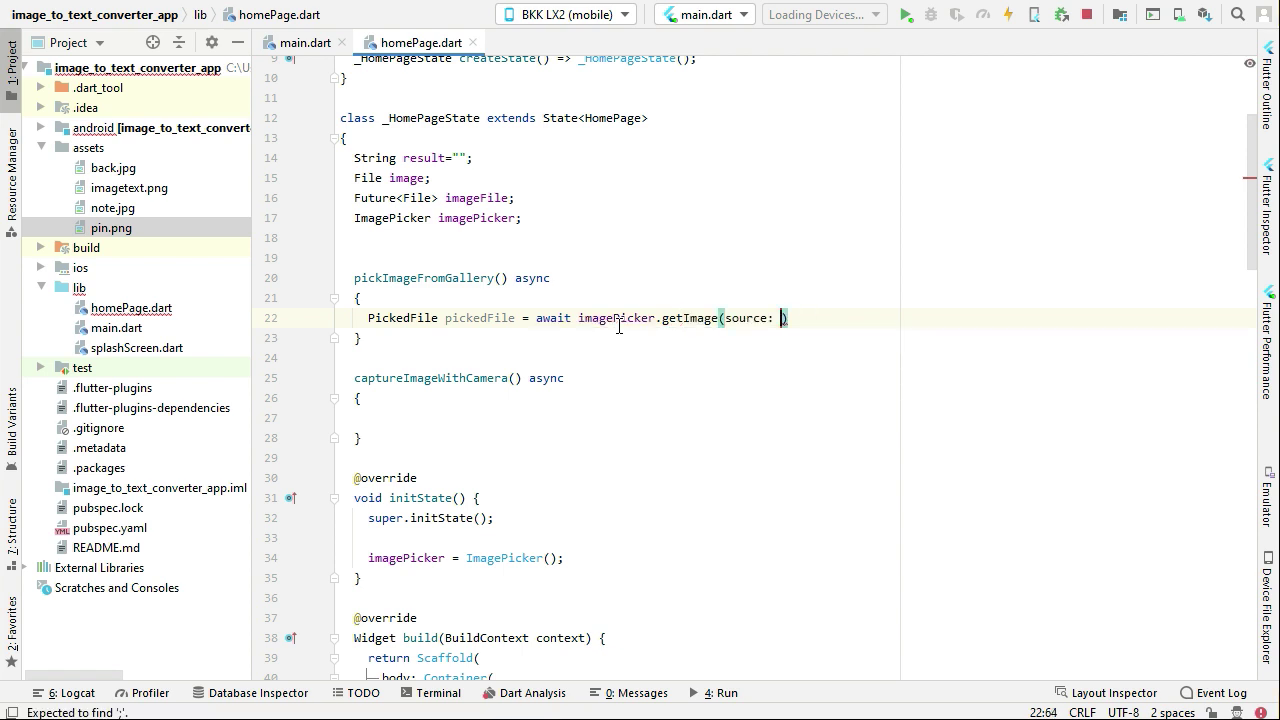
text(ImageSource.gallery)
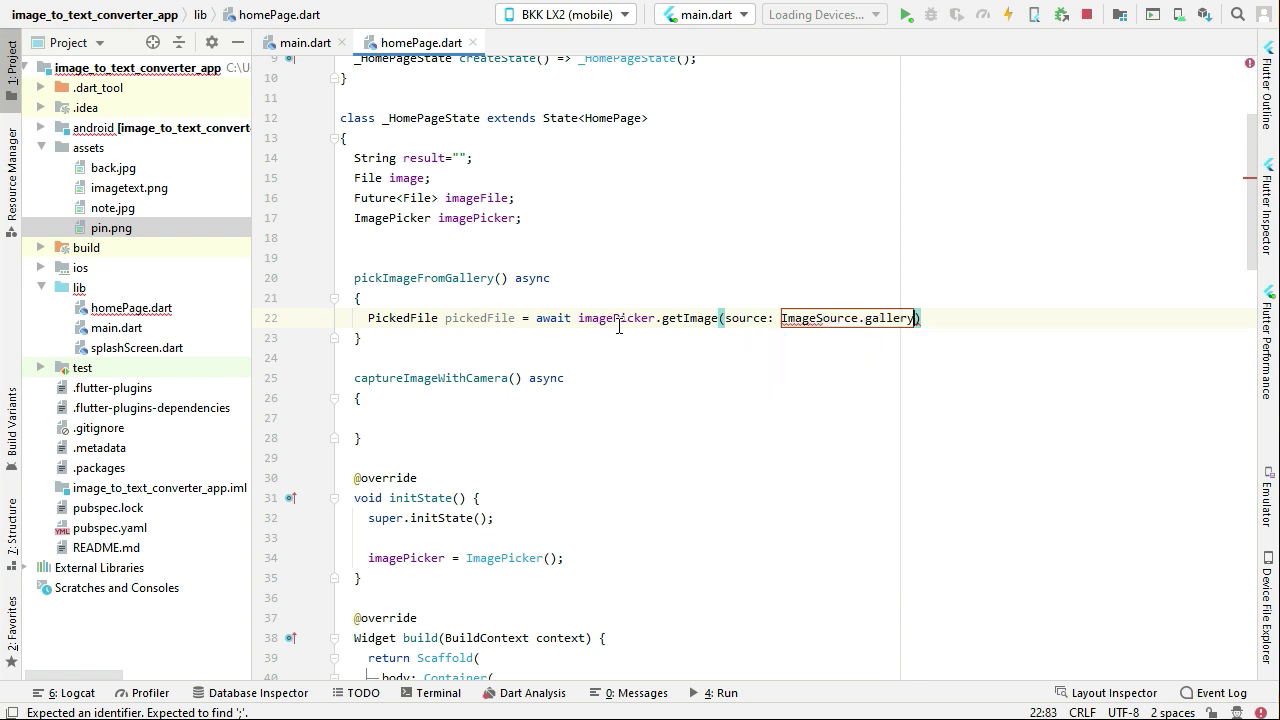
text(;)
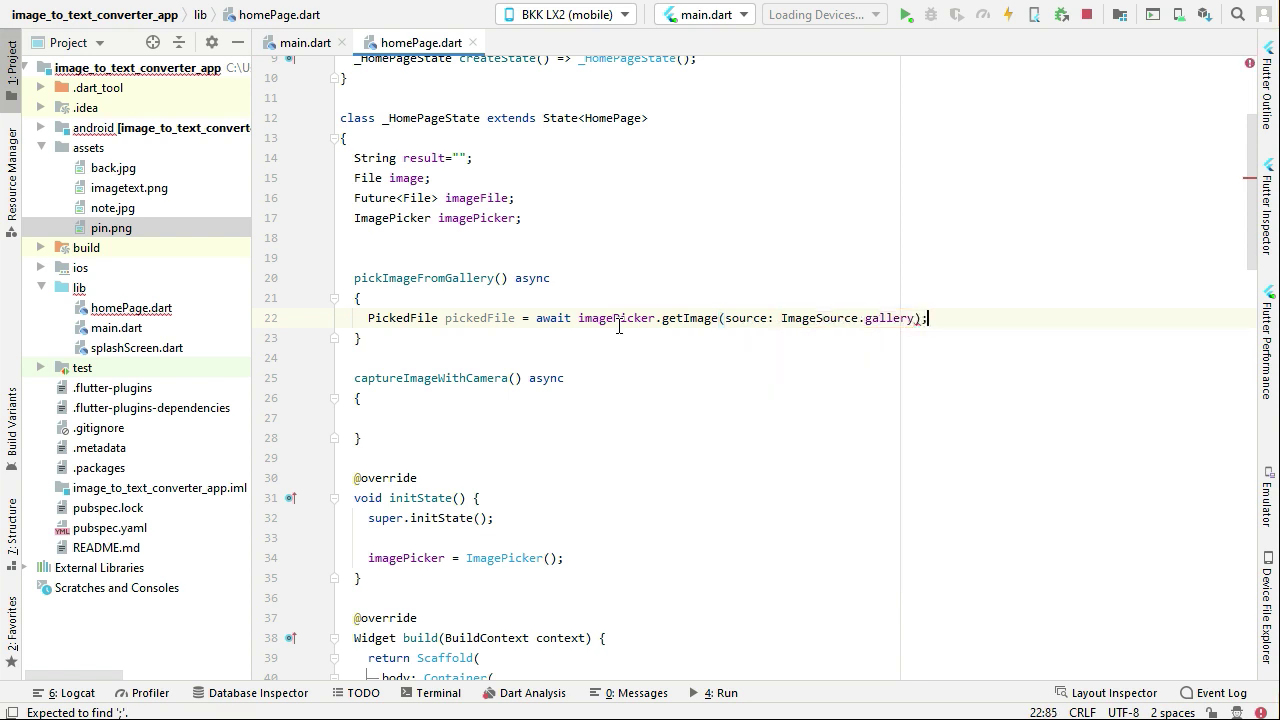
key(Return)
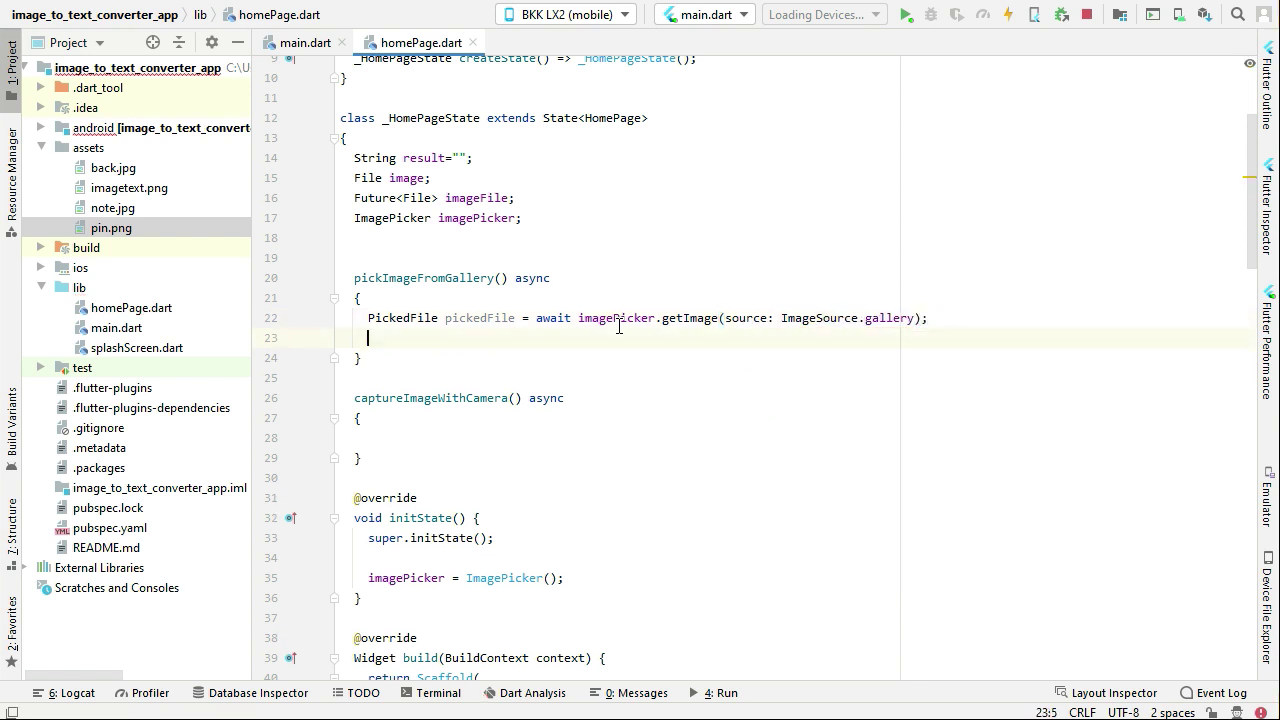
Add 'image = File(pickedFile.path);' and a setState block referencing image, dropping the Future<File> imageFile field.
double_click(480, 318)
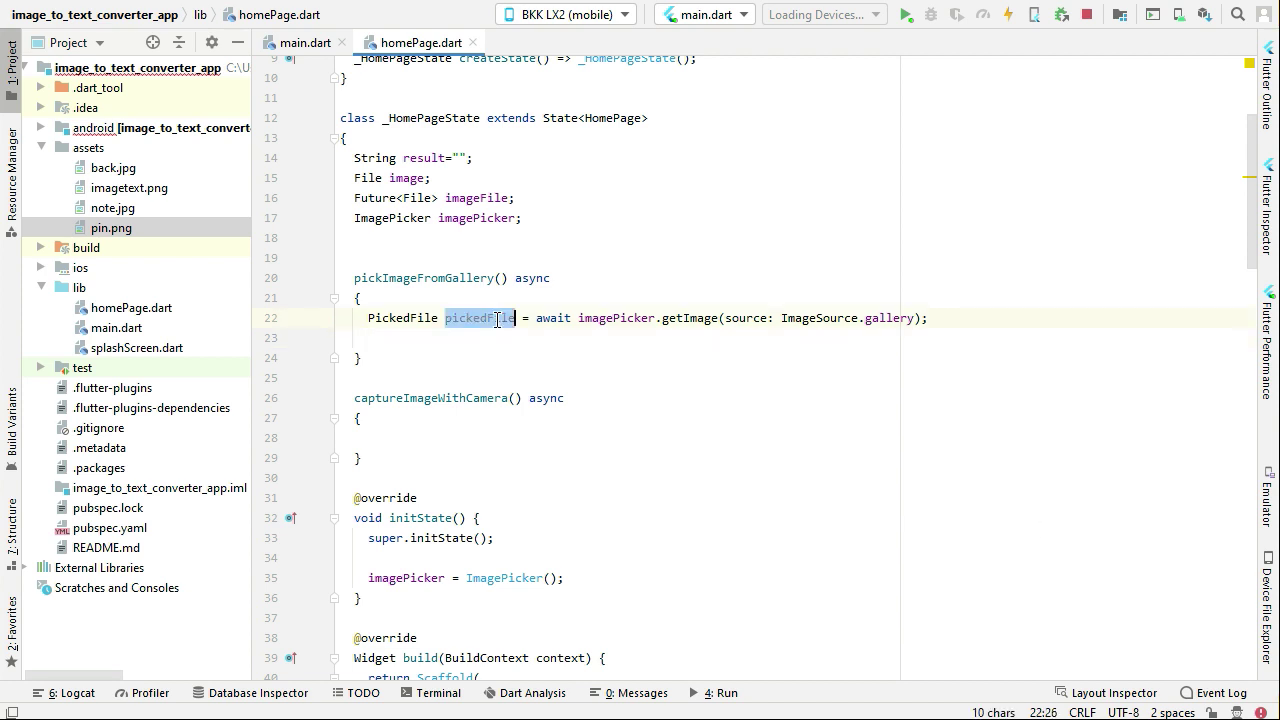
click(484, 338)
text(image)
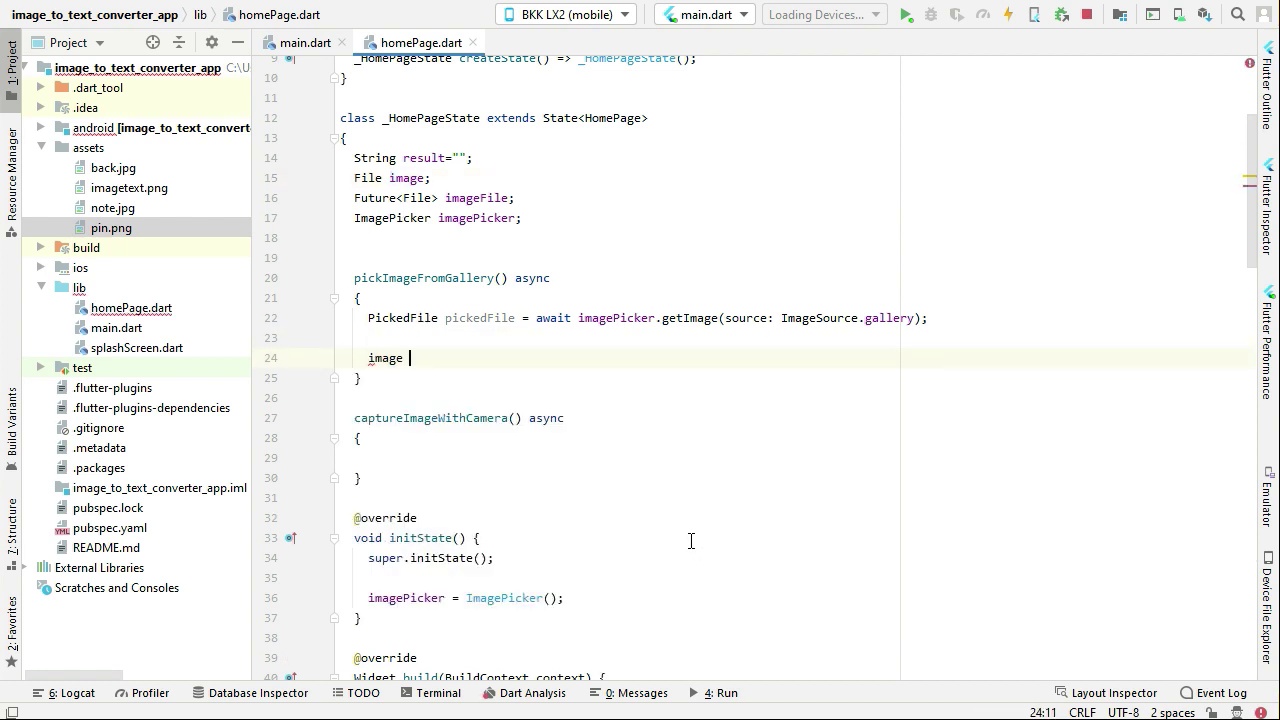
text(= File)
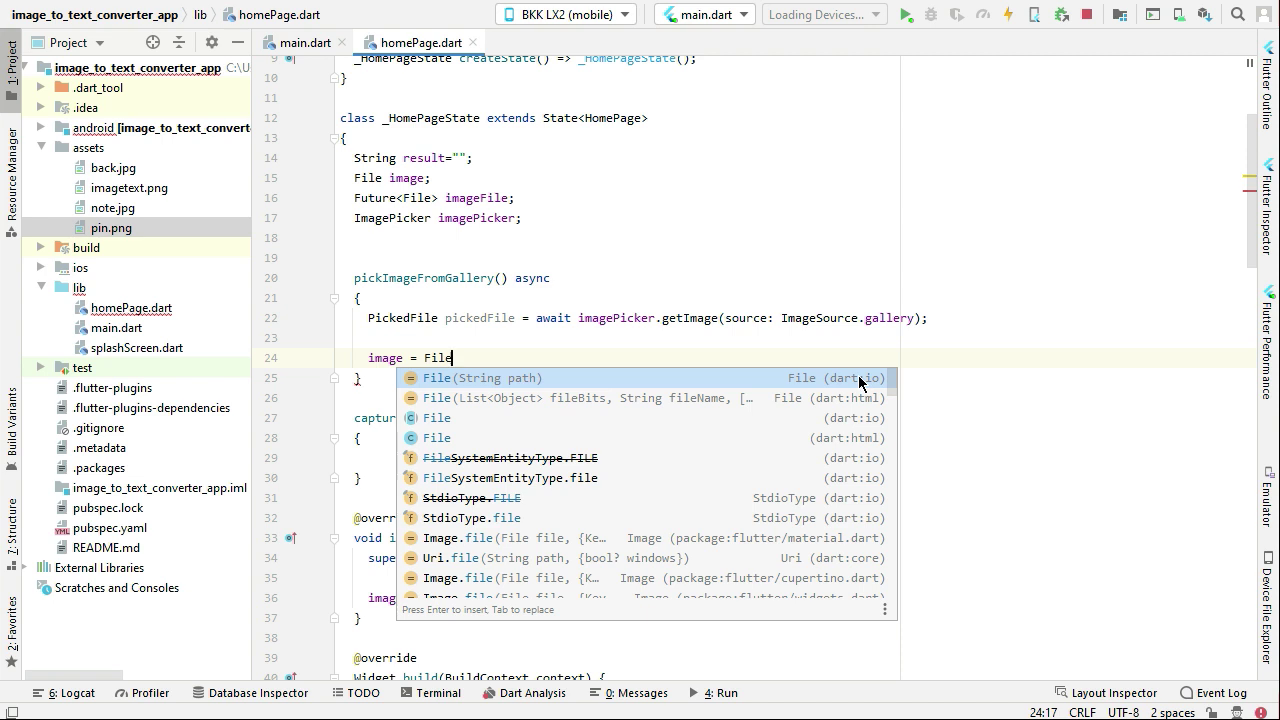
click(484, 376)
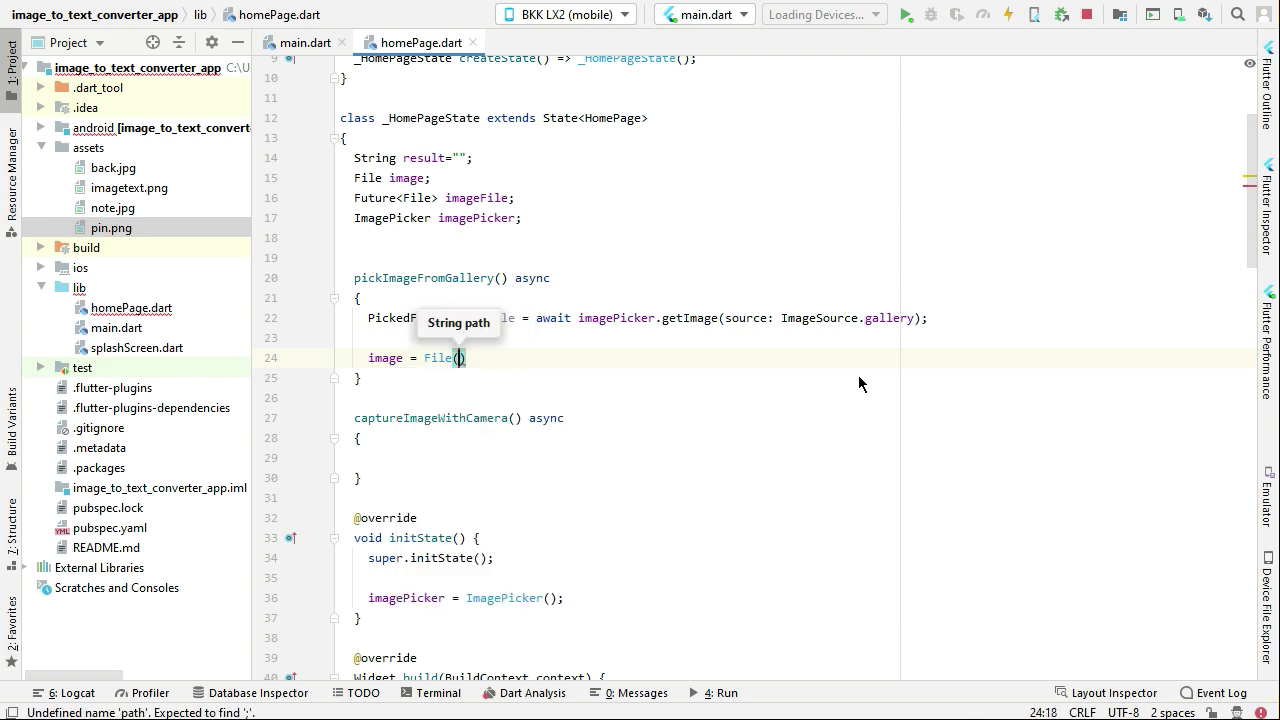
text(pickedFile)
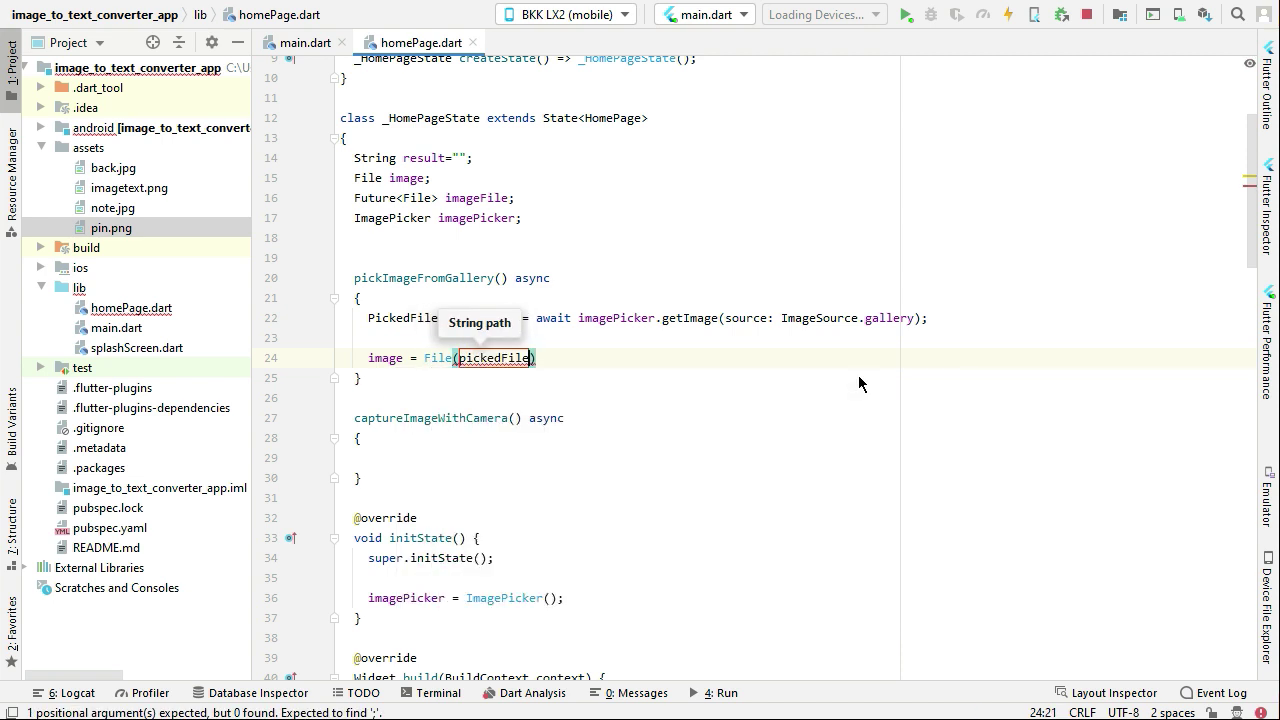
text(.path);)
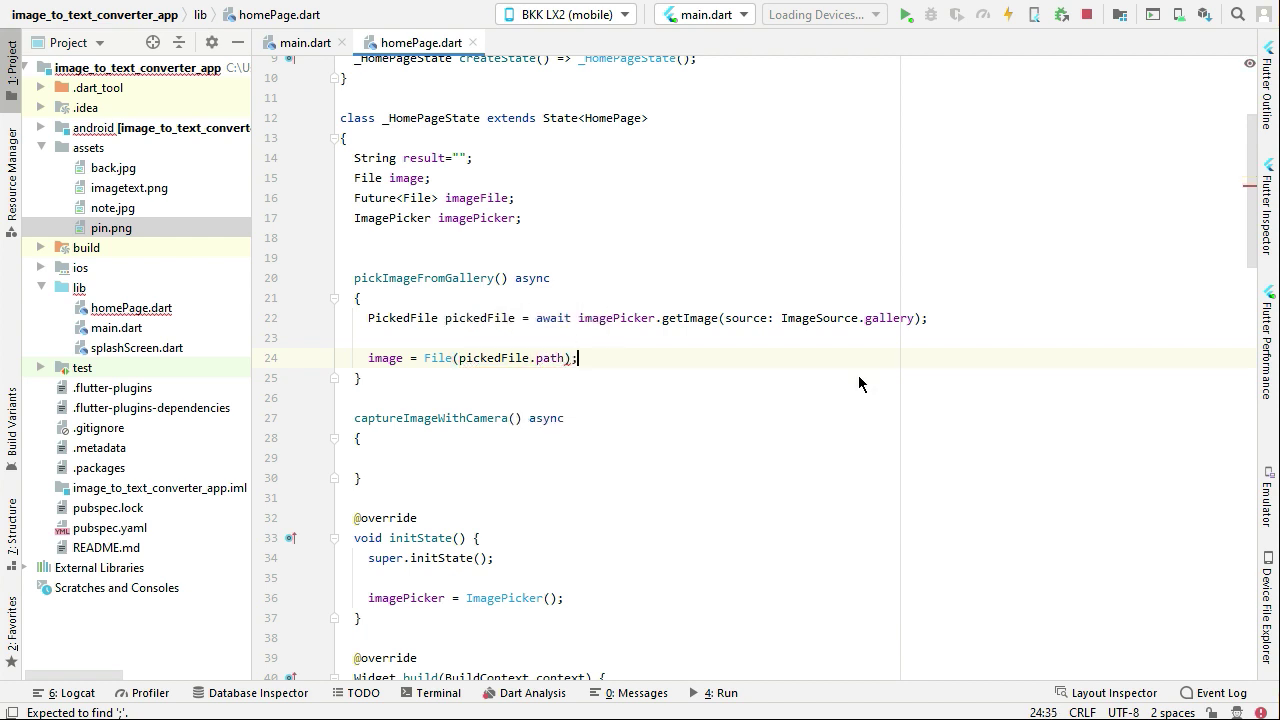
text(setState(() {)
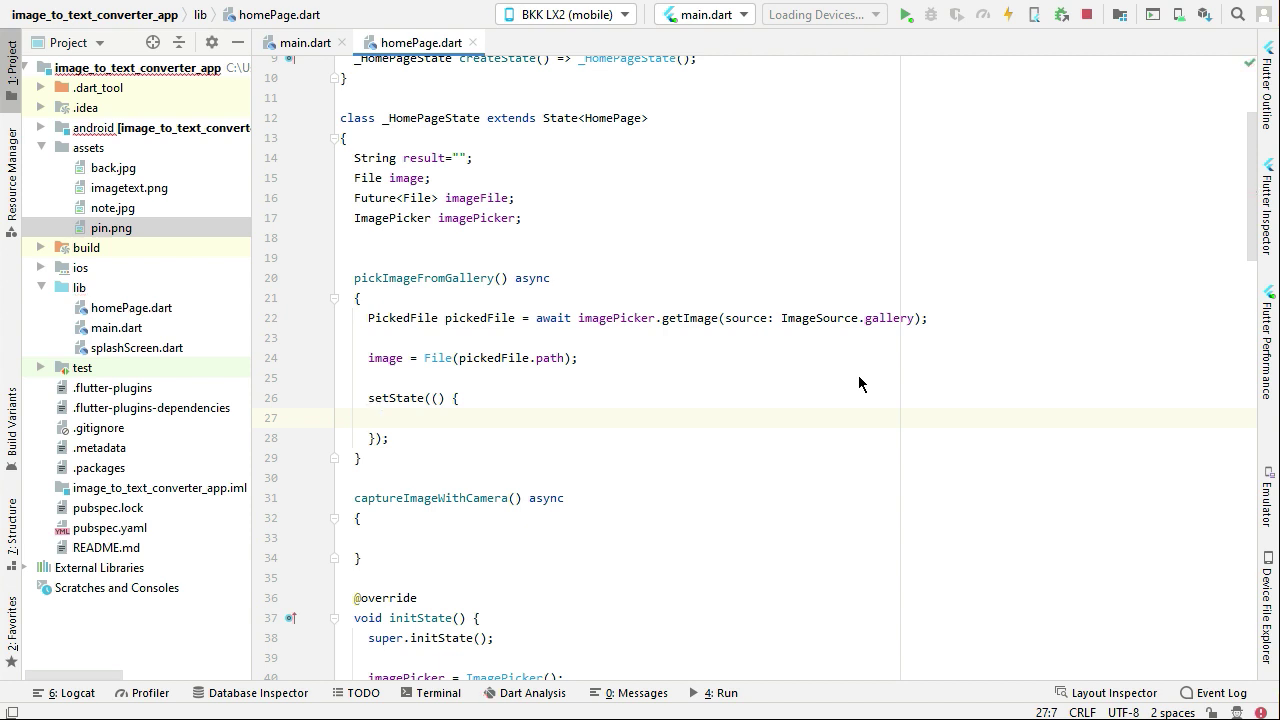
text(image;)
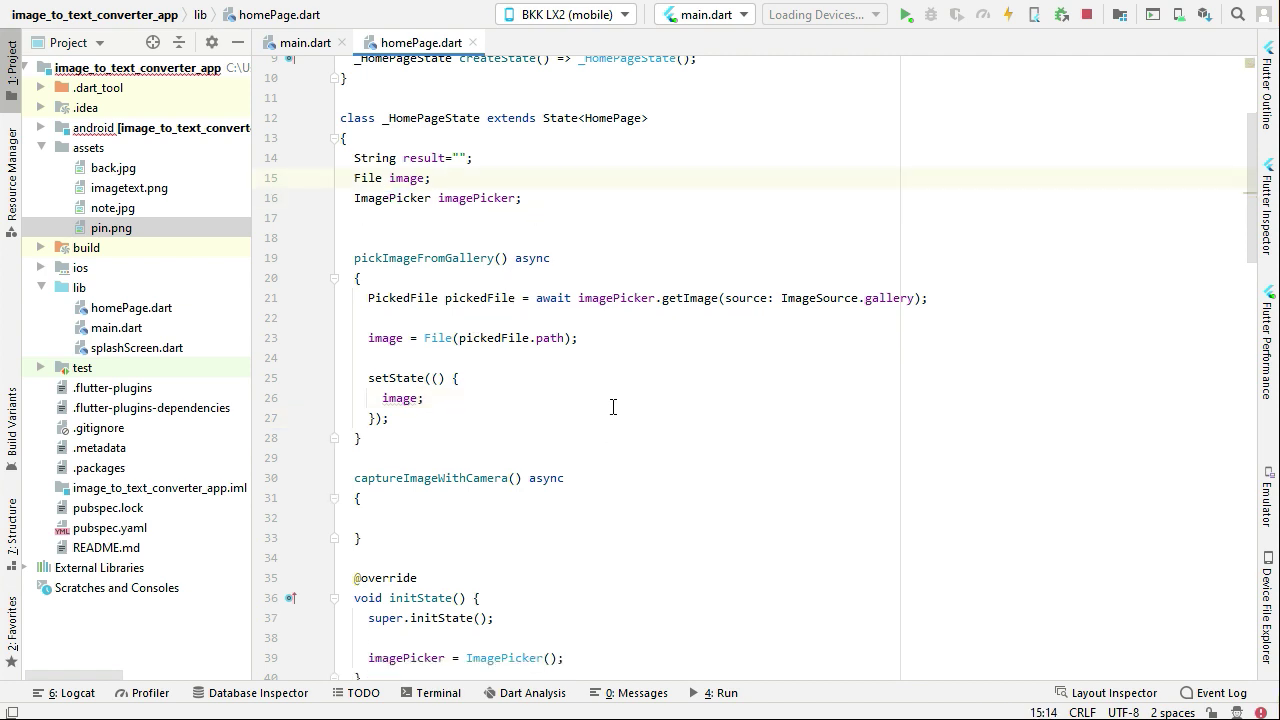
Write the comment '//do image labeling - extract text from image' inside setState and select that line.
click(424, 398)
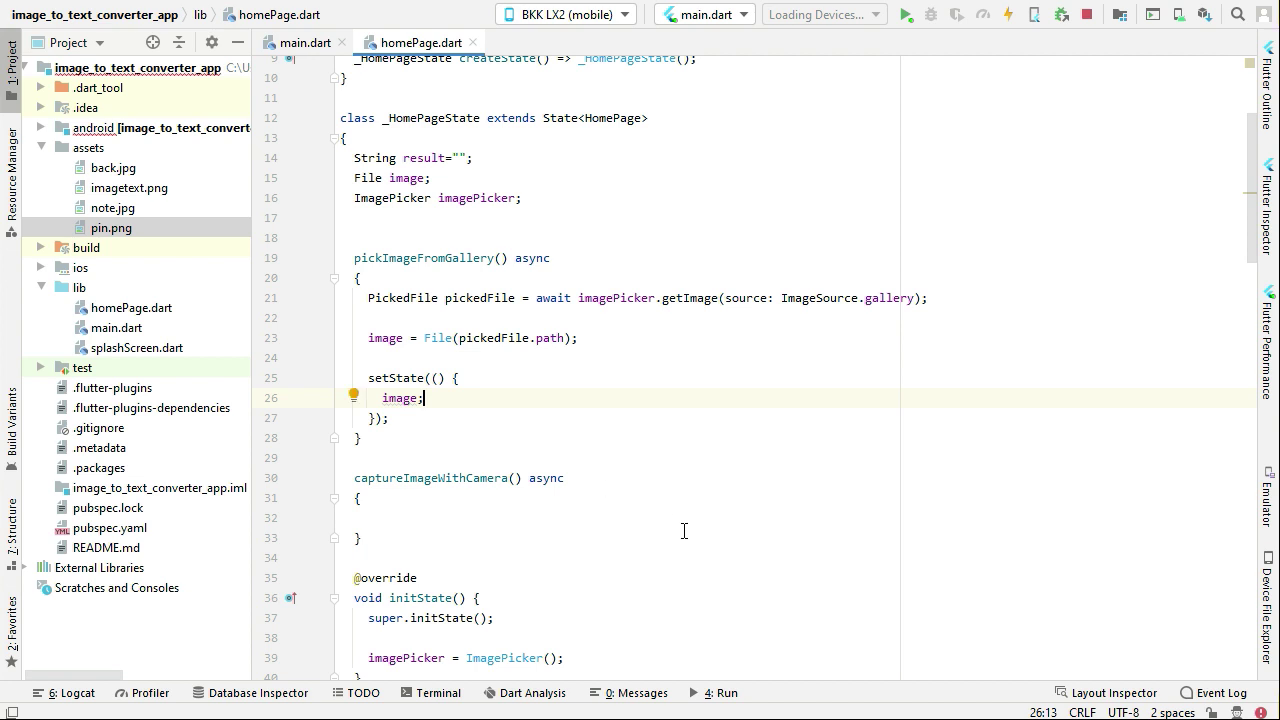
text(//c)
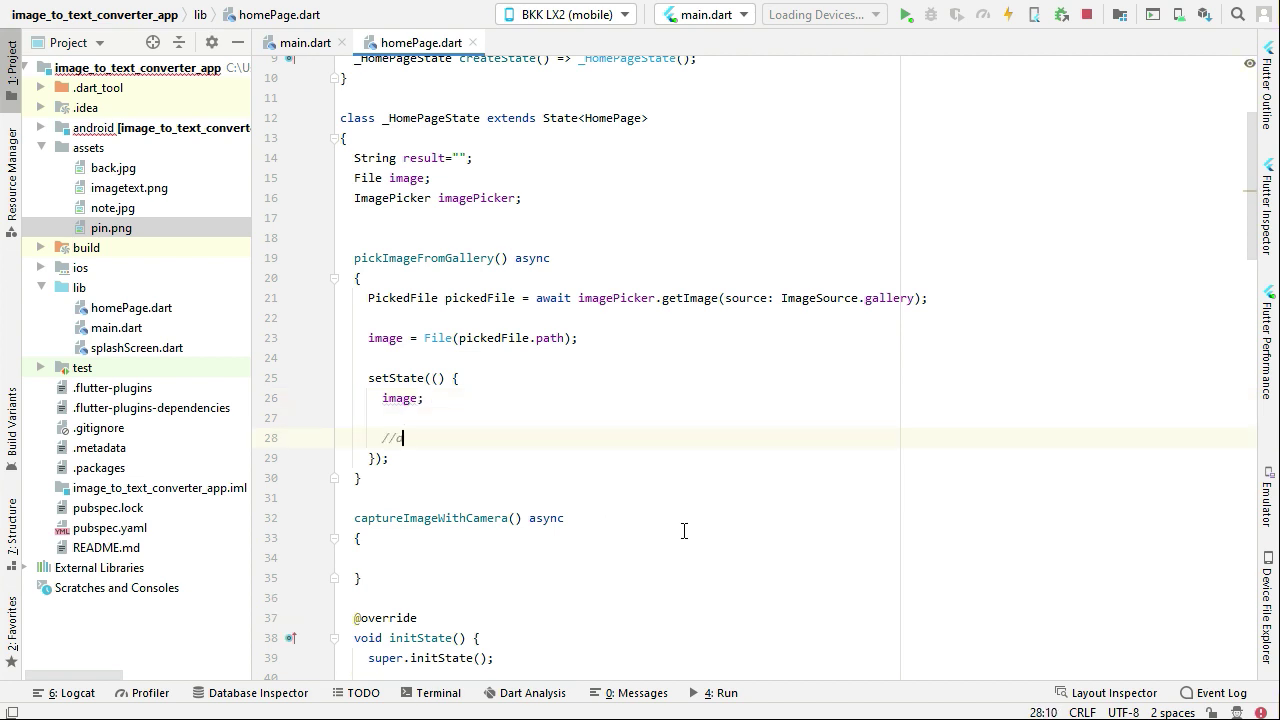
text(do)
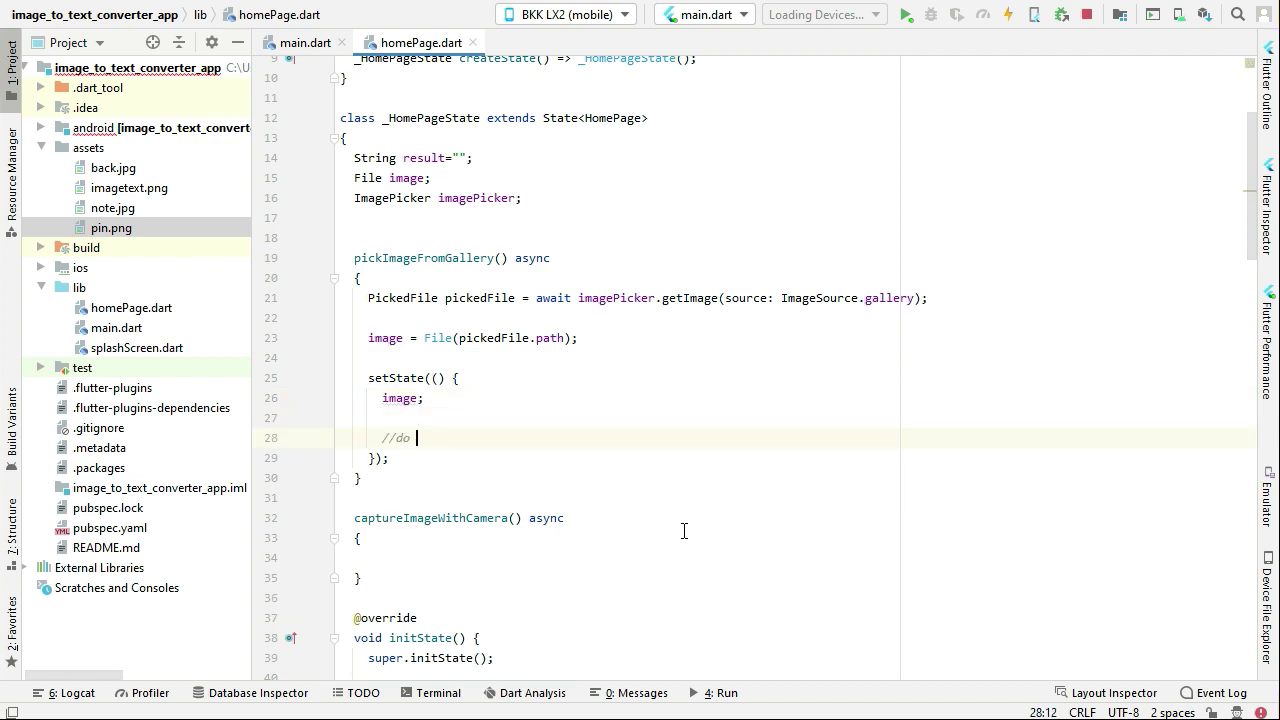
text(image Lab)
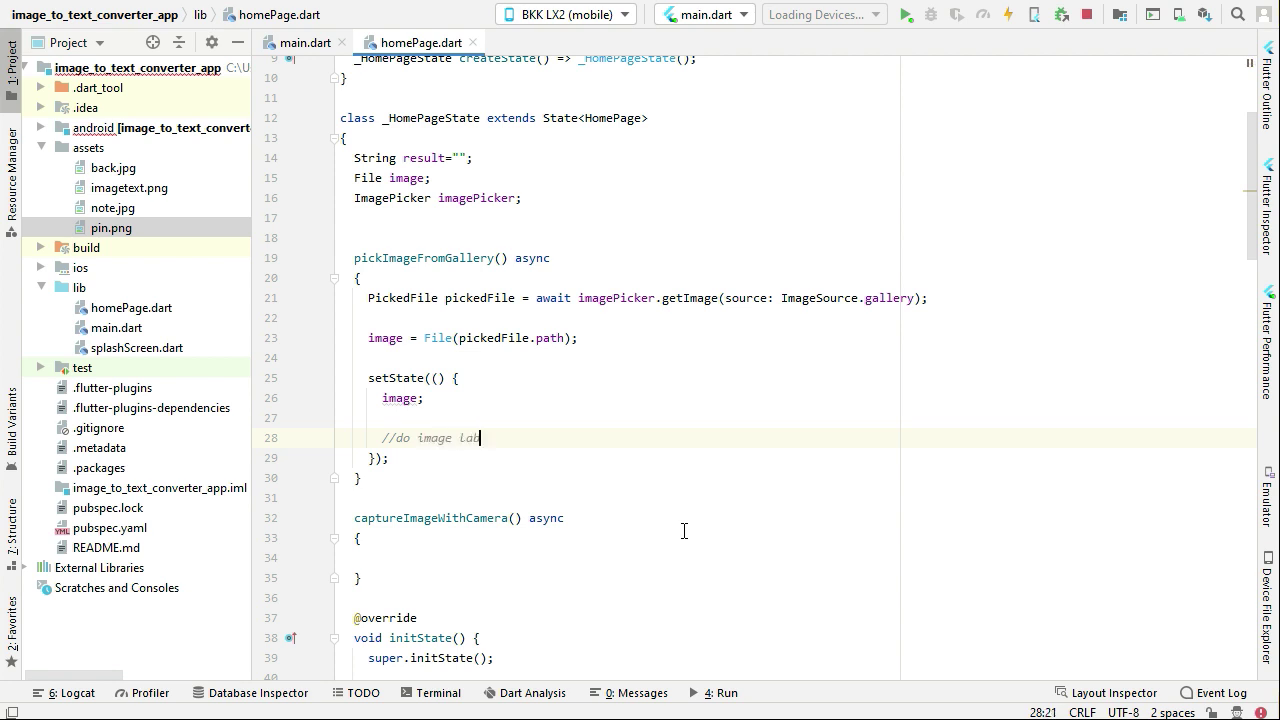
text(leing)
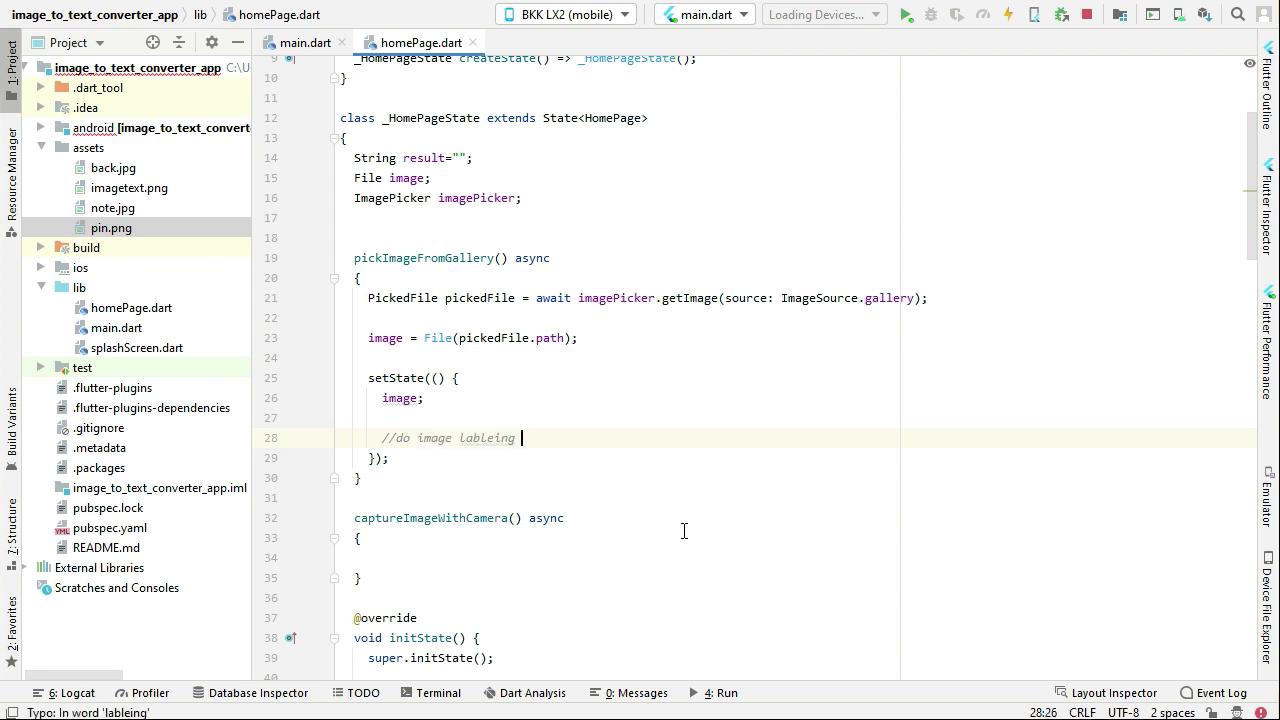
text(-)
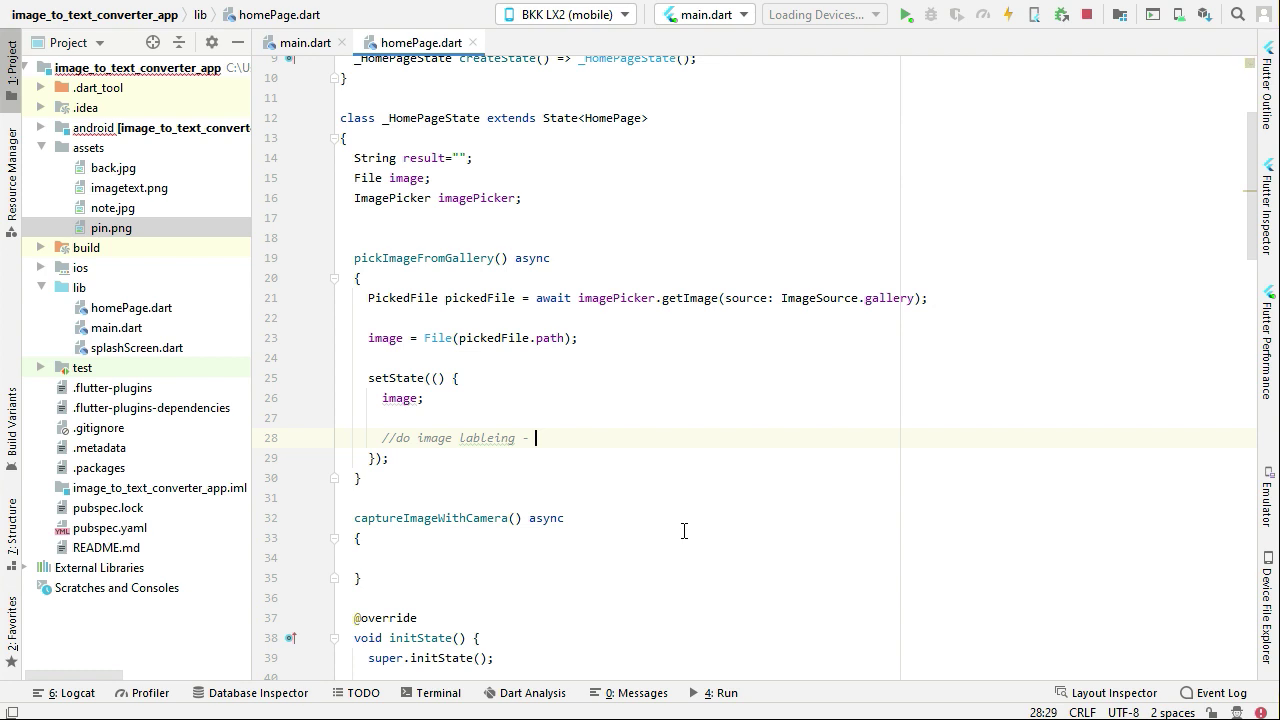
text(image to te)
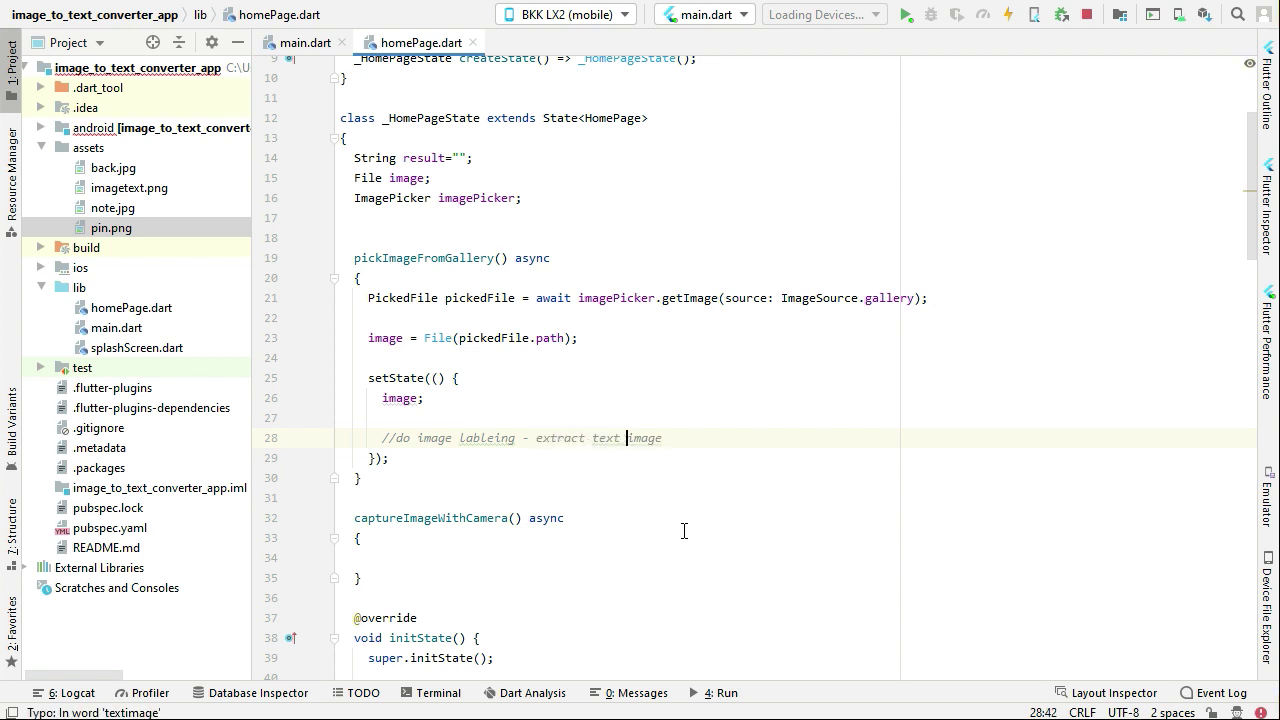
text(from)
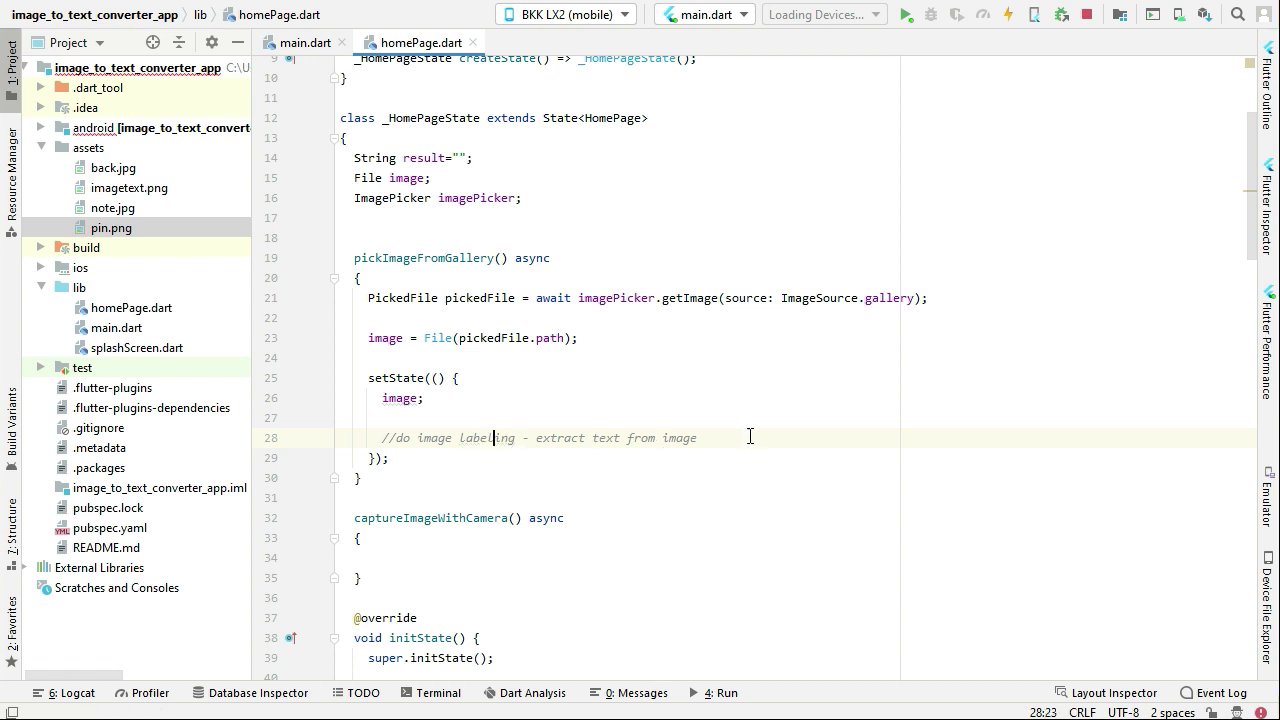
triple_click(538, 438)
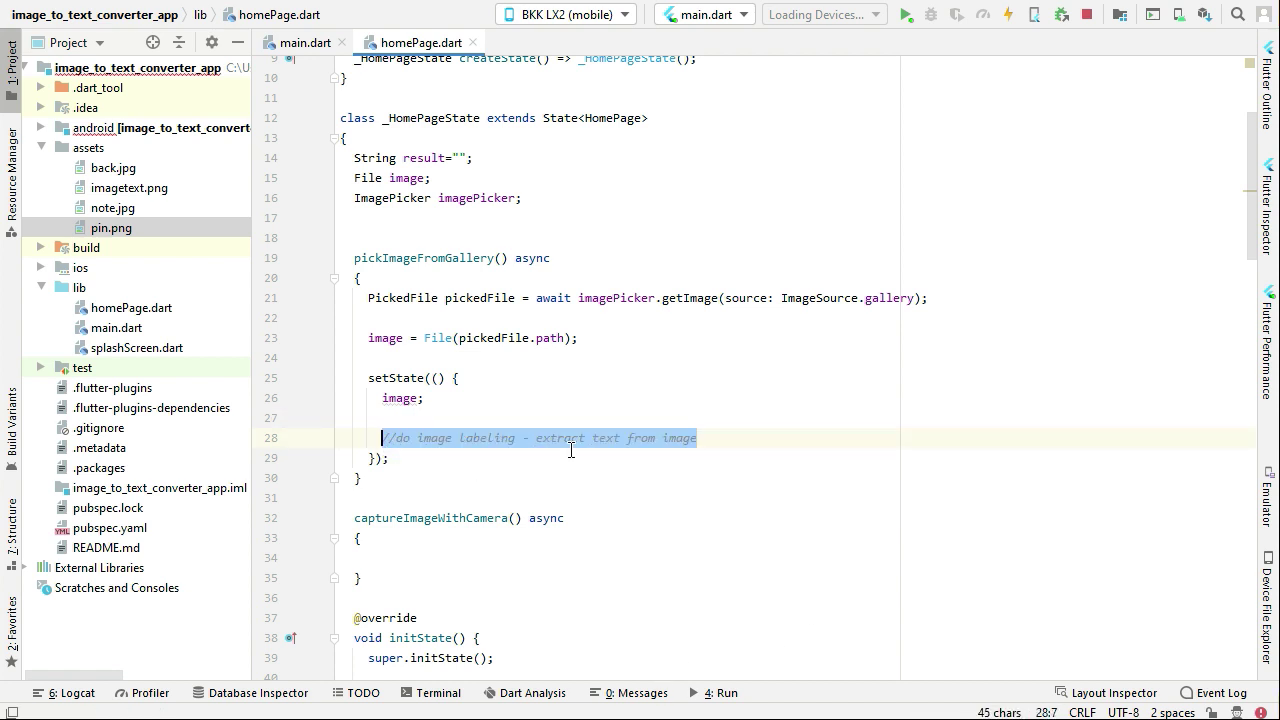
scroll(down, 3)
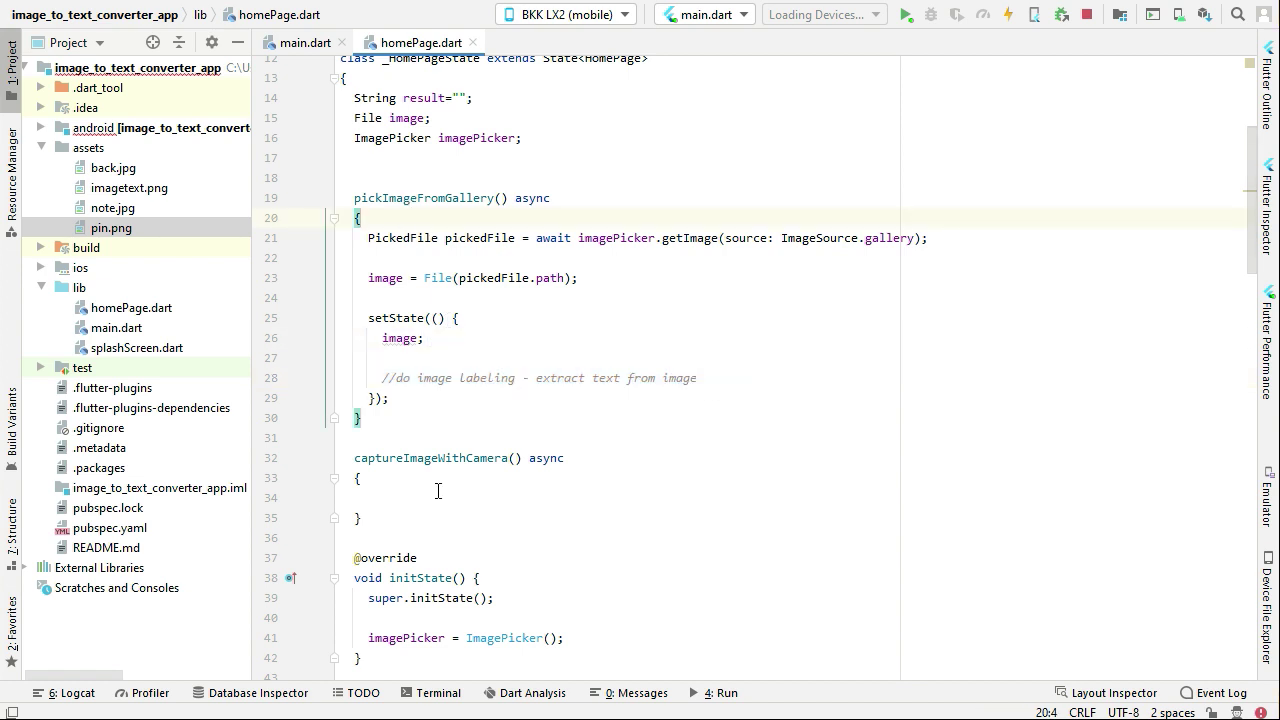
Copy the gallery function body into captureImageWithCamera and change its source to ImageSource.camera.
click(360, 478)
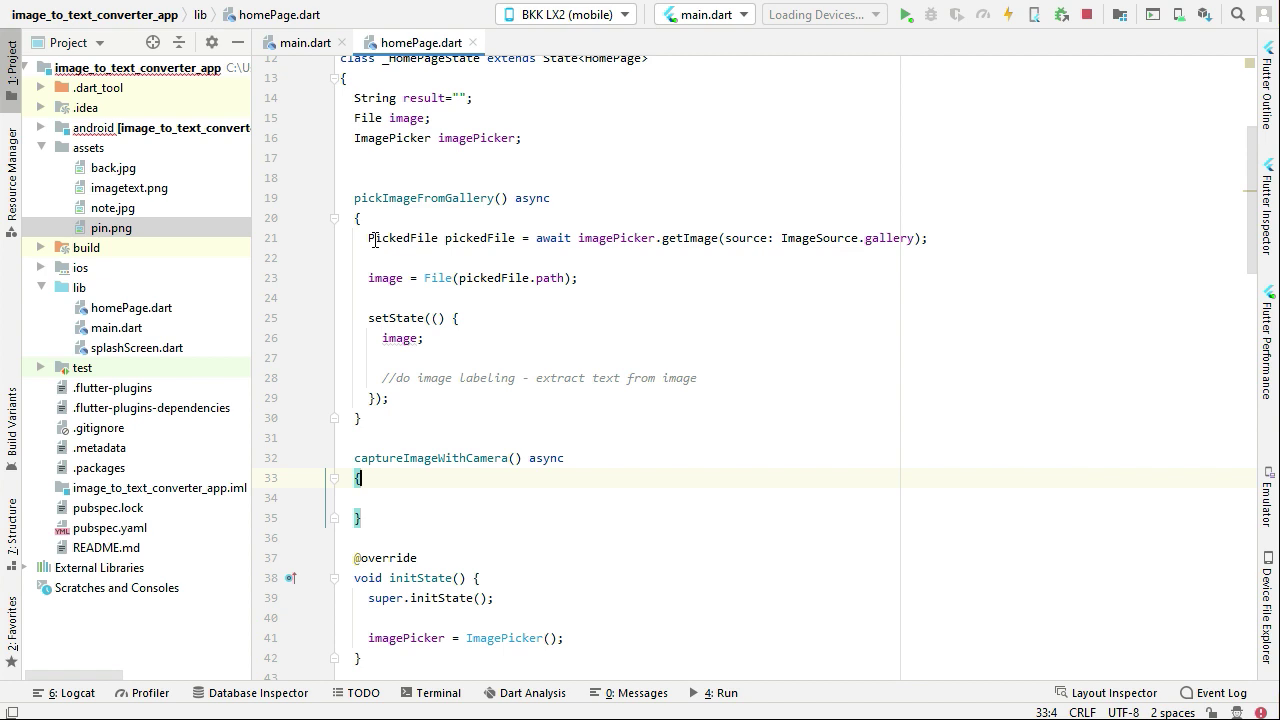
drag(368, 238, 388, 396)
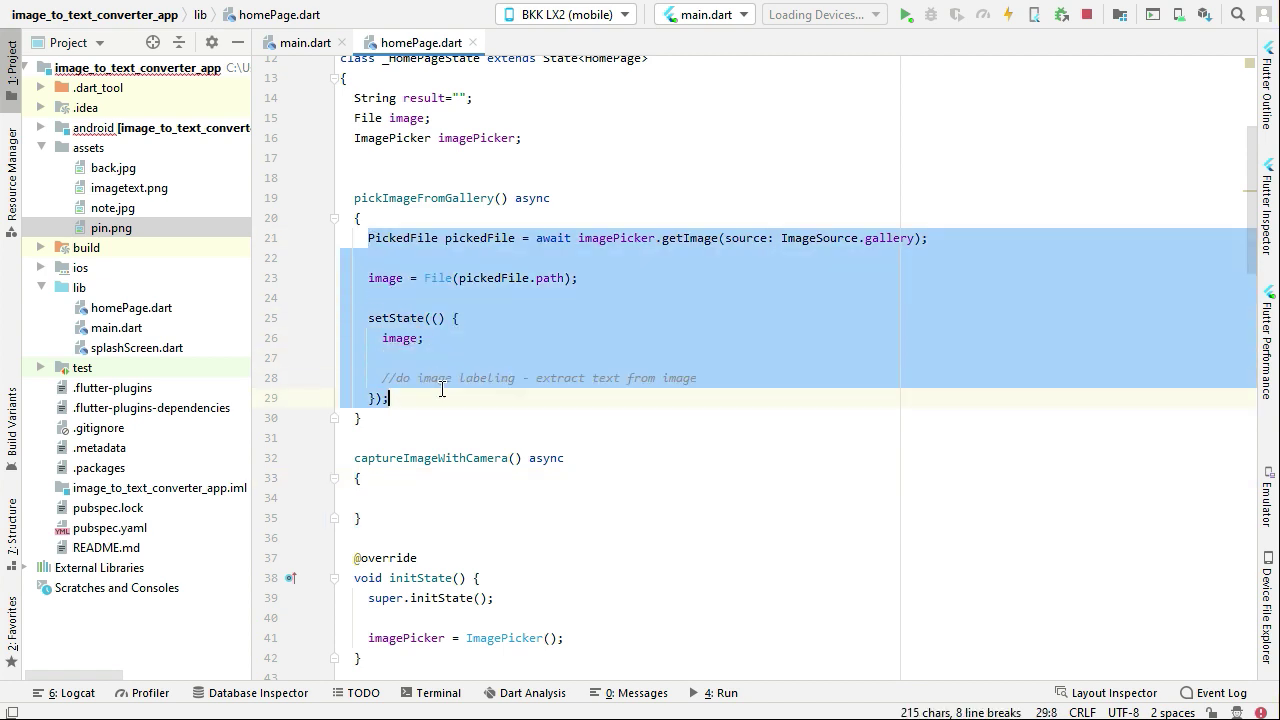
mouse_move(436, 502)
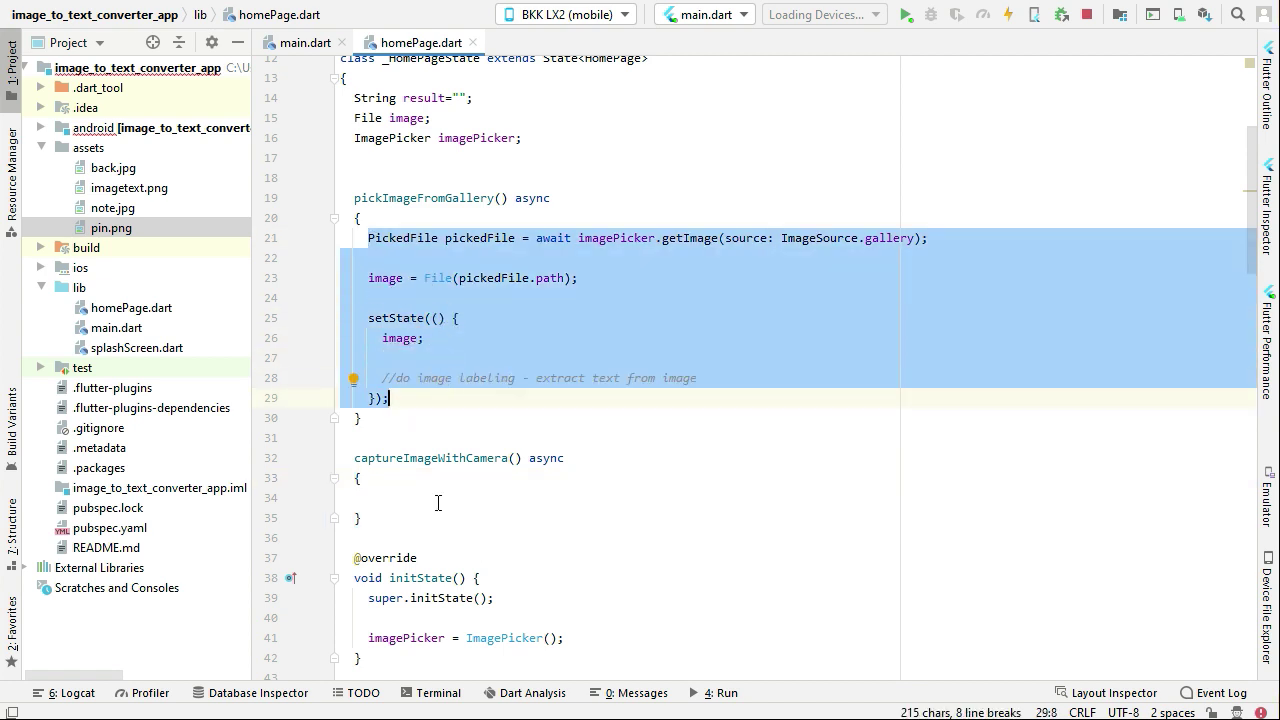
click(424, 498)
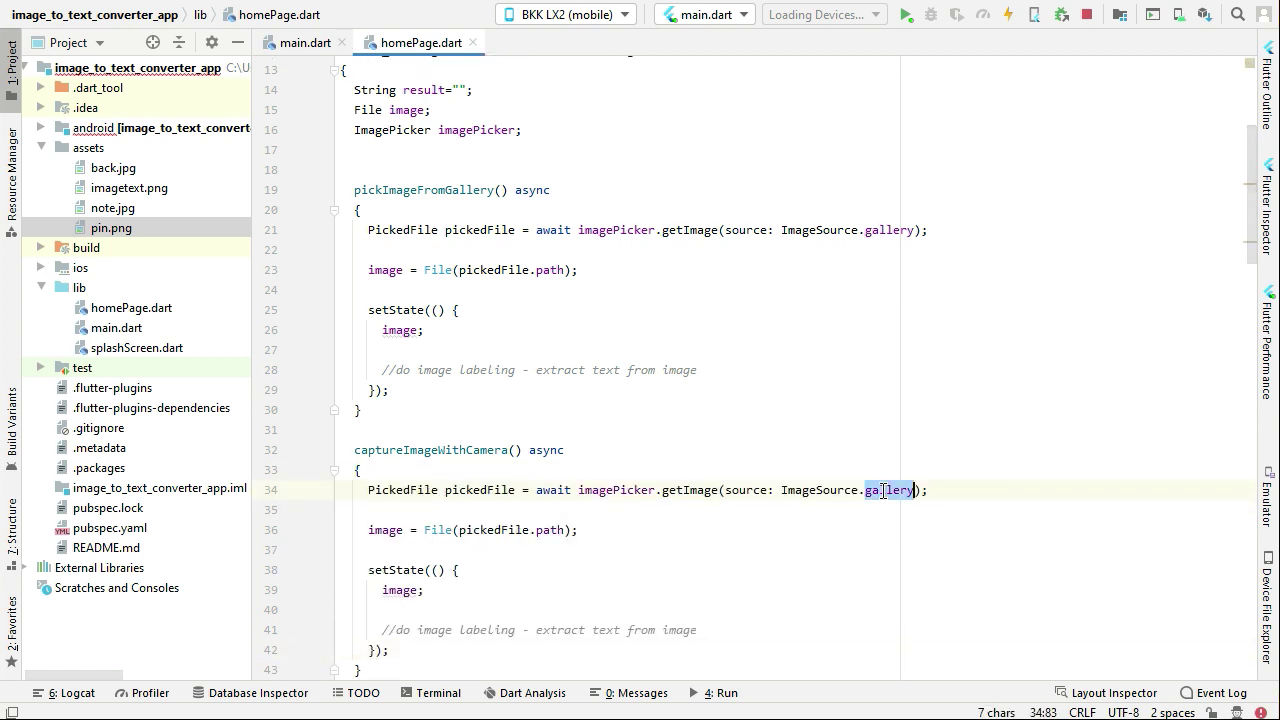
text(camera)
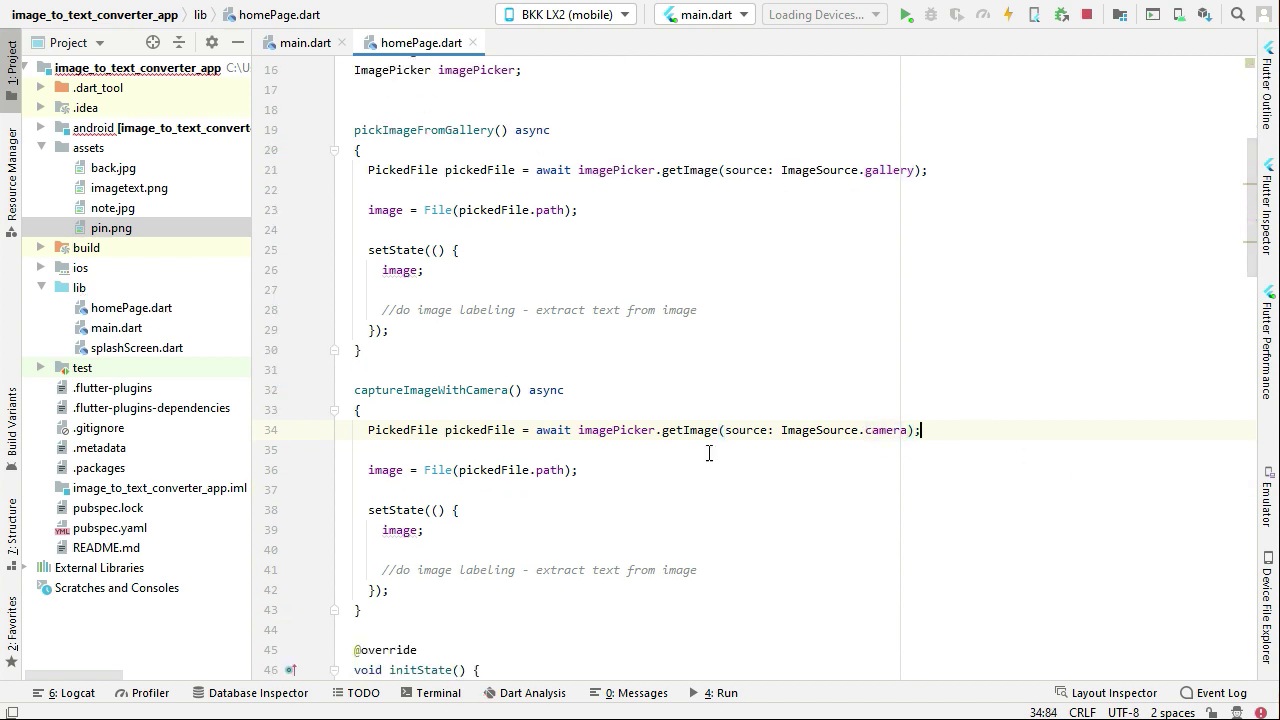
scroll(down, 3)
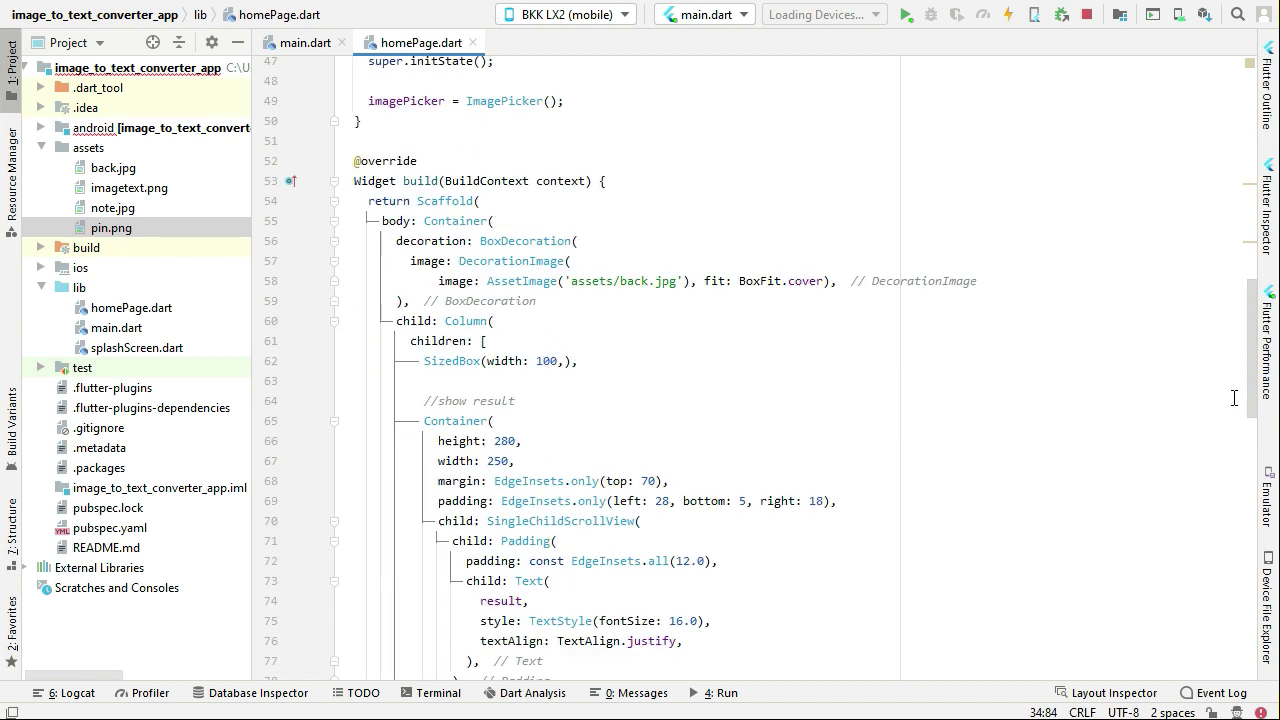
Replace onPressed with a closure () { pickImageFromGallery(); }.
scroll(down, 3)
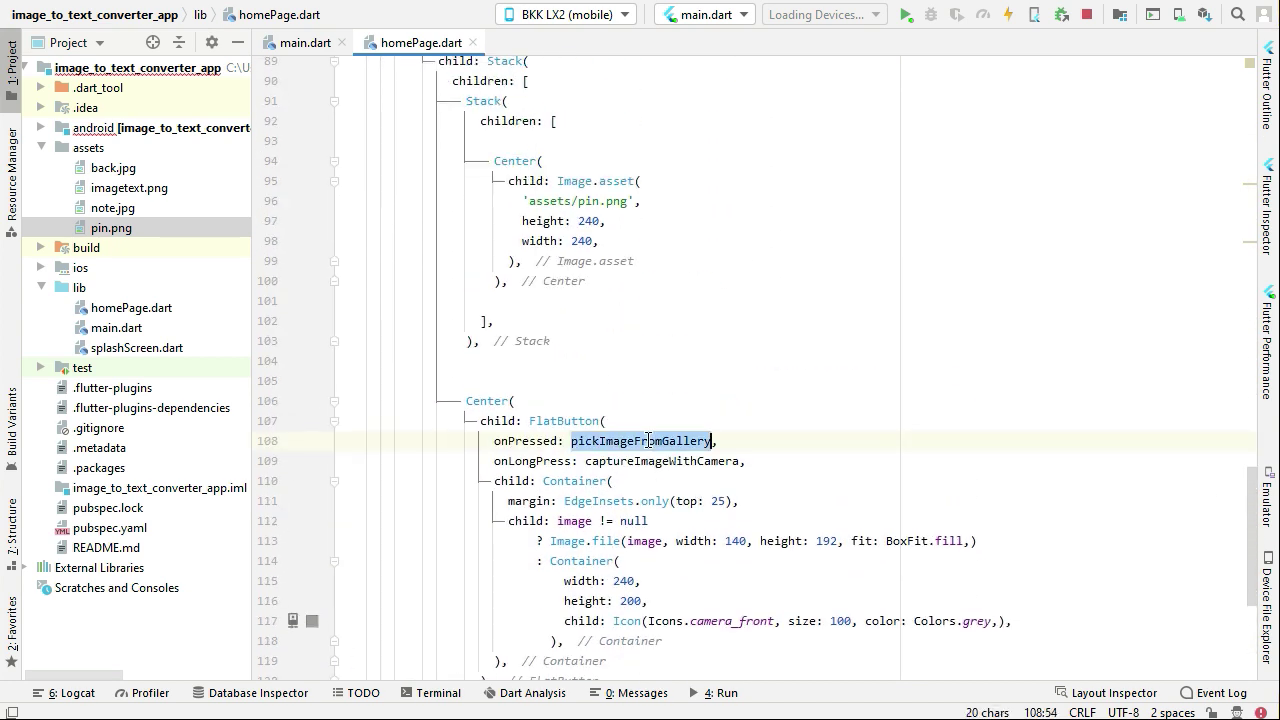
key(Delete)
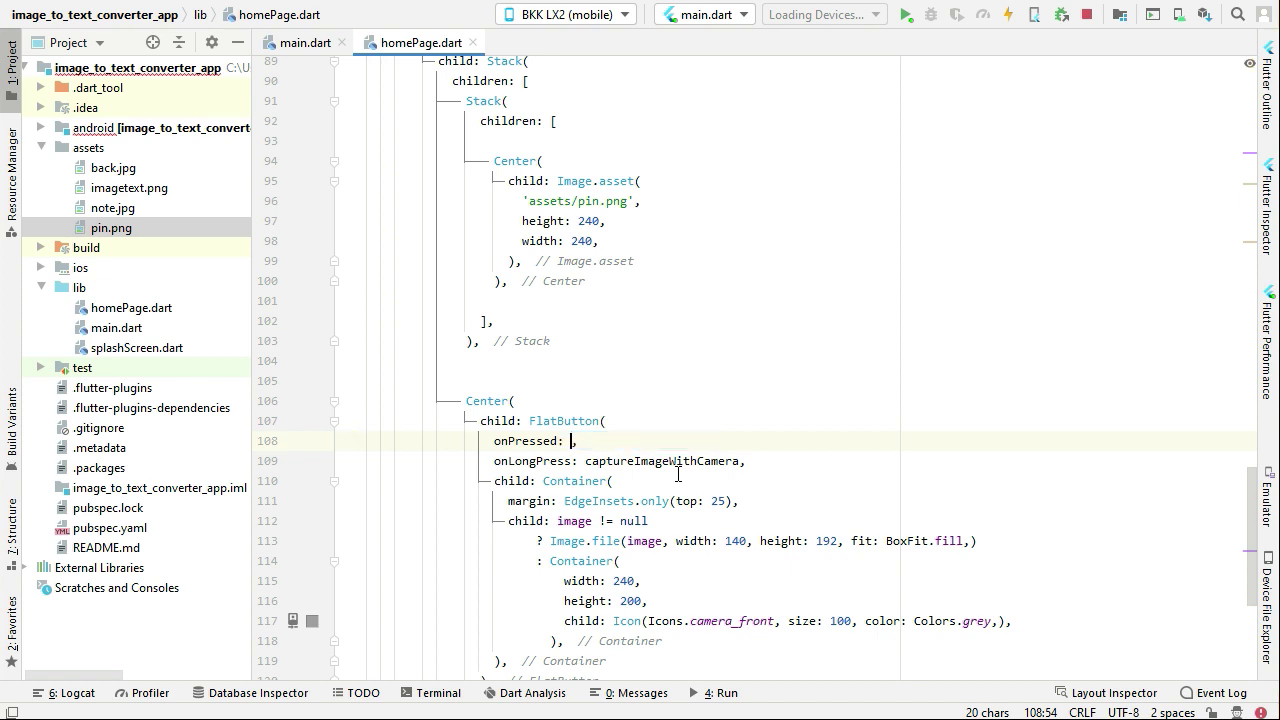
text(())
text({)
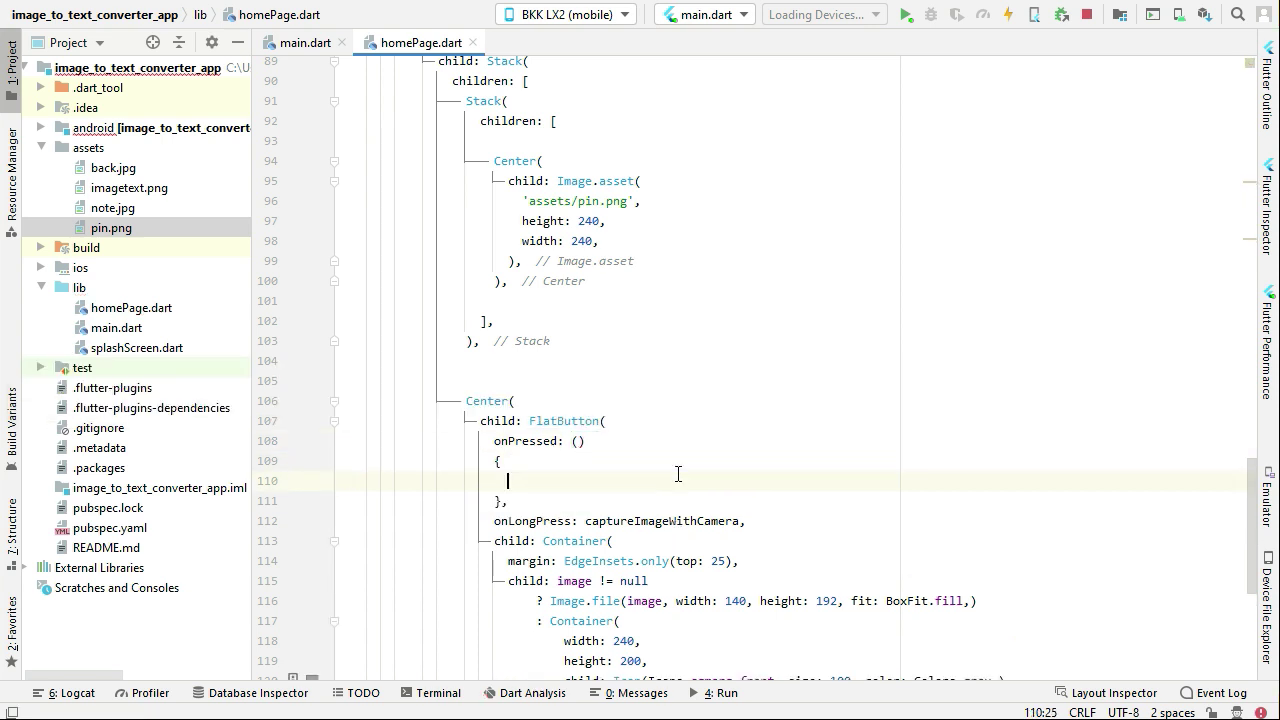
text(pickImageFromGallery)
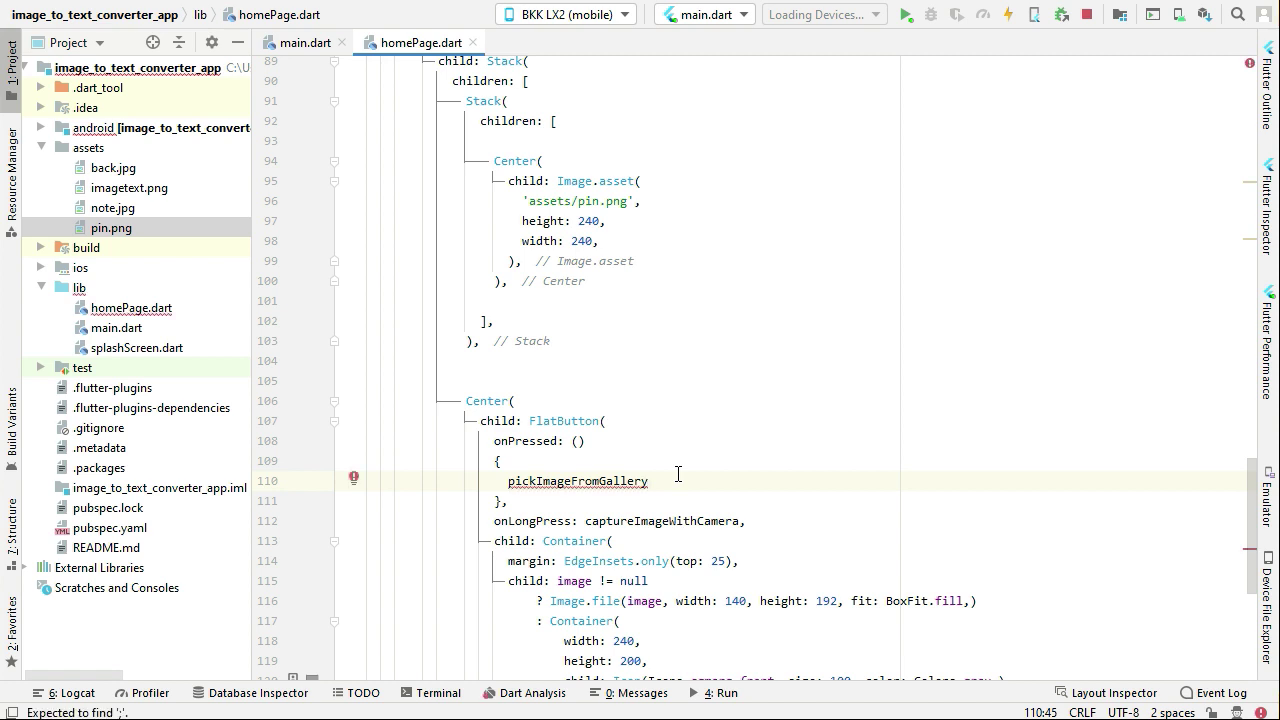
text(();)
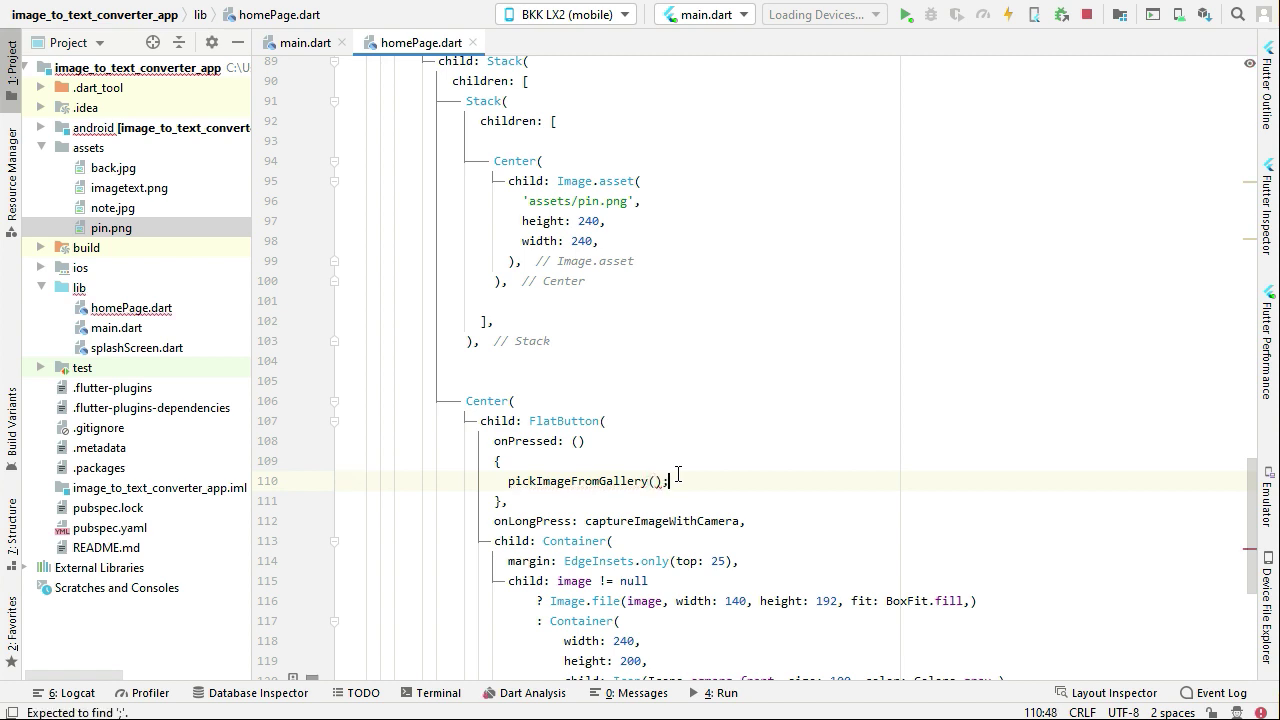
Replace onLongPress with a closure () { captureImageWithCamera(); }.
double_click(660, 520)
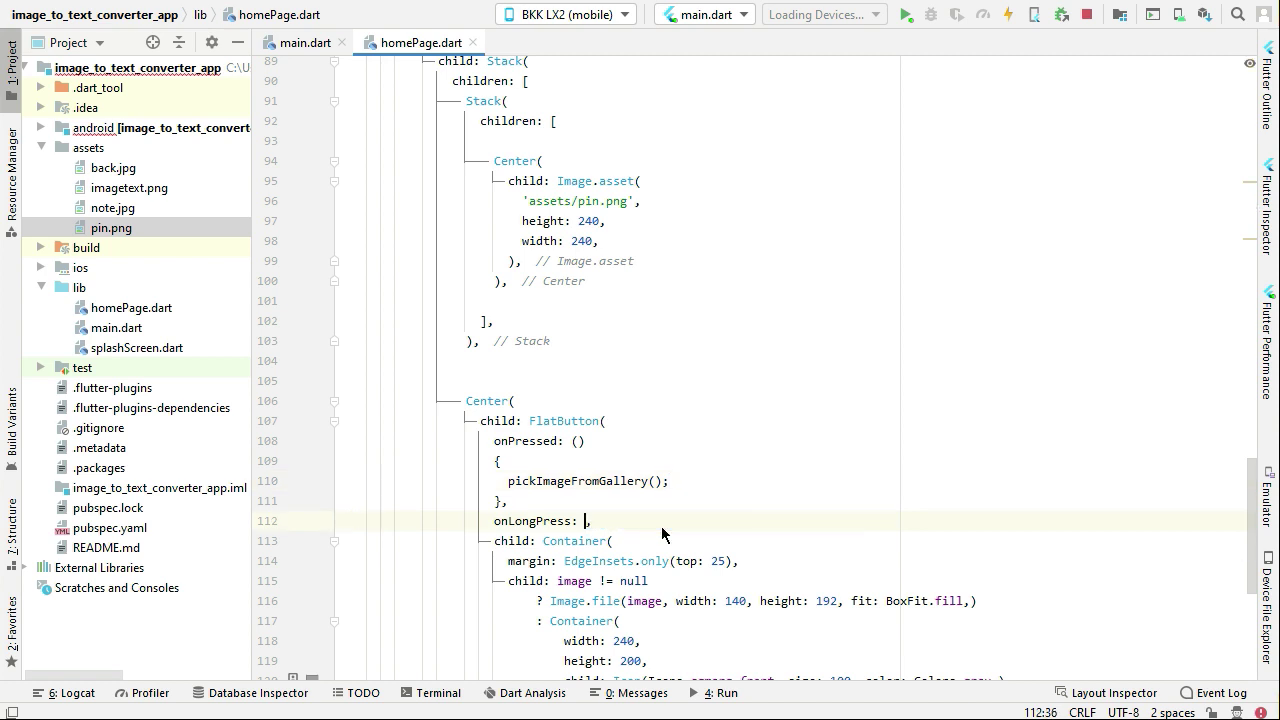
text((){})
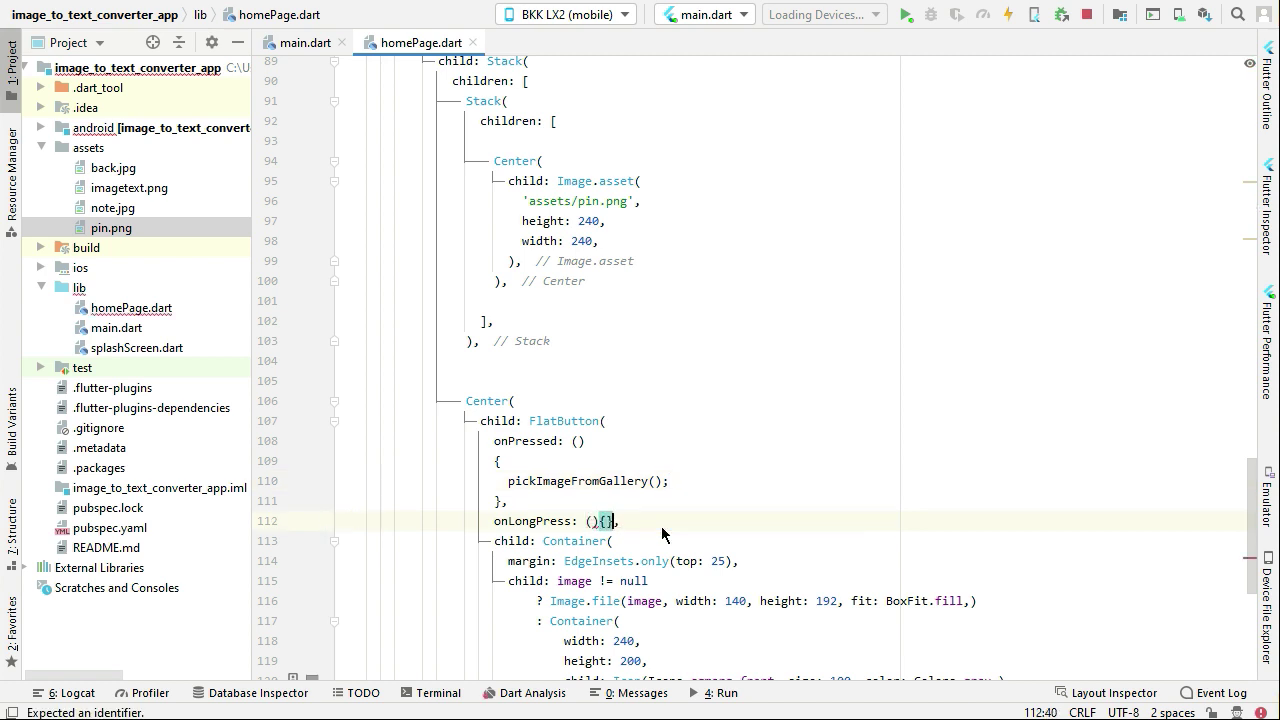
key(enter)
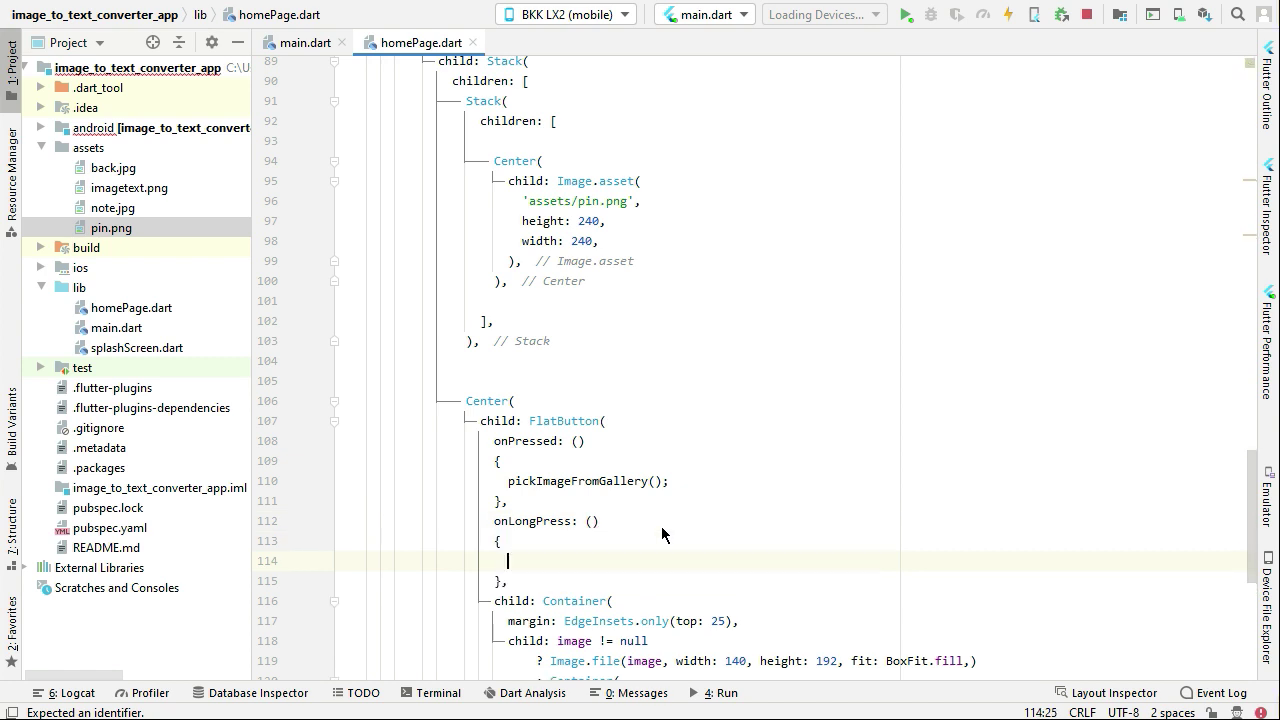
text(captureImageWithCamera();)
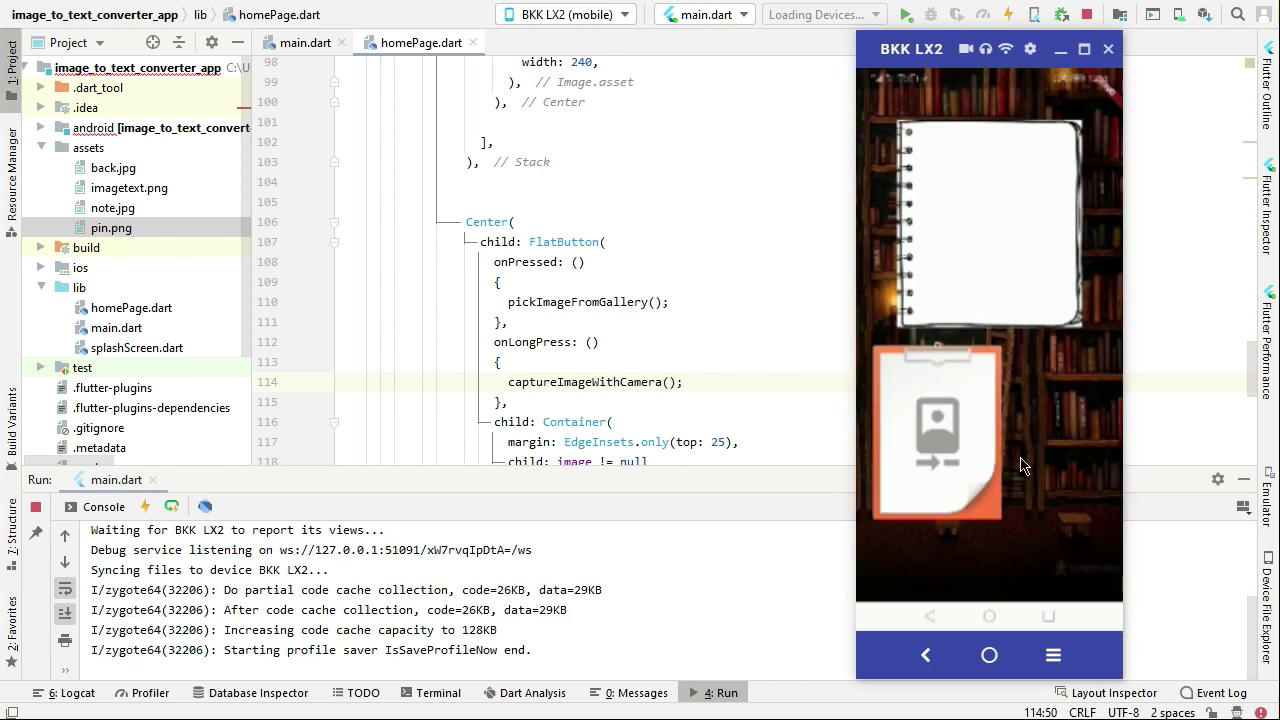
mouse_move(940, 444)
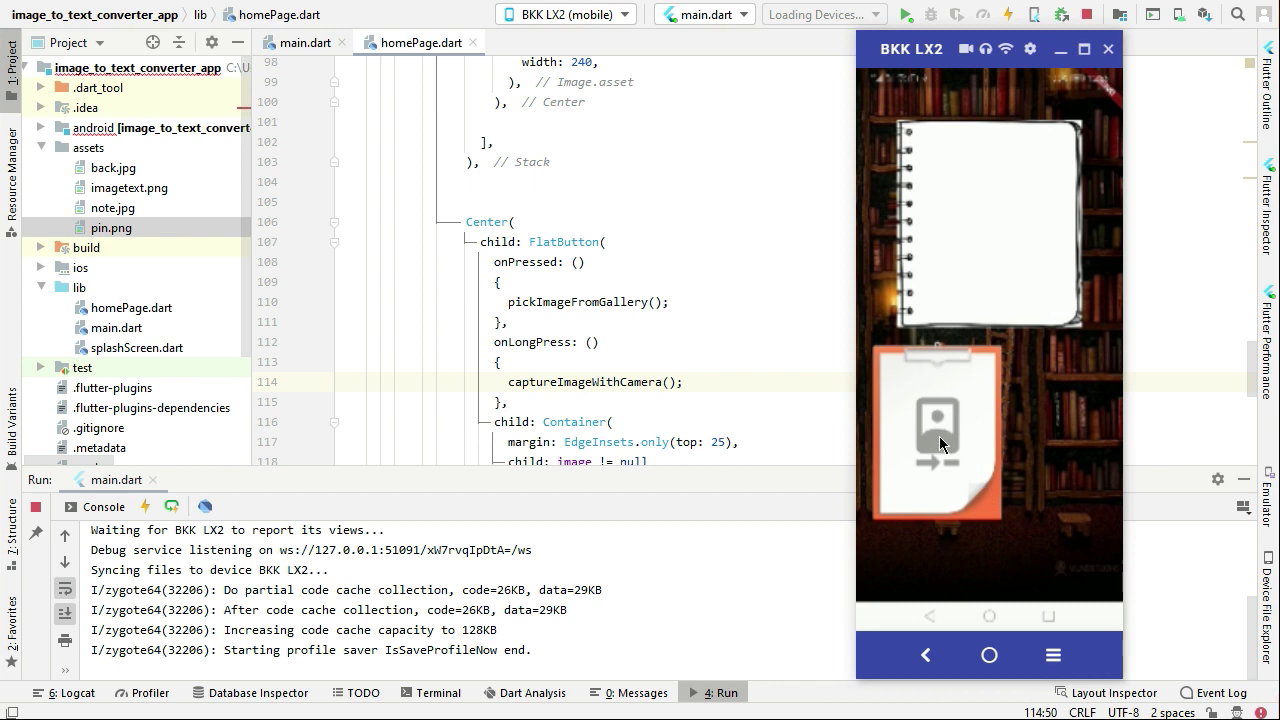
Tap the clipboard image in the running app and allow access to photos and media.
click(938, 430)
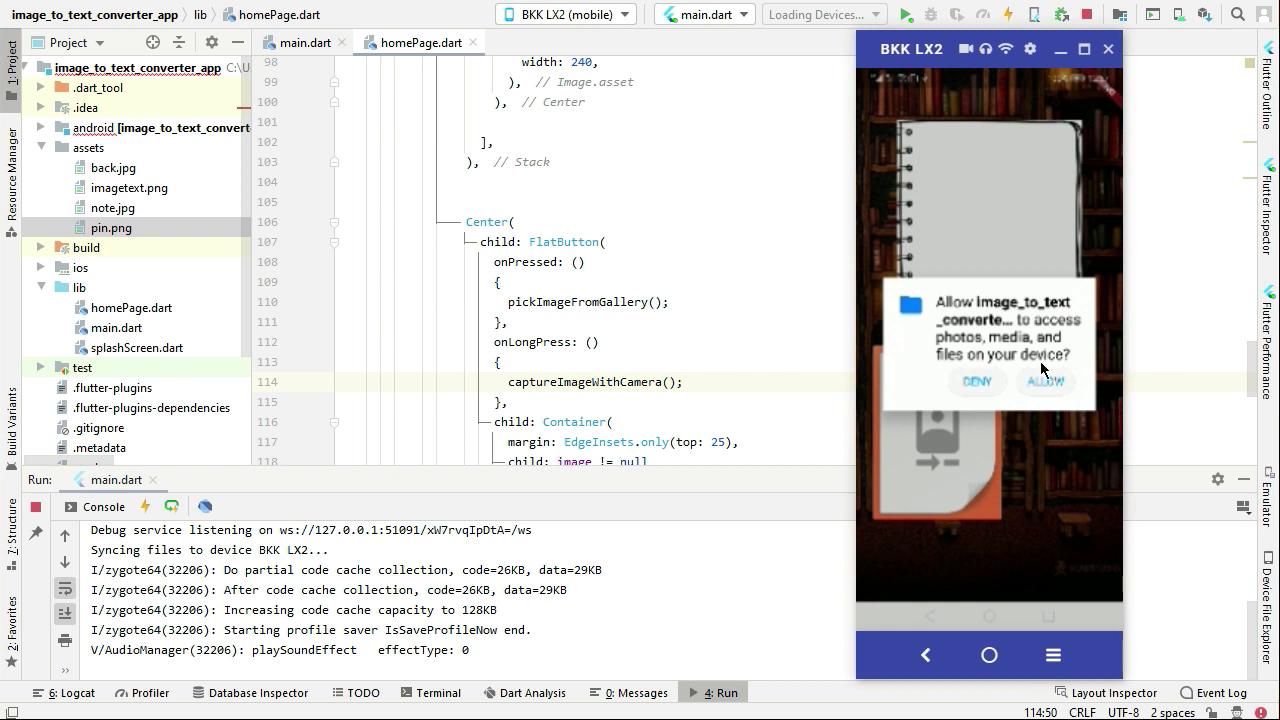
mouse_move(1050, 410)
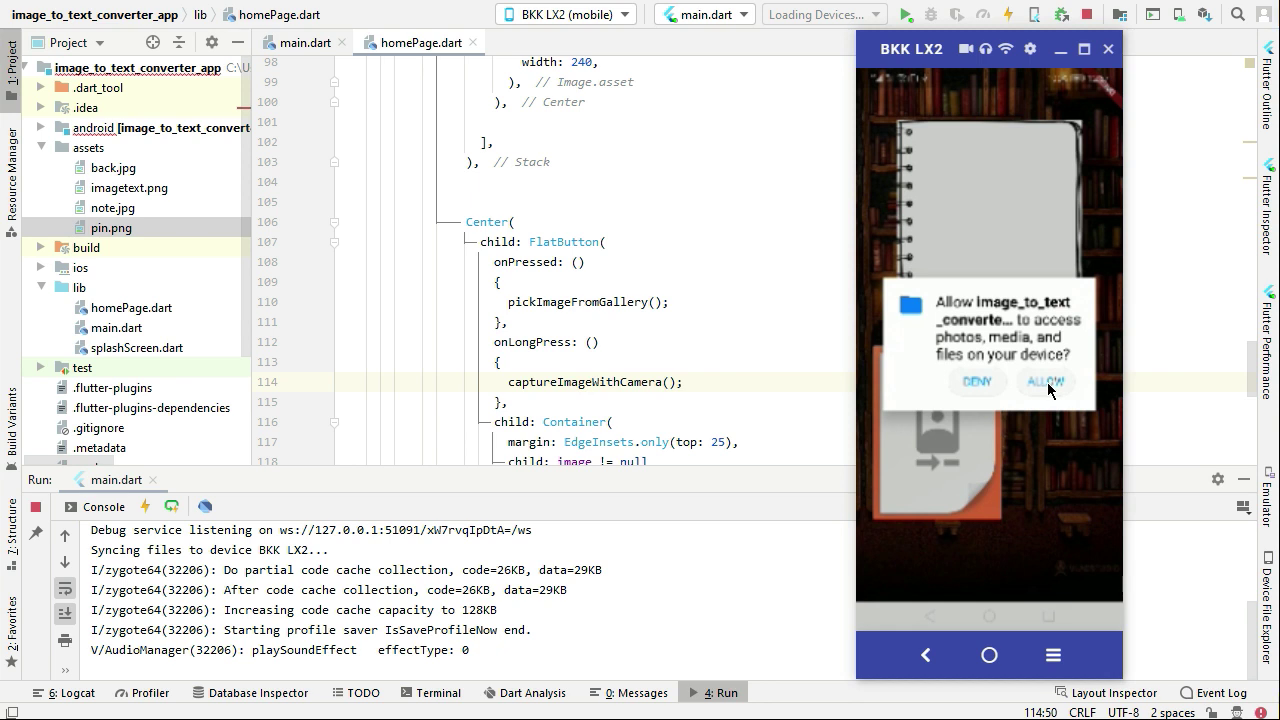
click(1044, 380)
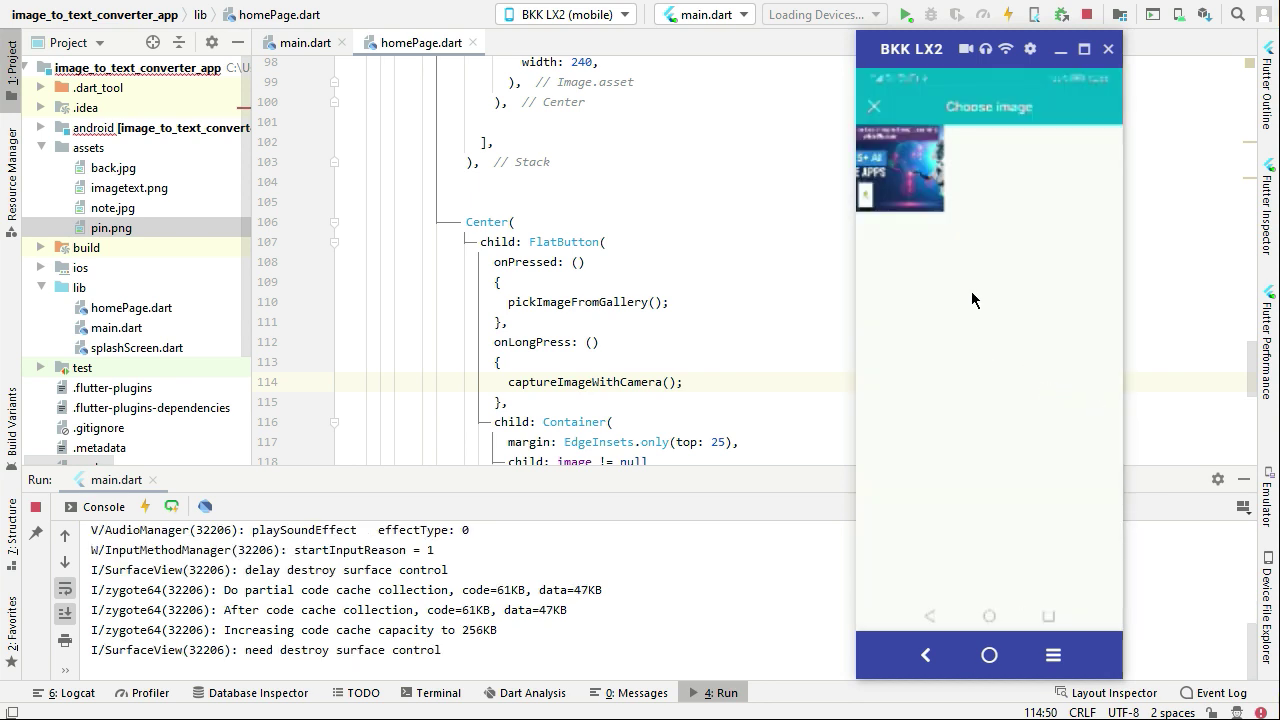
mouse_move(920, 184)
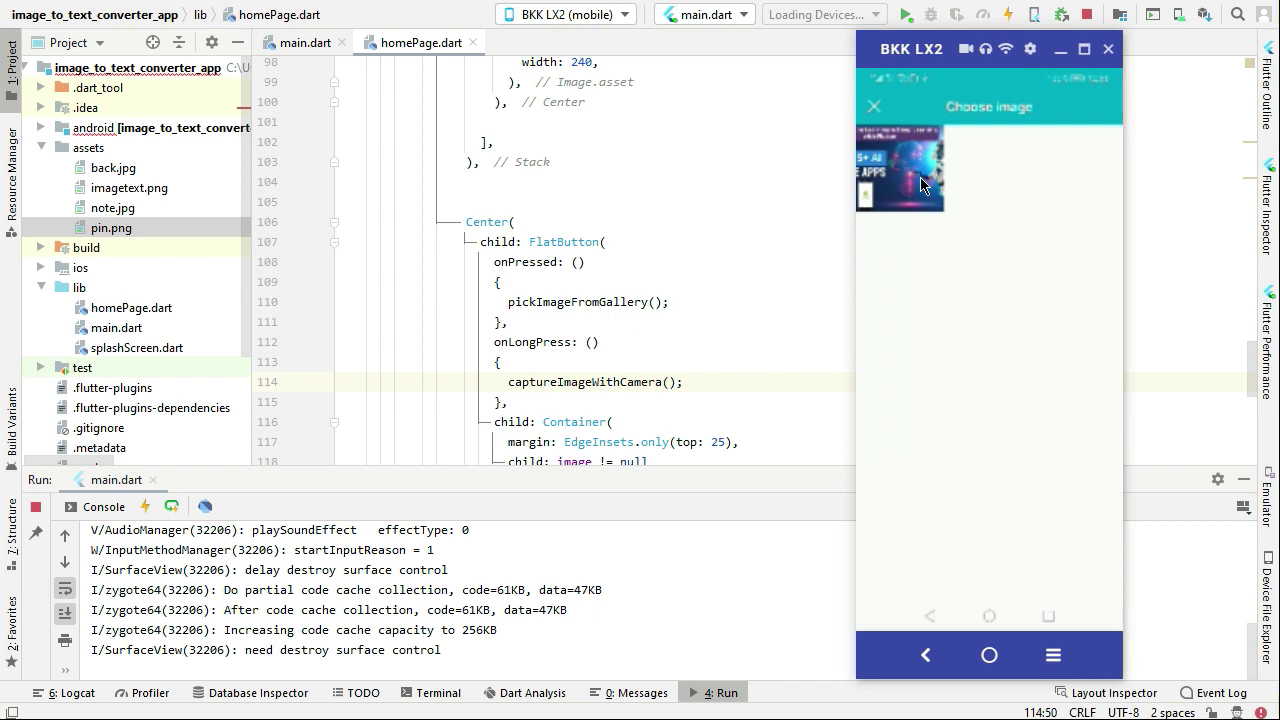
mouse_move(896, 184)
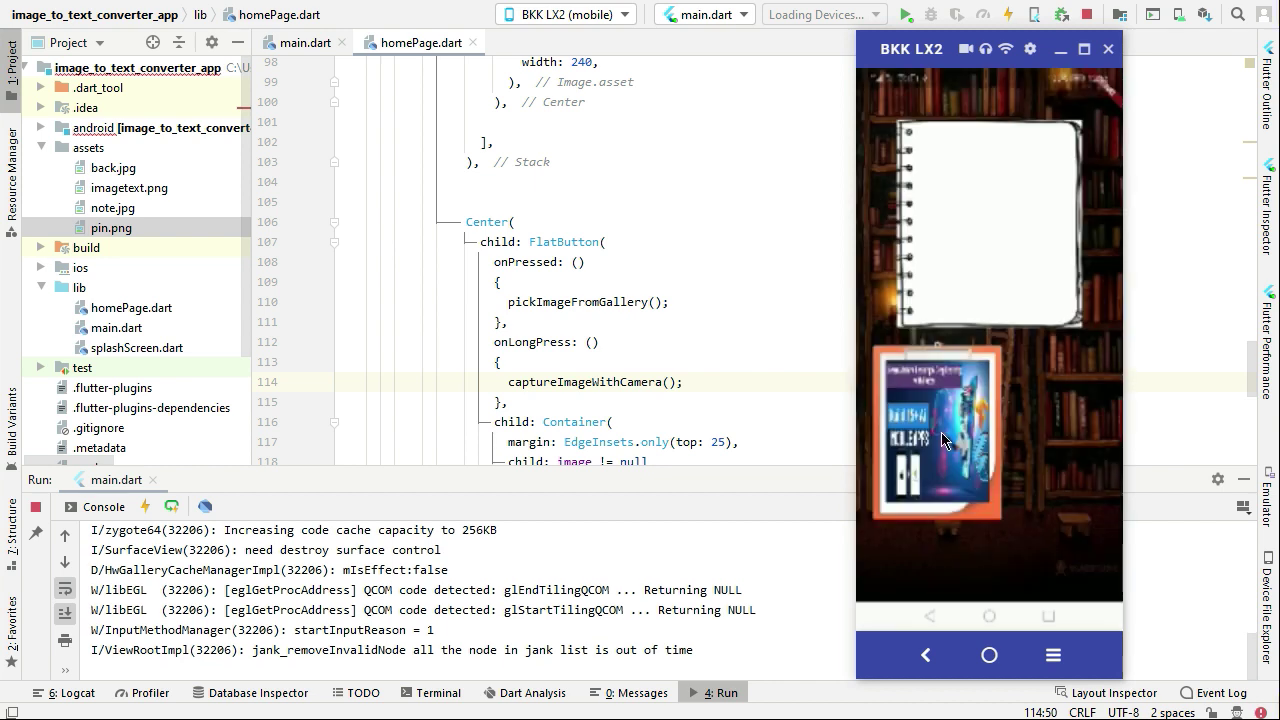
mouse_move(944, 444)
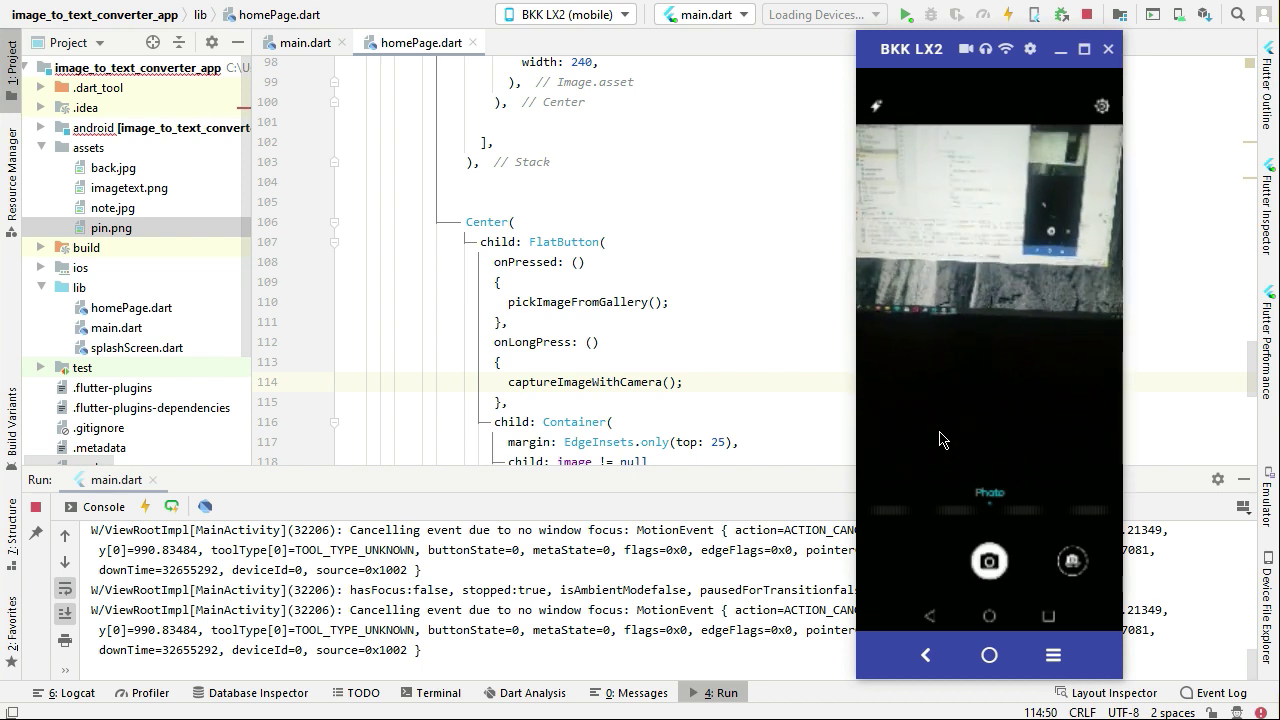
Take a photo with the phone camera after long-pressing the image frame.
click(988, 560)
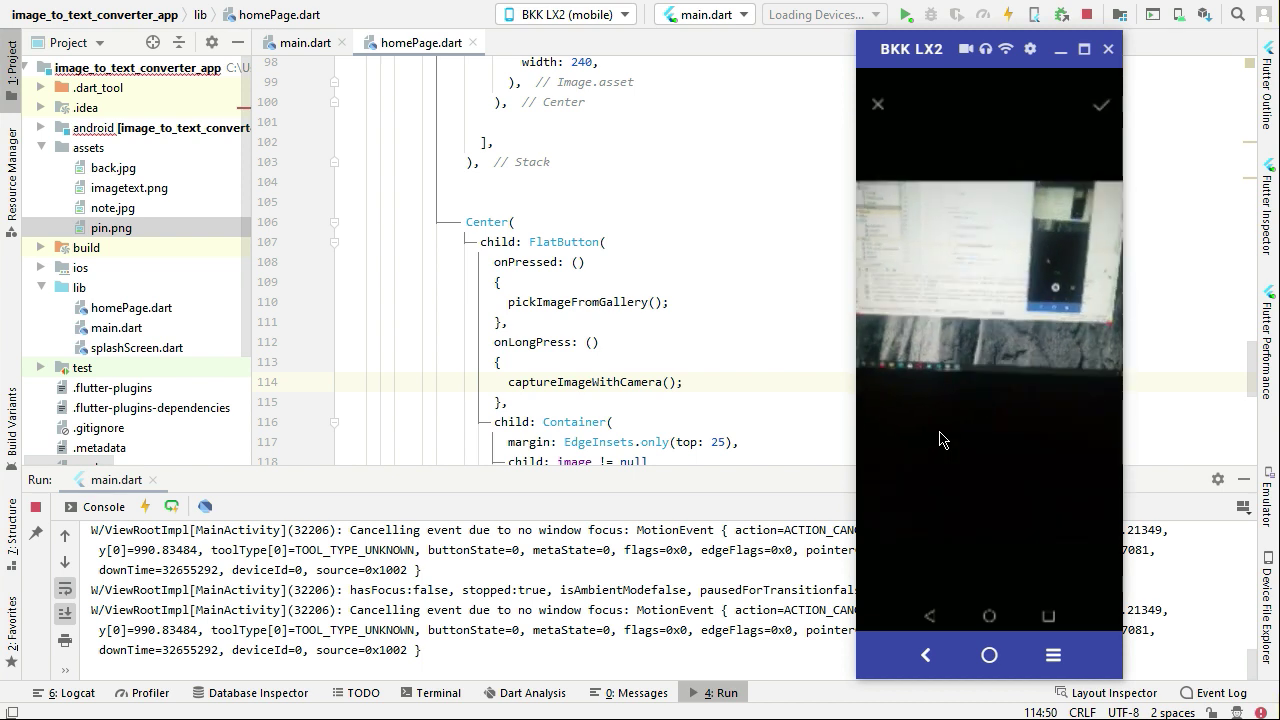